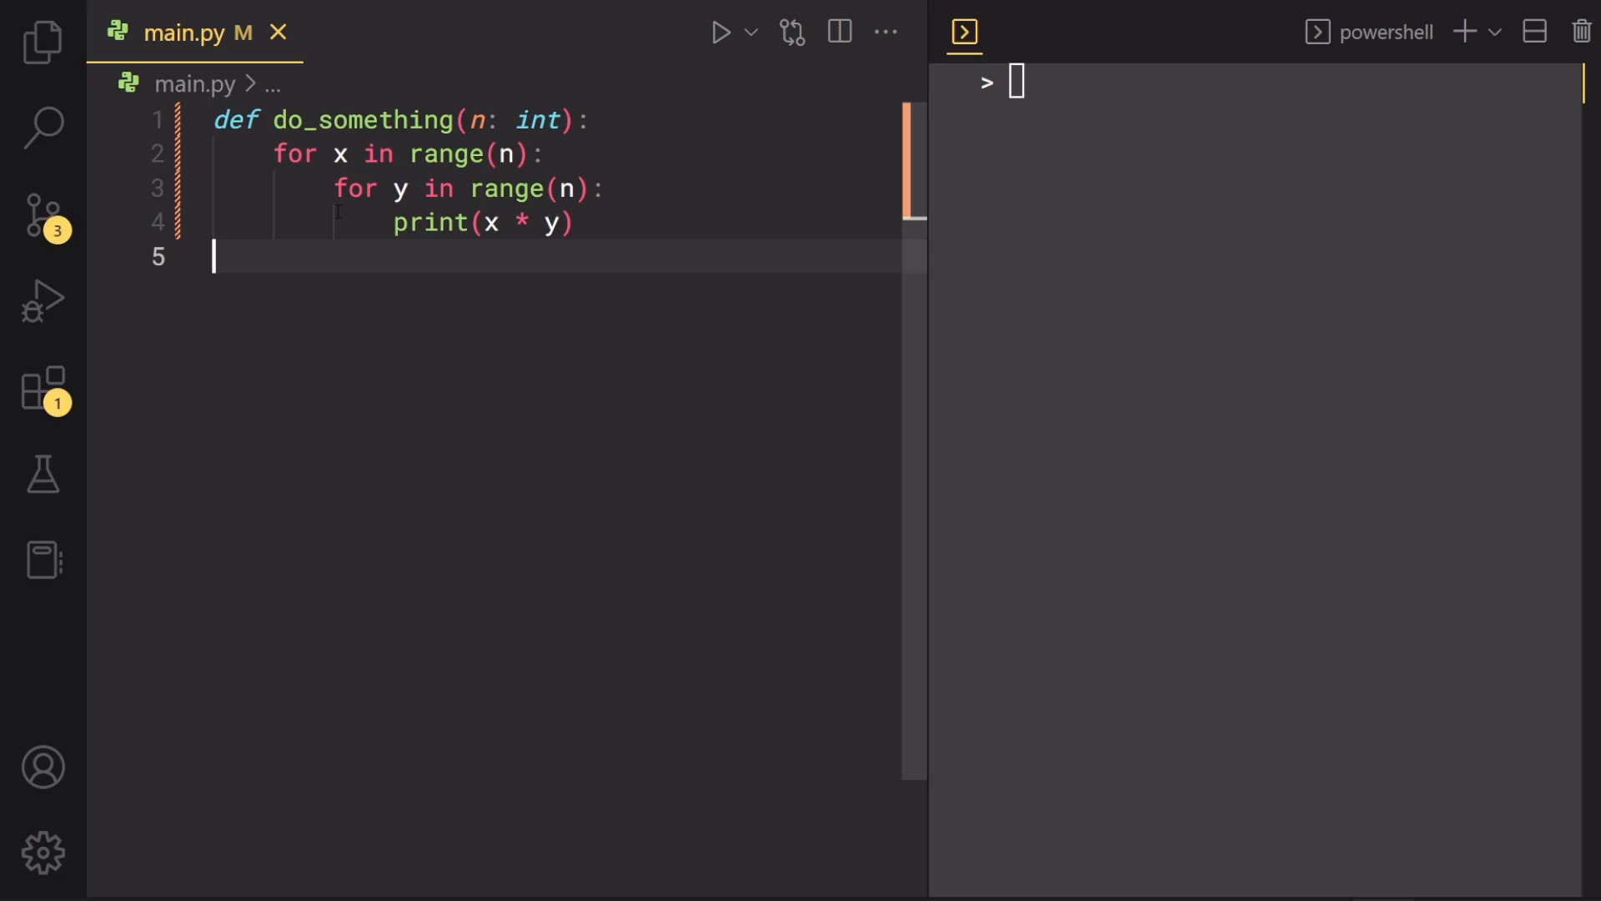
Step: Call do_something(10) with time.time() start/end timing, importing time via Quick Fix
type("do_something")
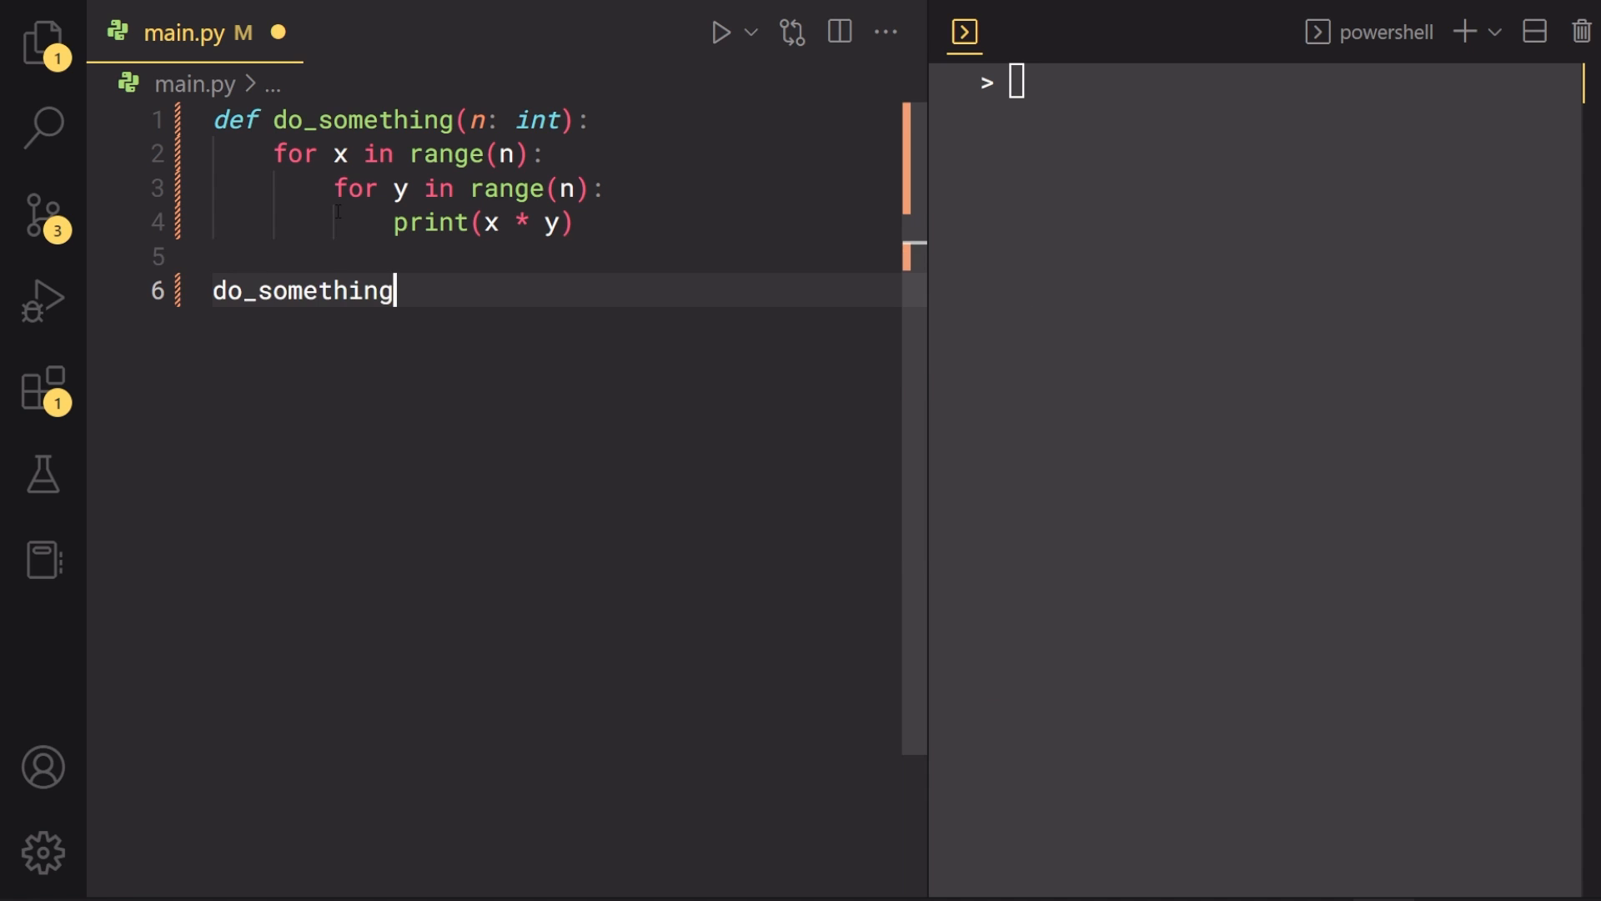
type("(10)")
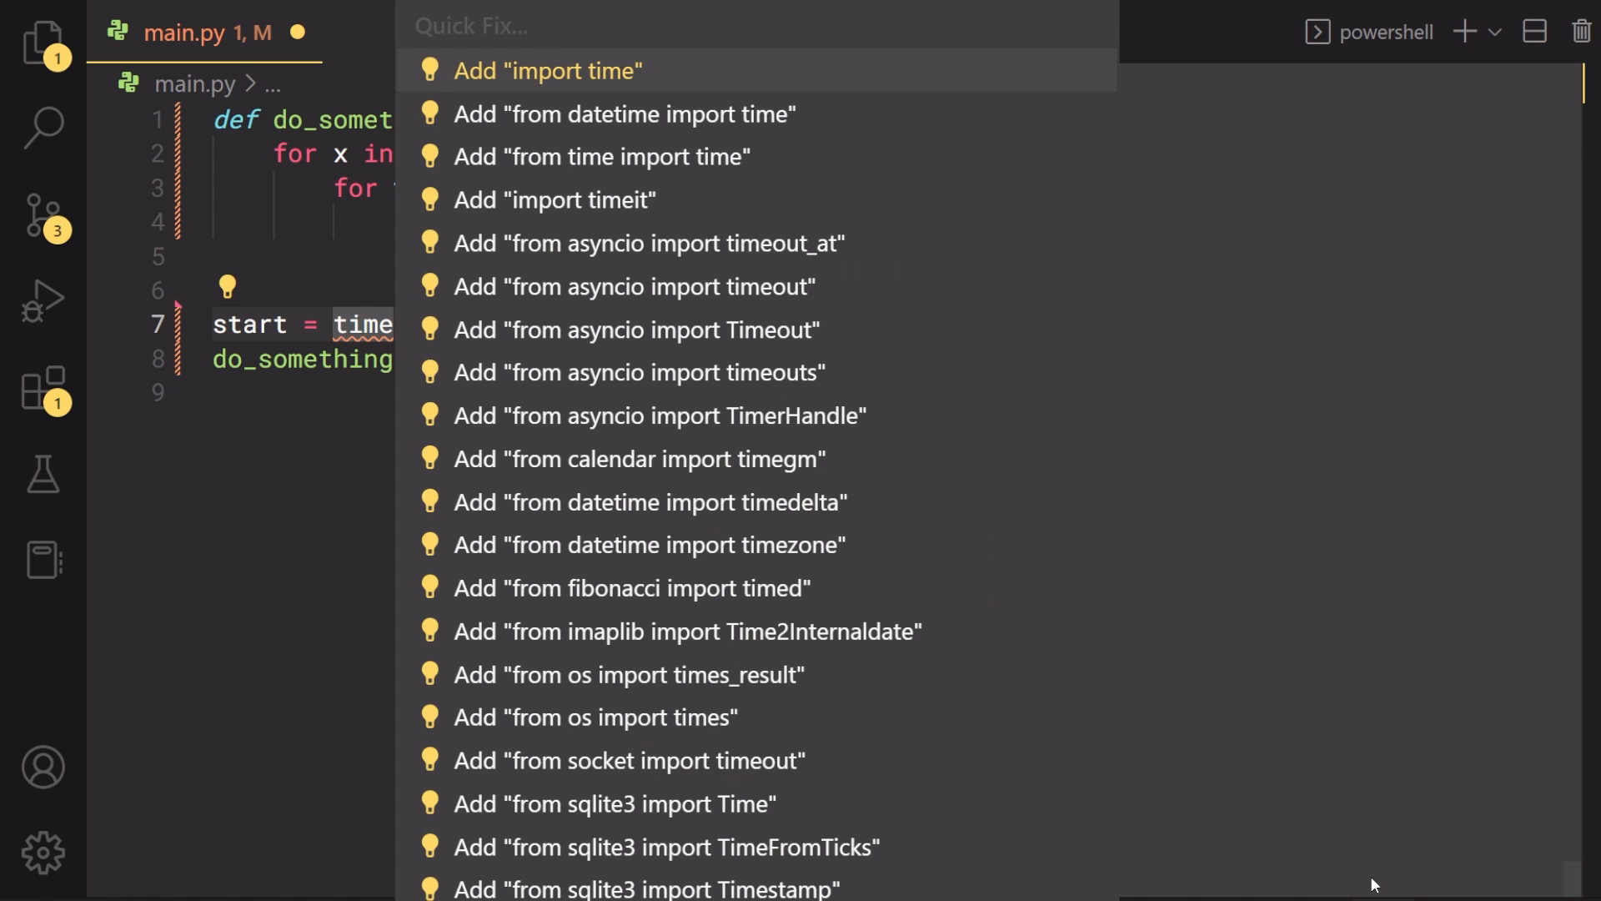
left_click(547, 71)
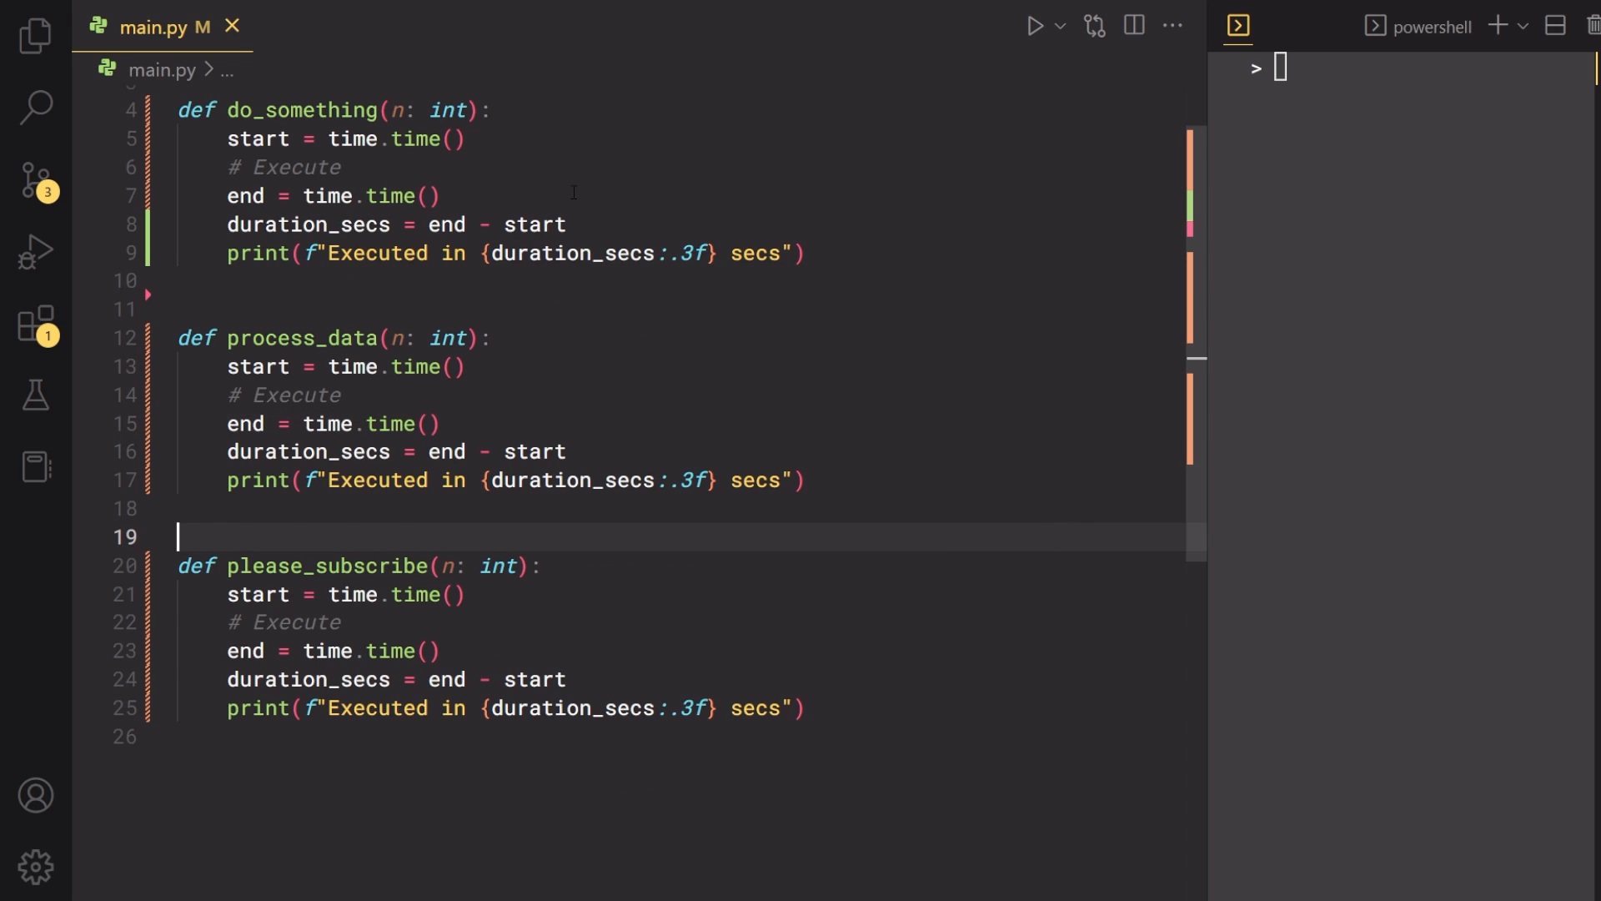
Step: Define timed(inner_func) that records start = time.time() and calls inner_func()
type("def timed")
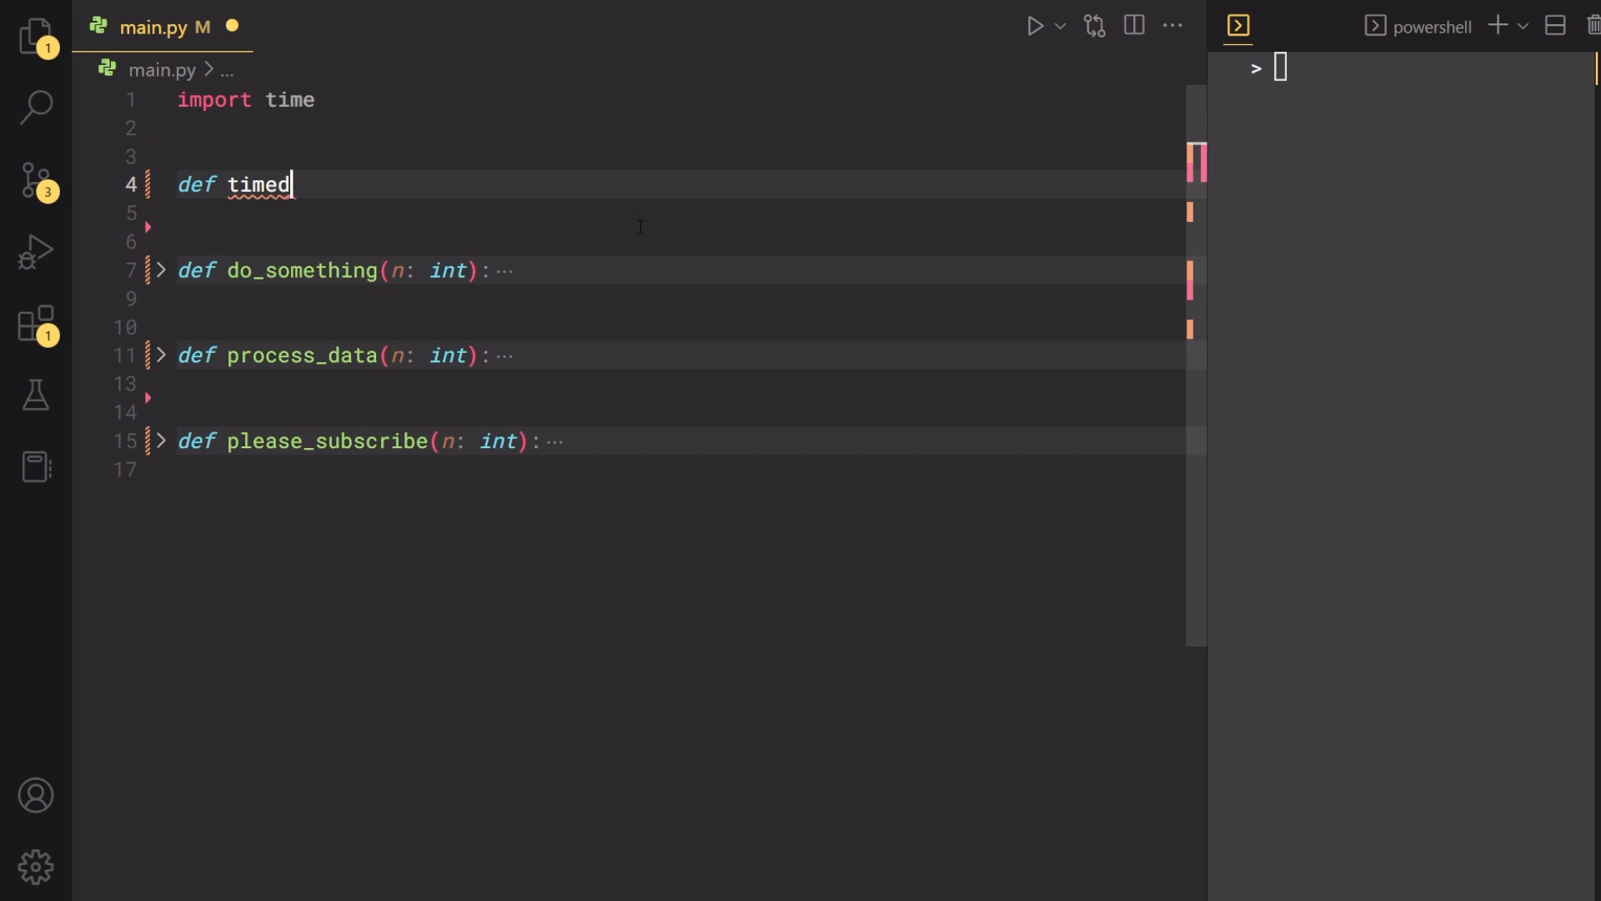
type("(i)")
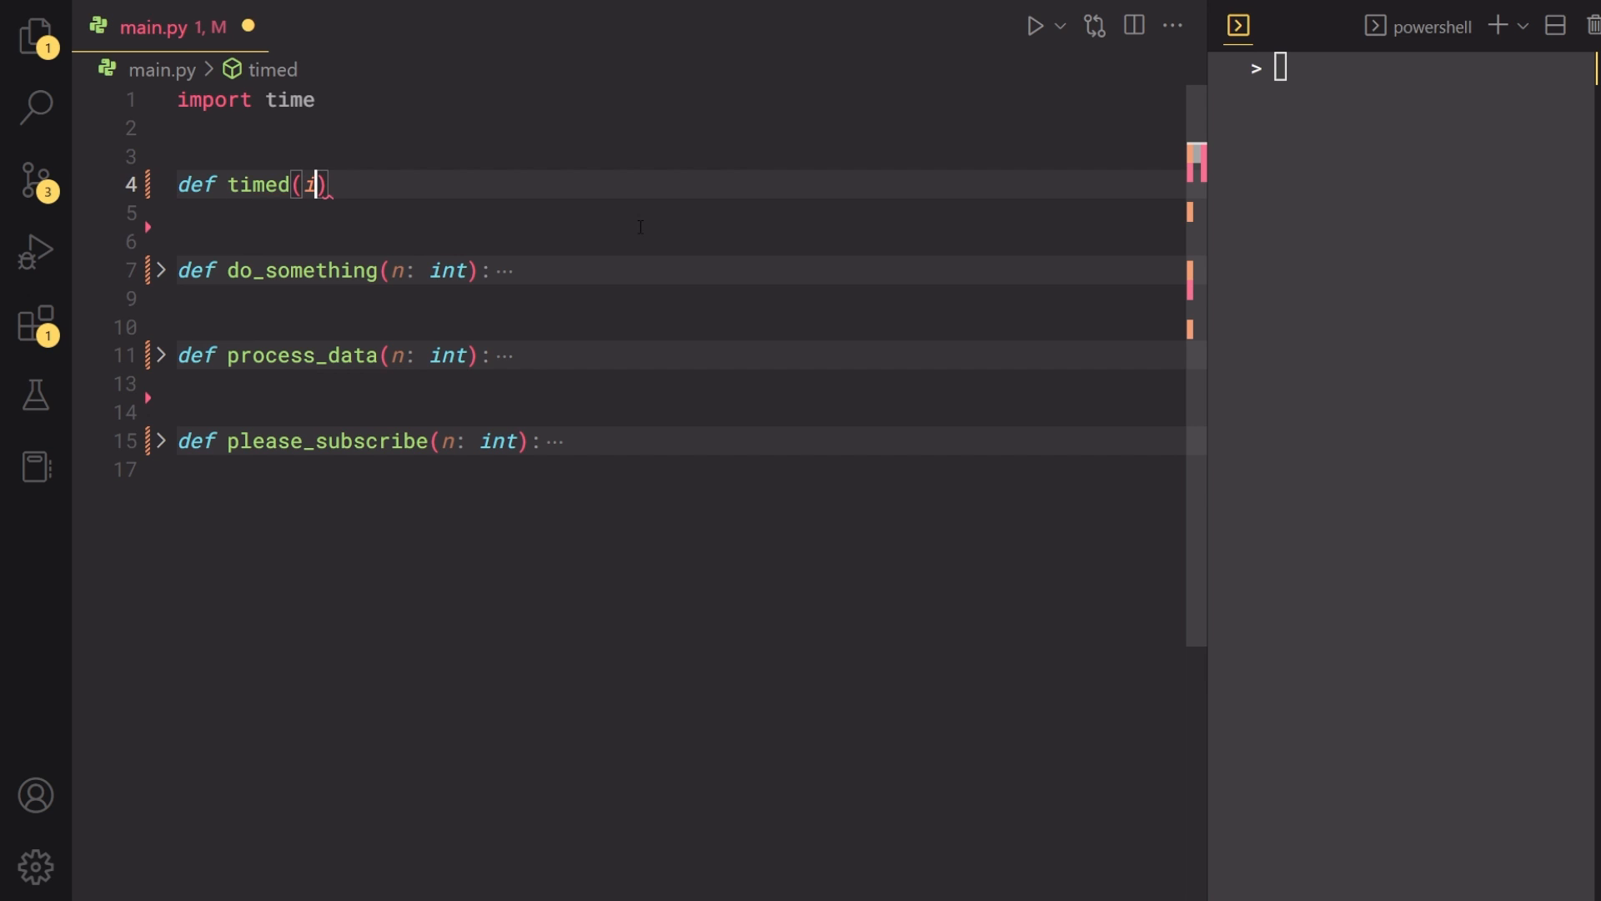
type("nner_func")
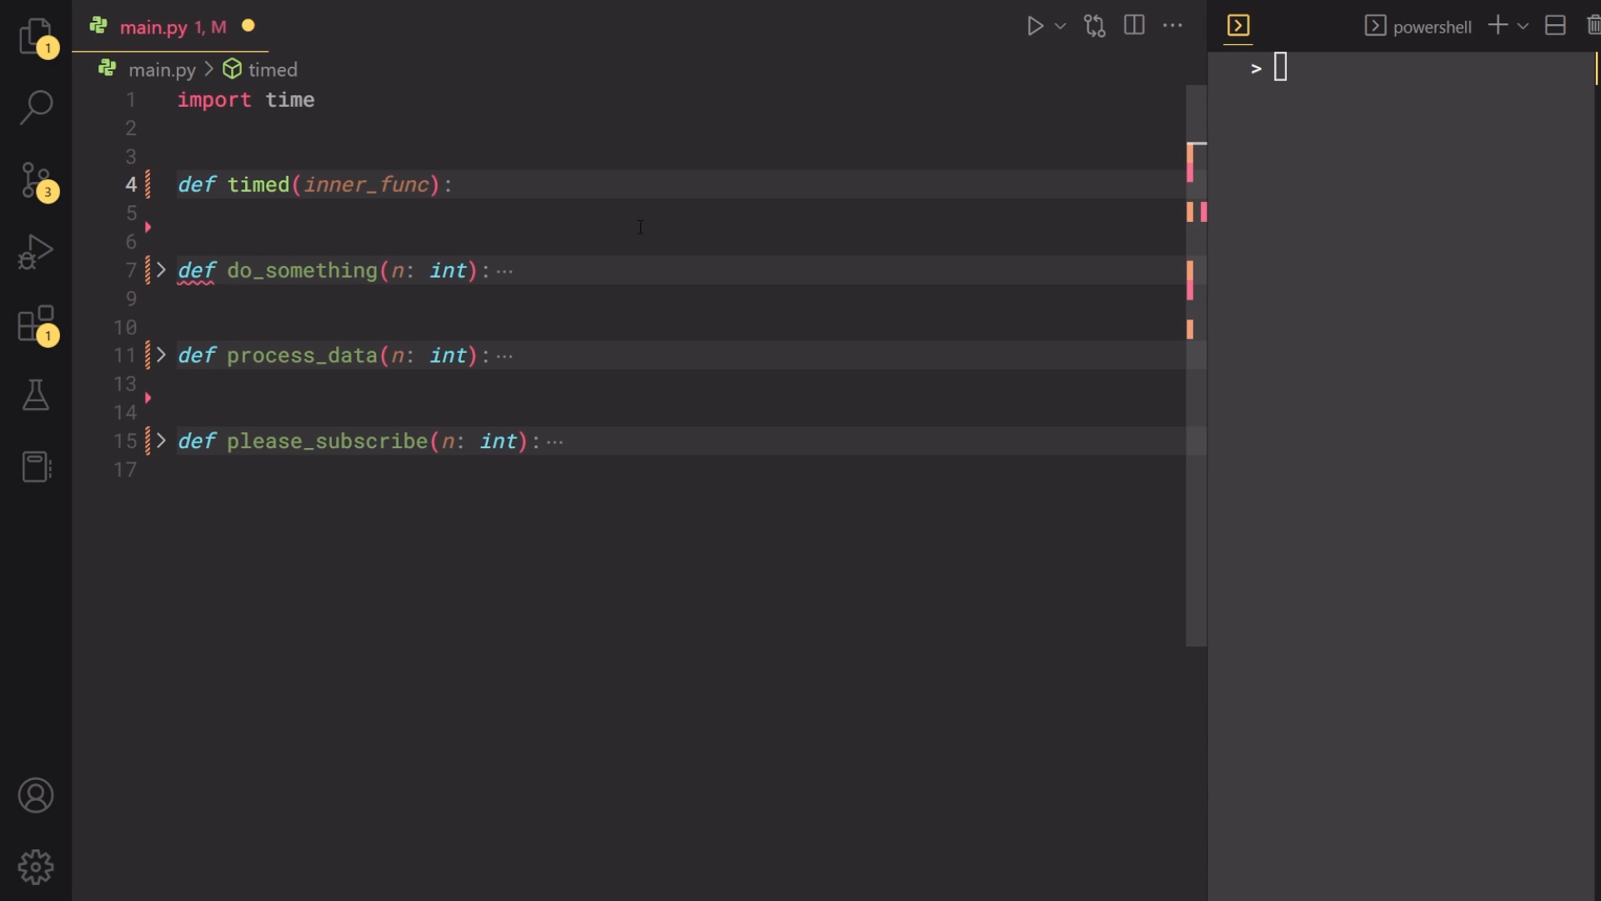
left_click(454, 185)
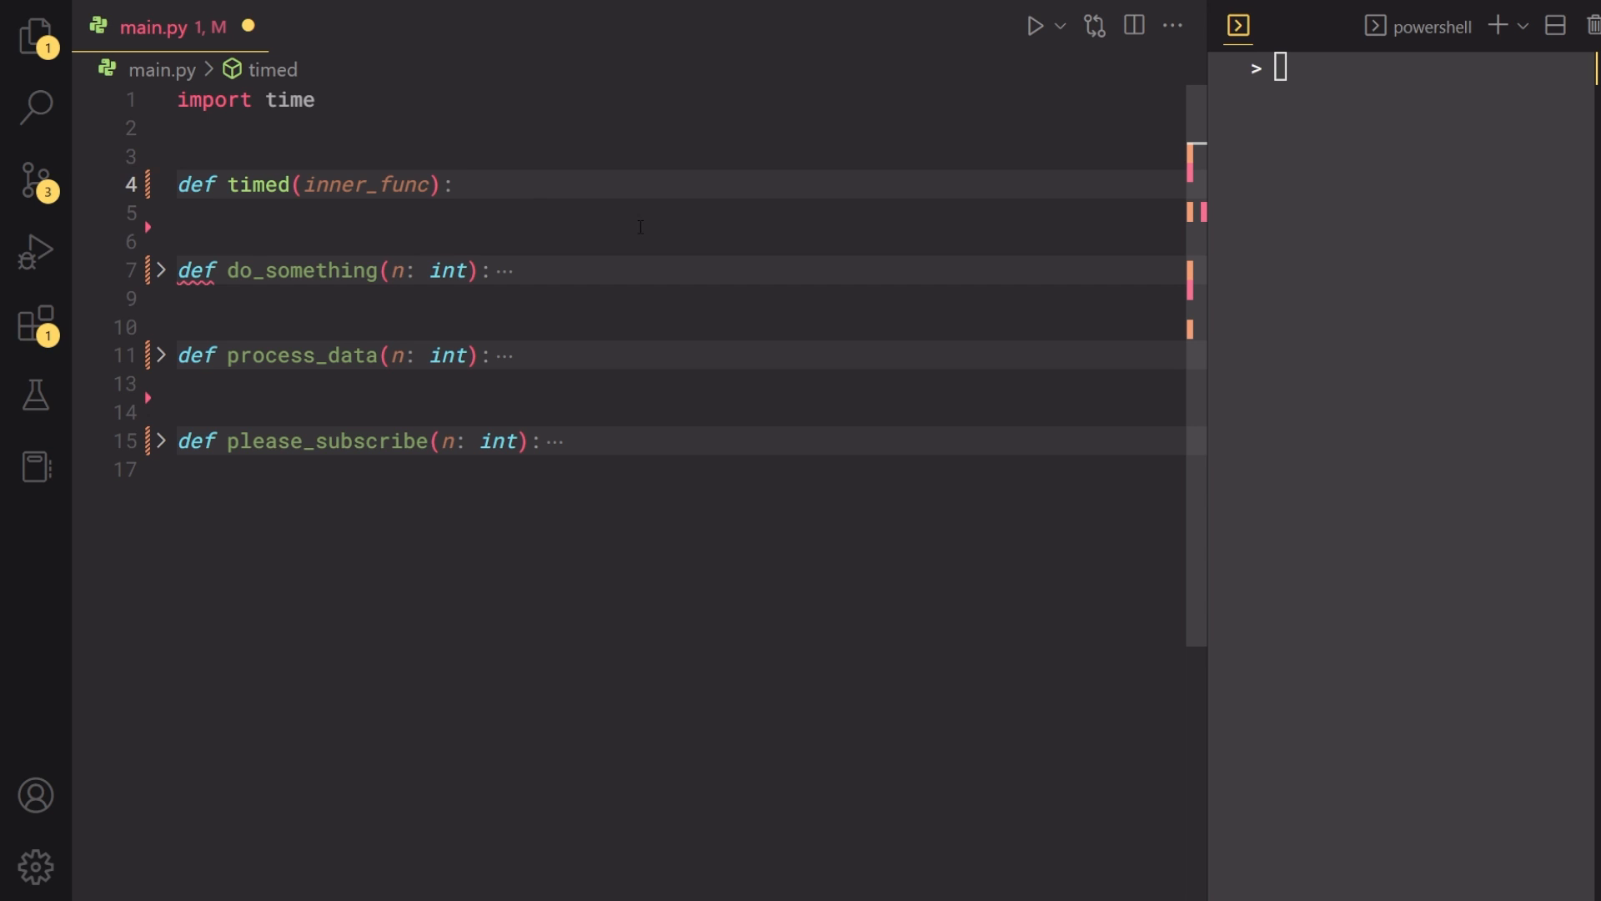
type("start = time.time()")
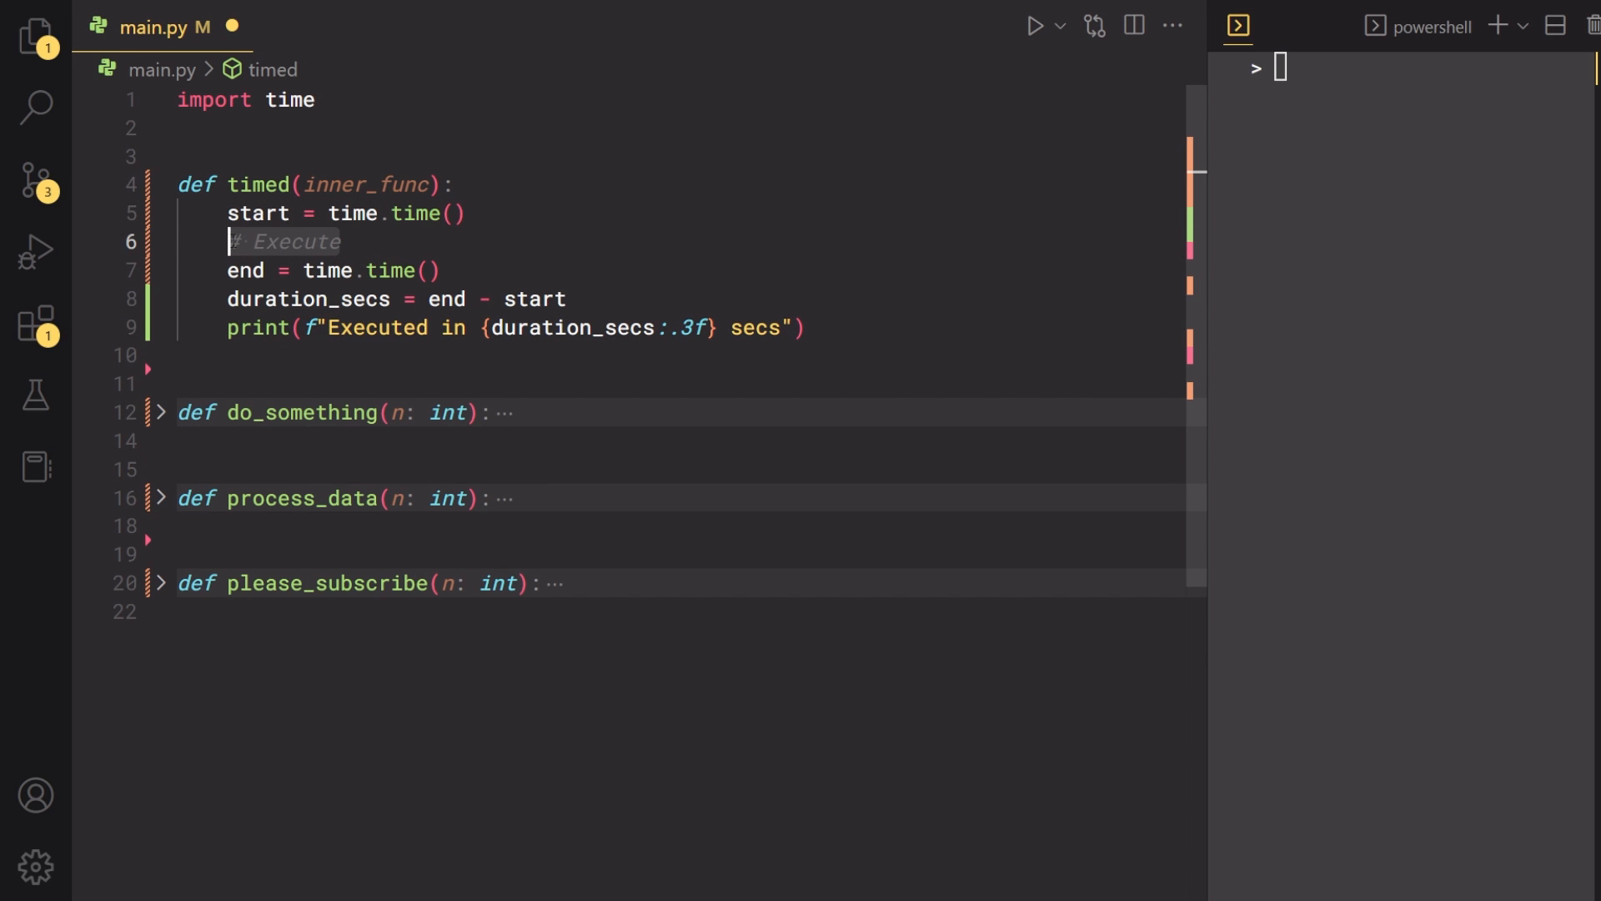
type("inner_func()")
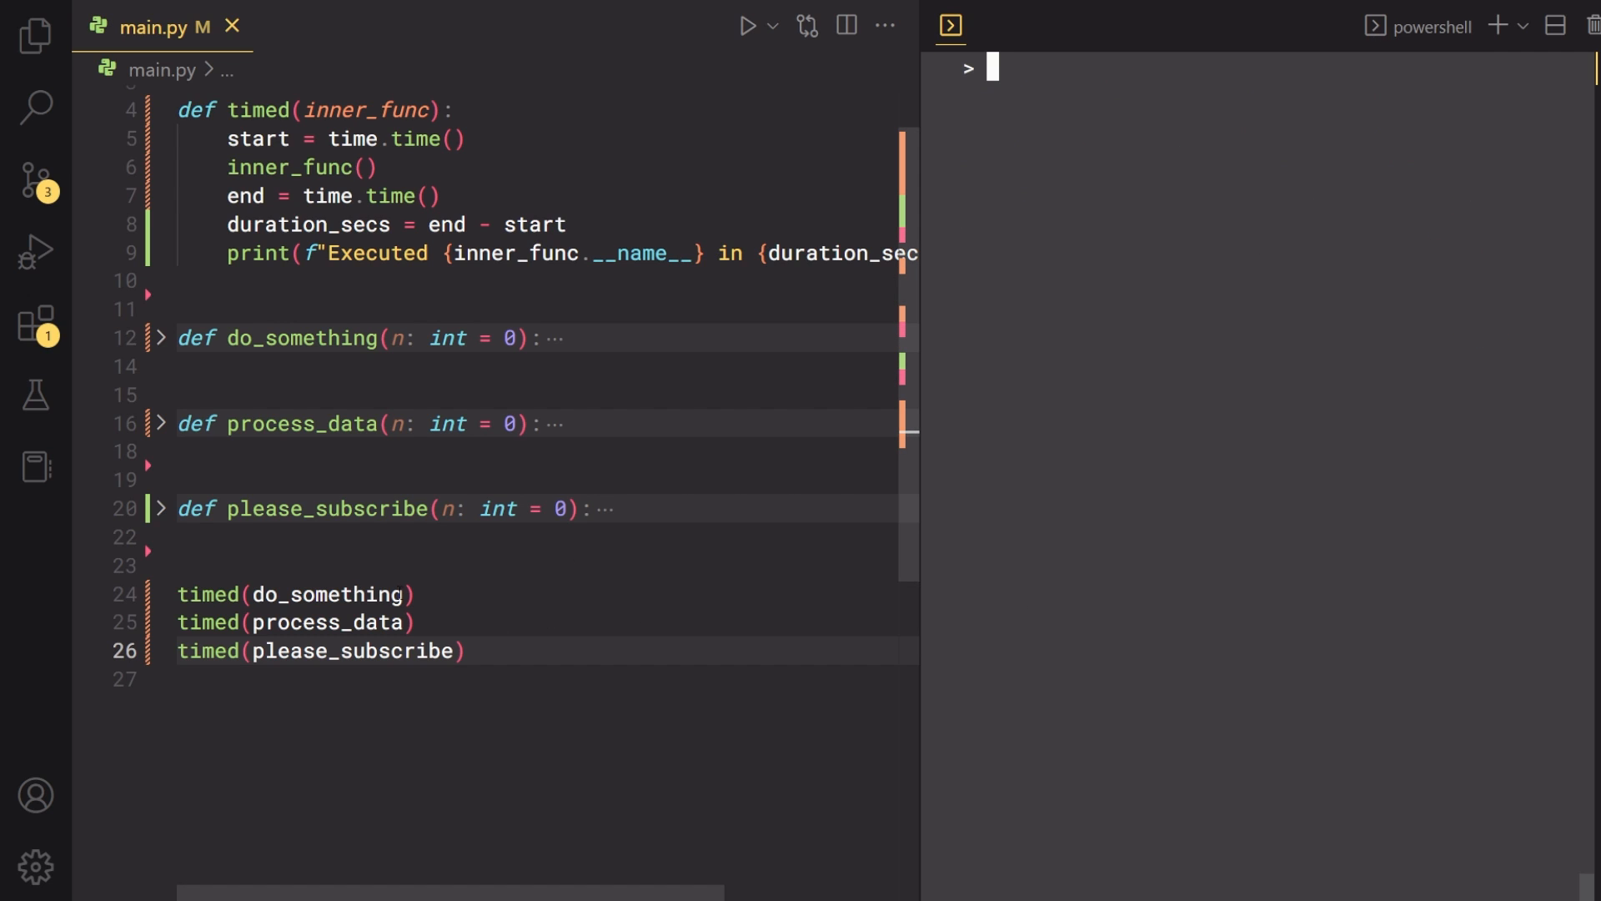
mouse_move(327, 594)
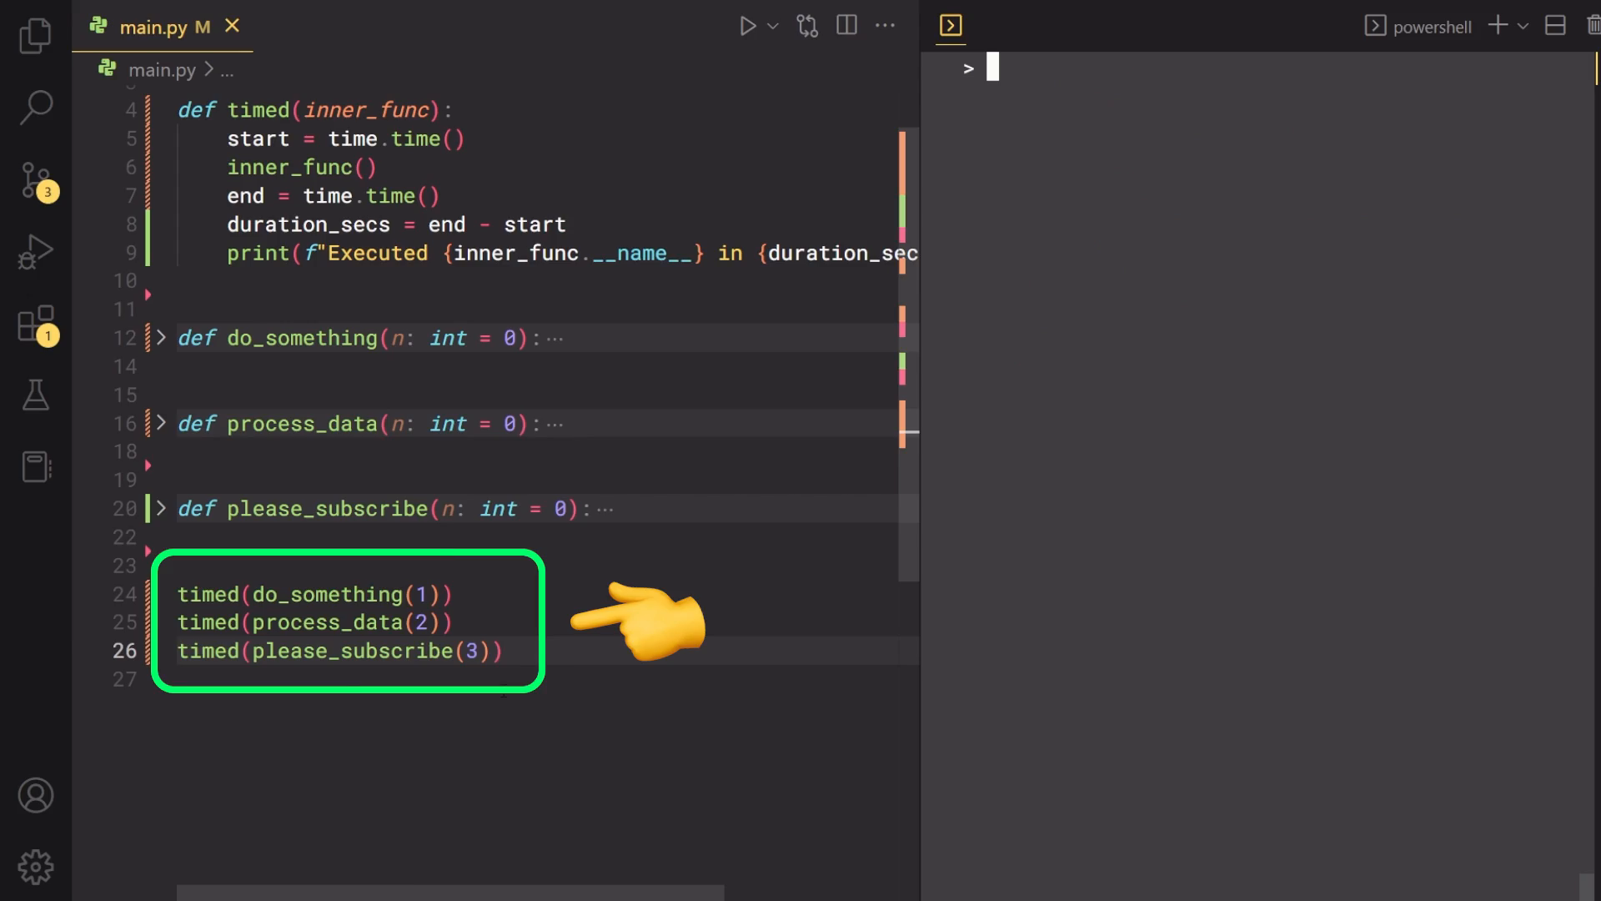
Step: Nest wrapped_func in timed, return wrapped_func, and assign timed_do_something = timed(do_something)
type("def")
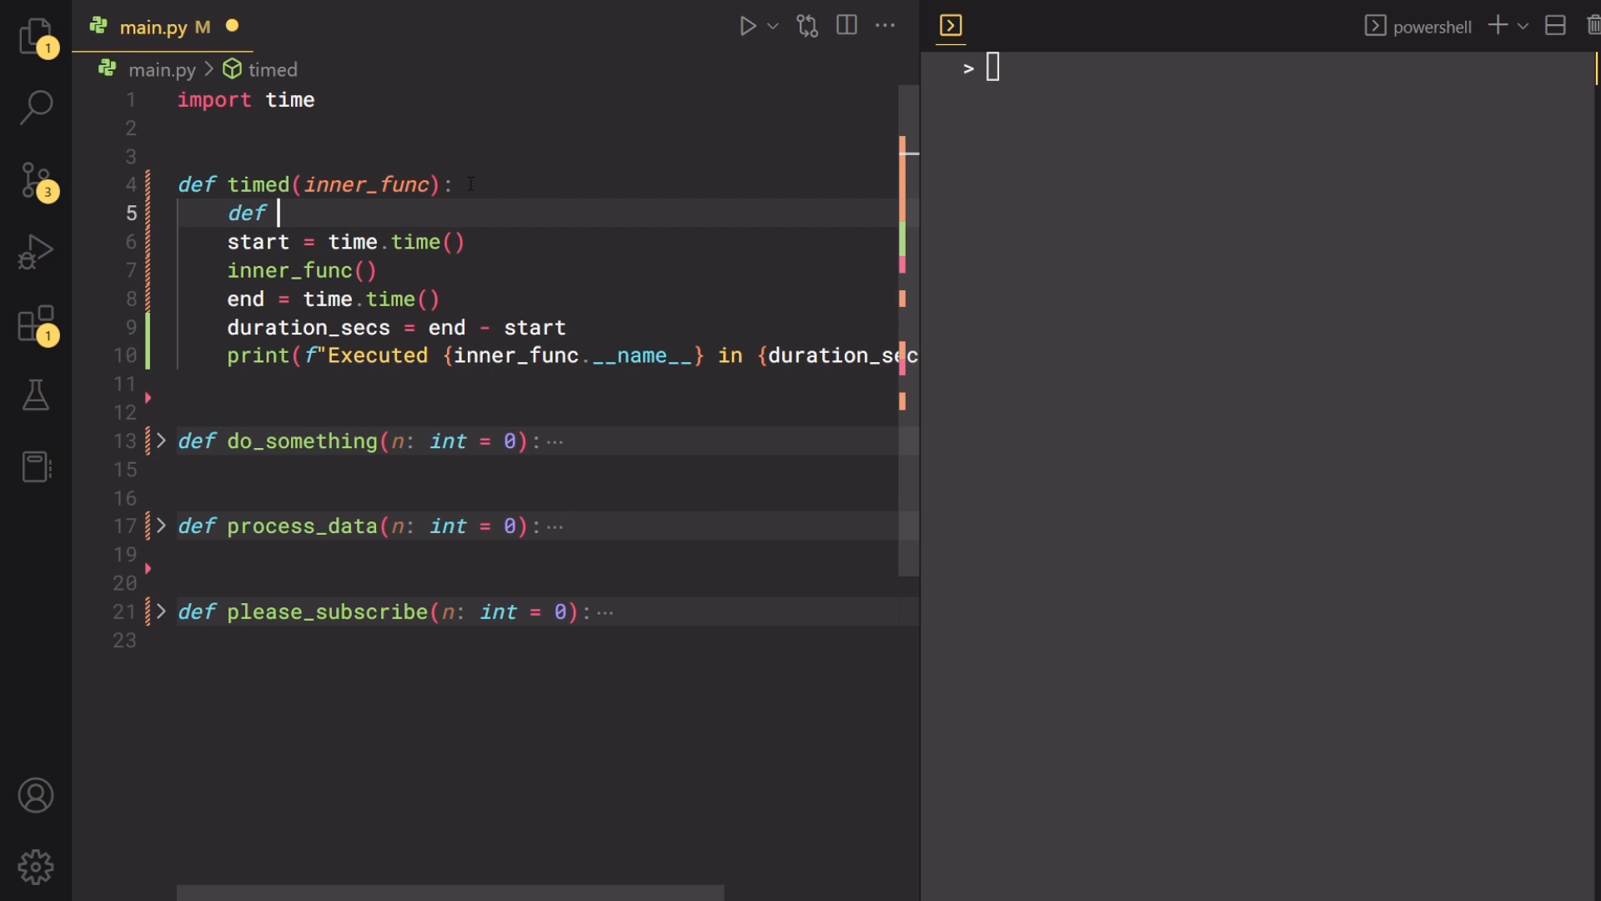
type("wrapped_func(*args, **kwargs):")
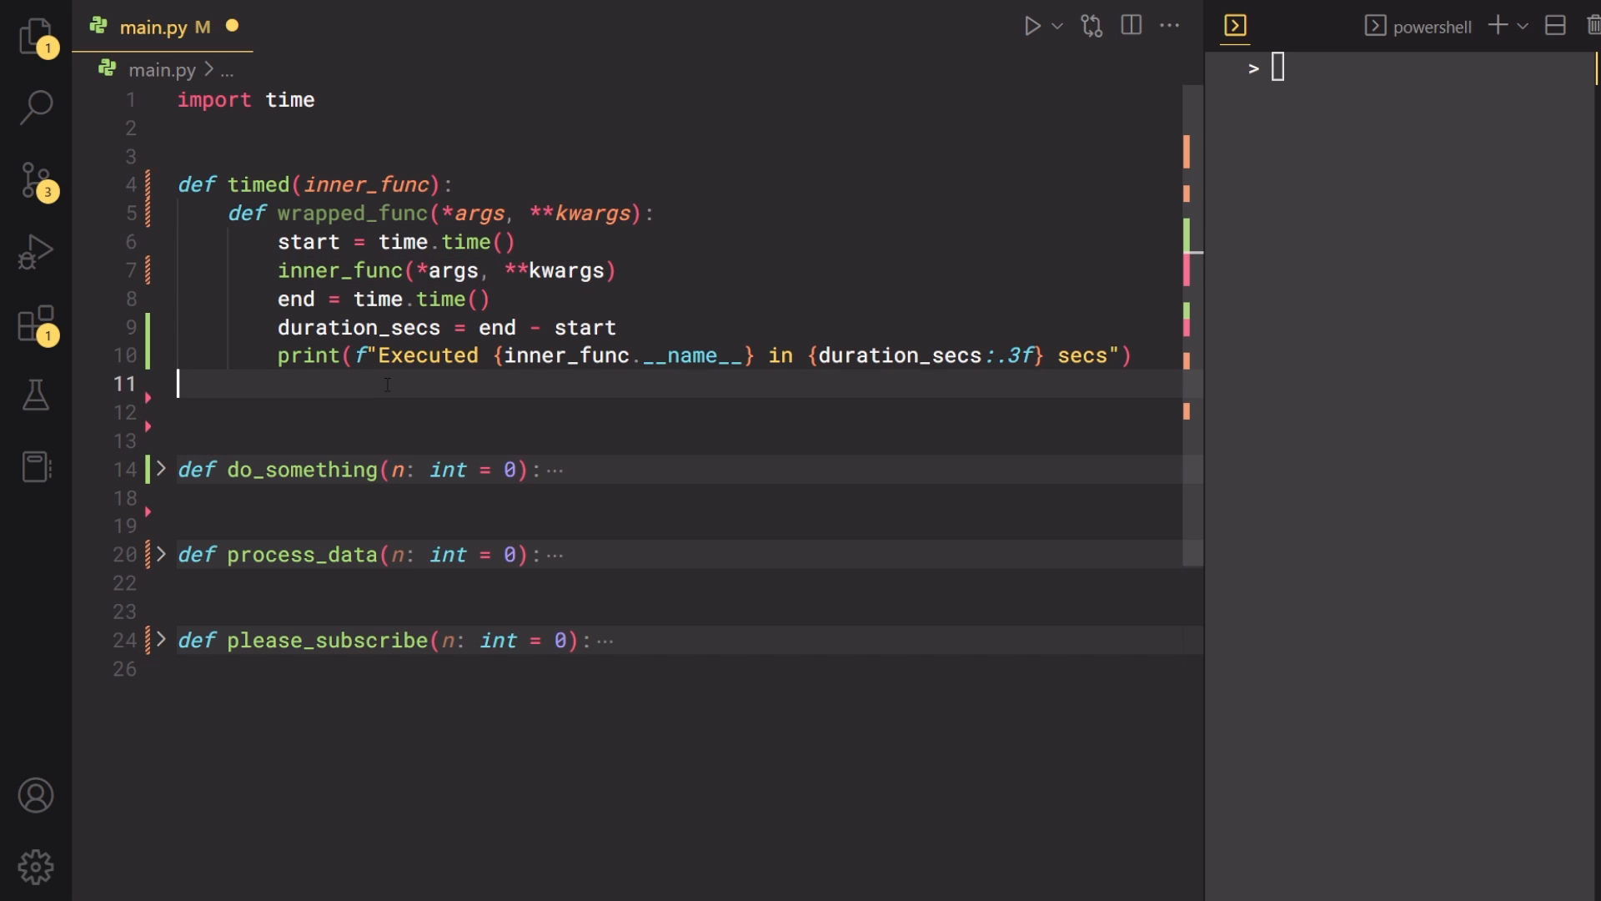
type("return wrapped_func")
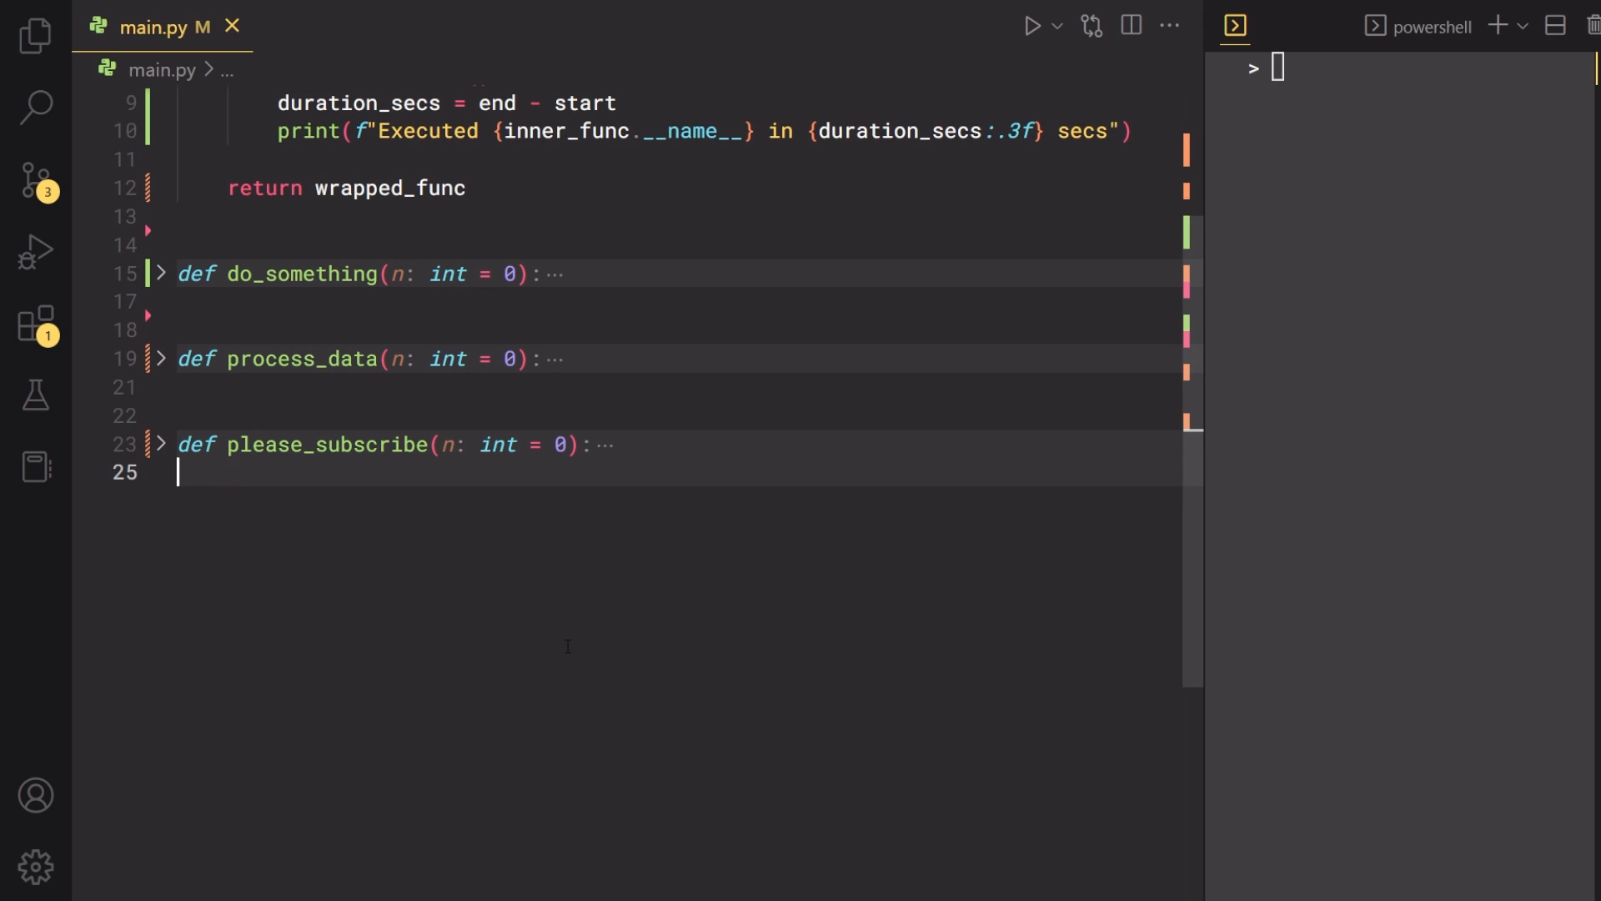
type("timed_do_something = timed(do_something")
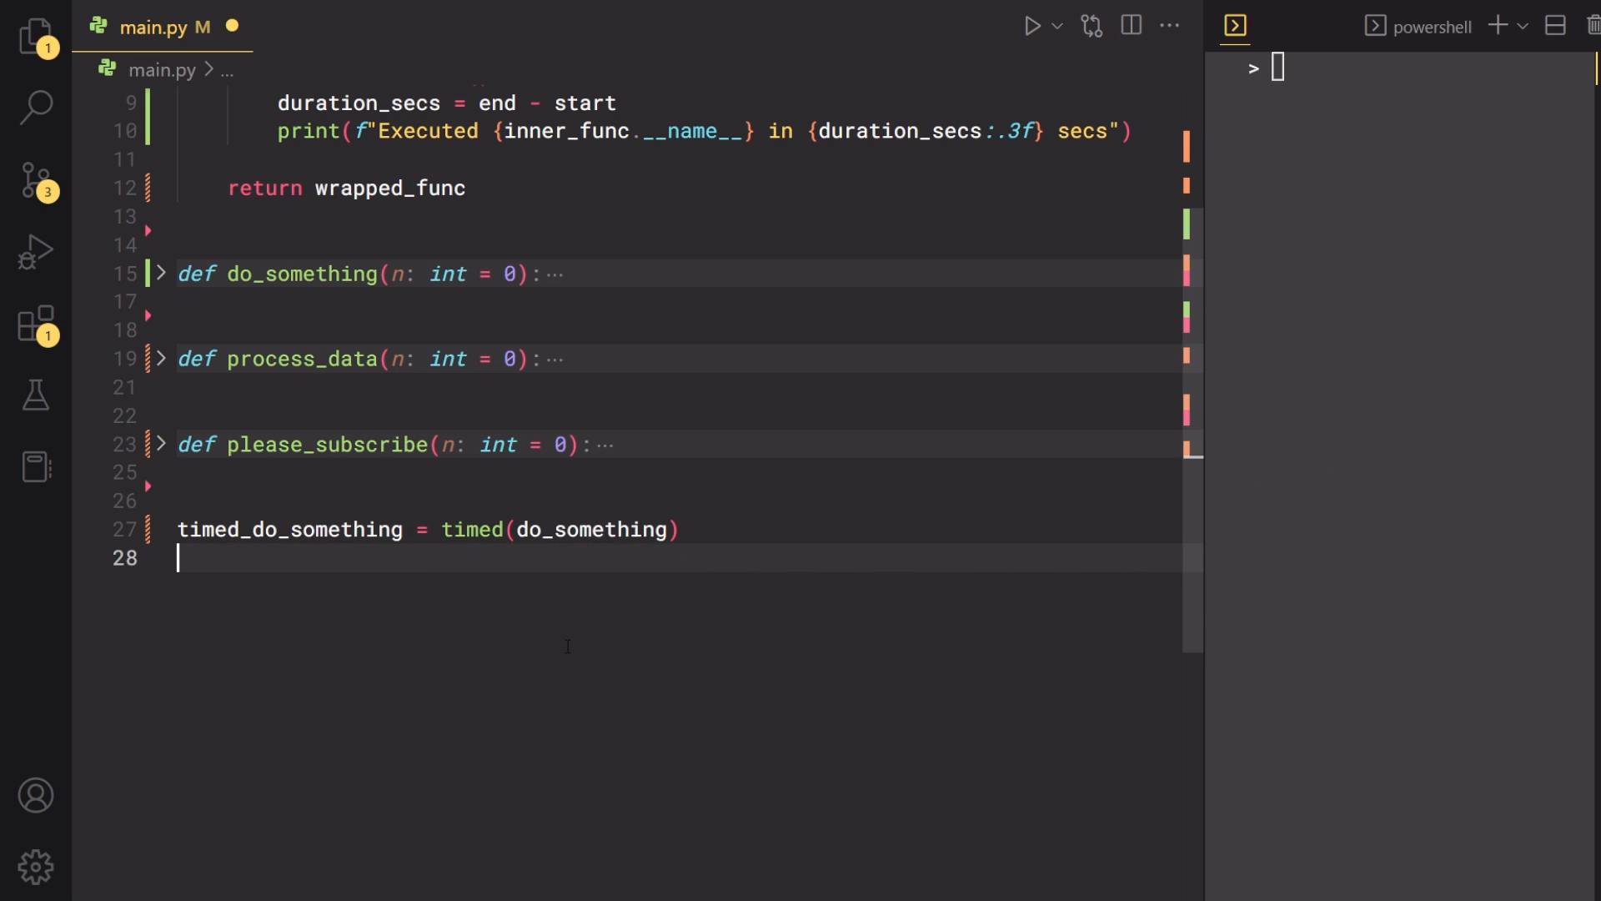
type("timed")
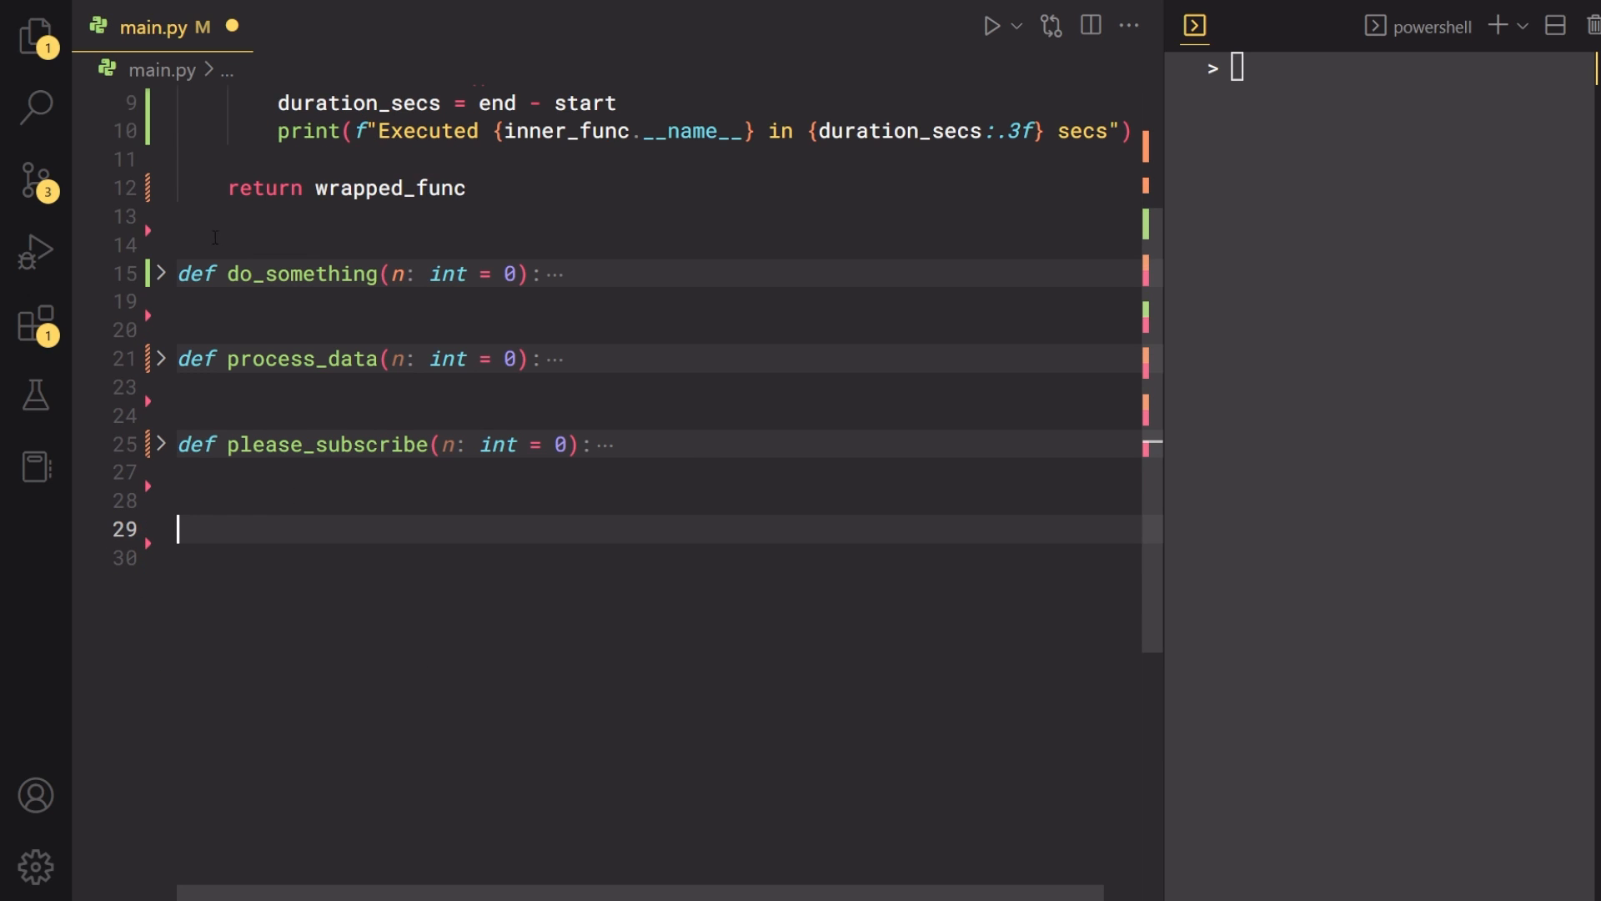
type("@timed")
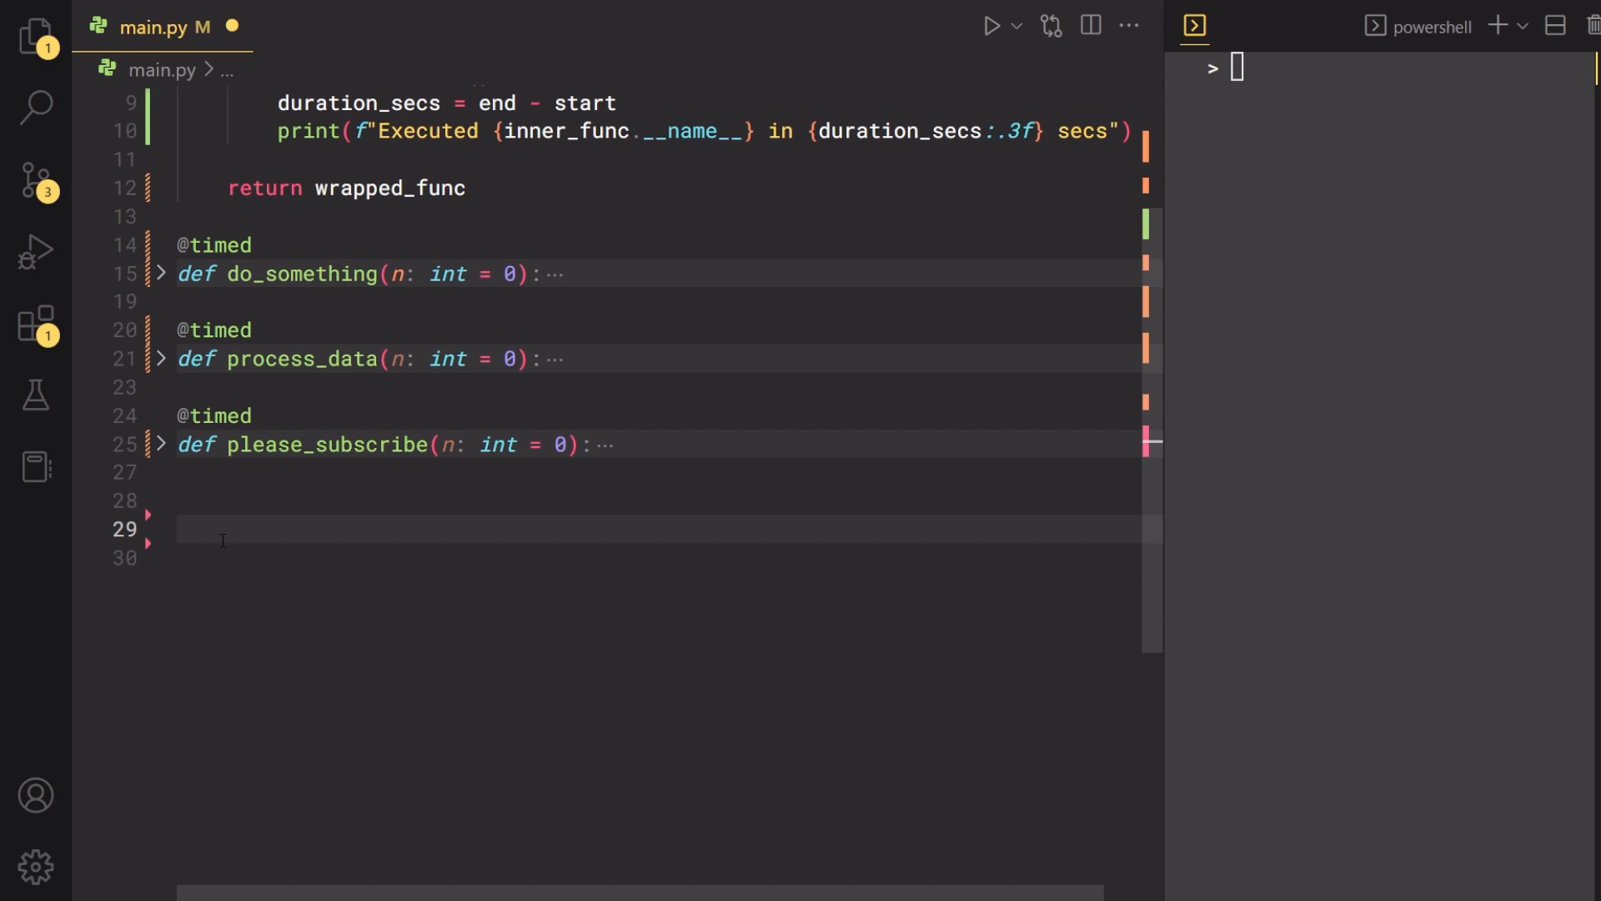
type("do_something(100)")
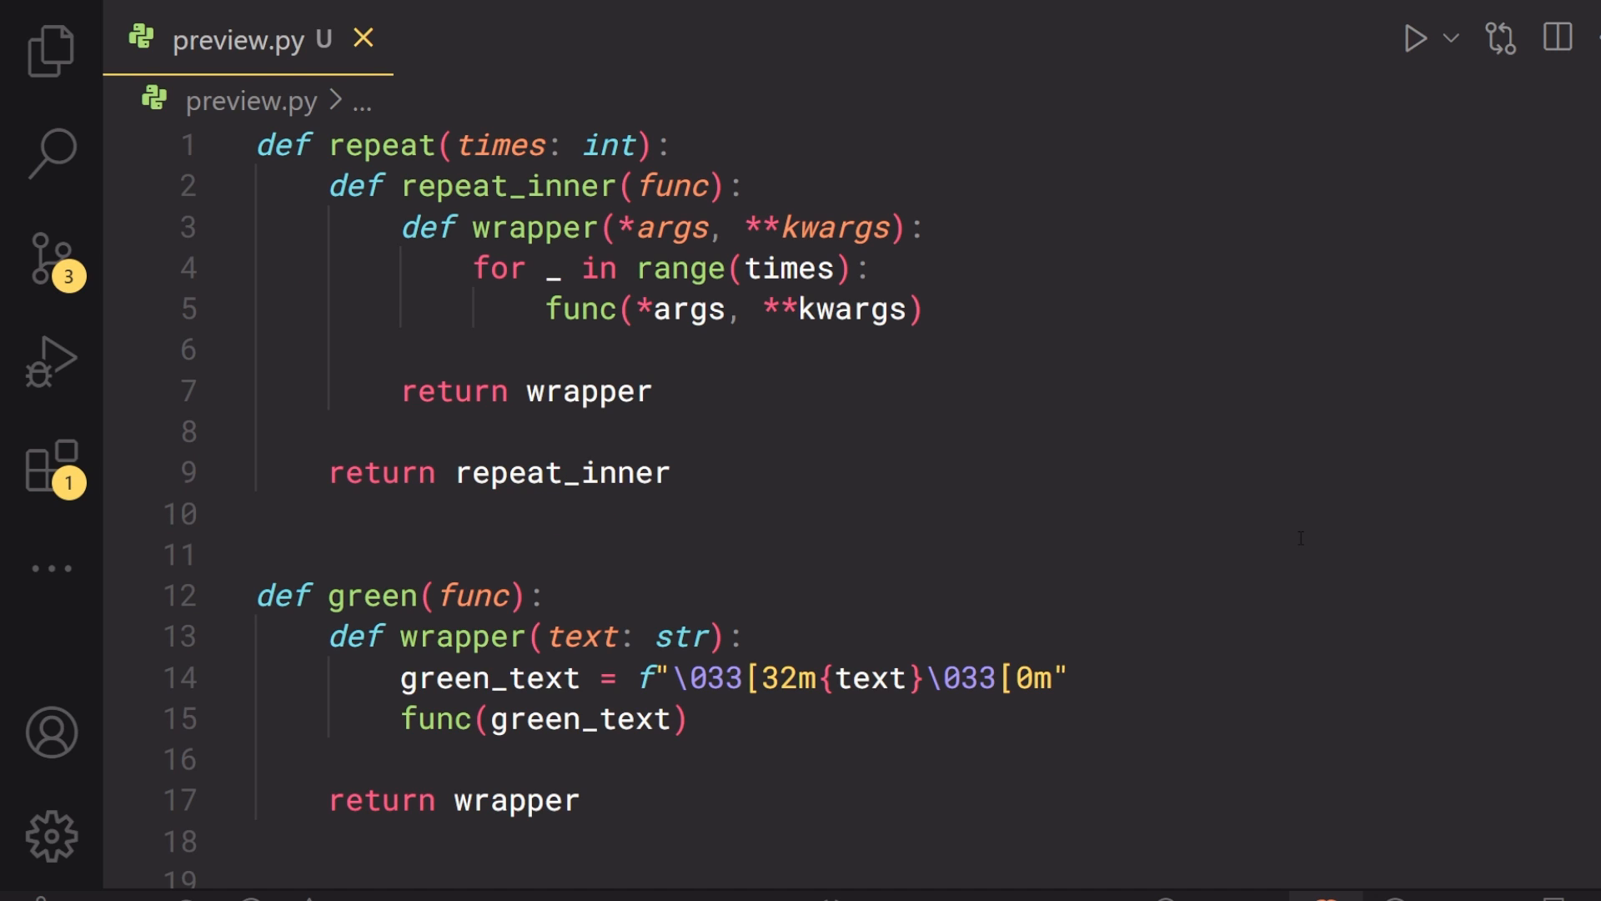
scroll("down", 3)
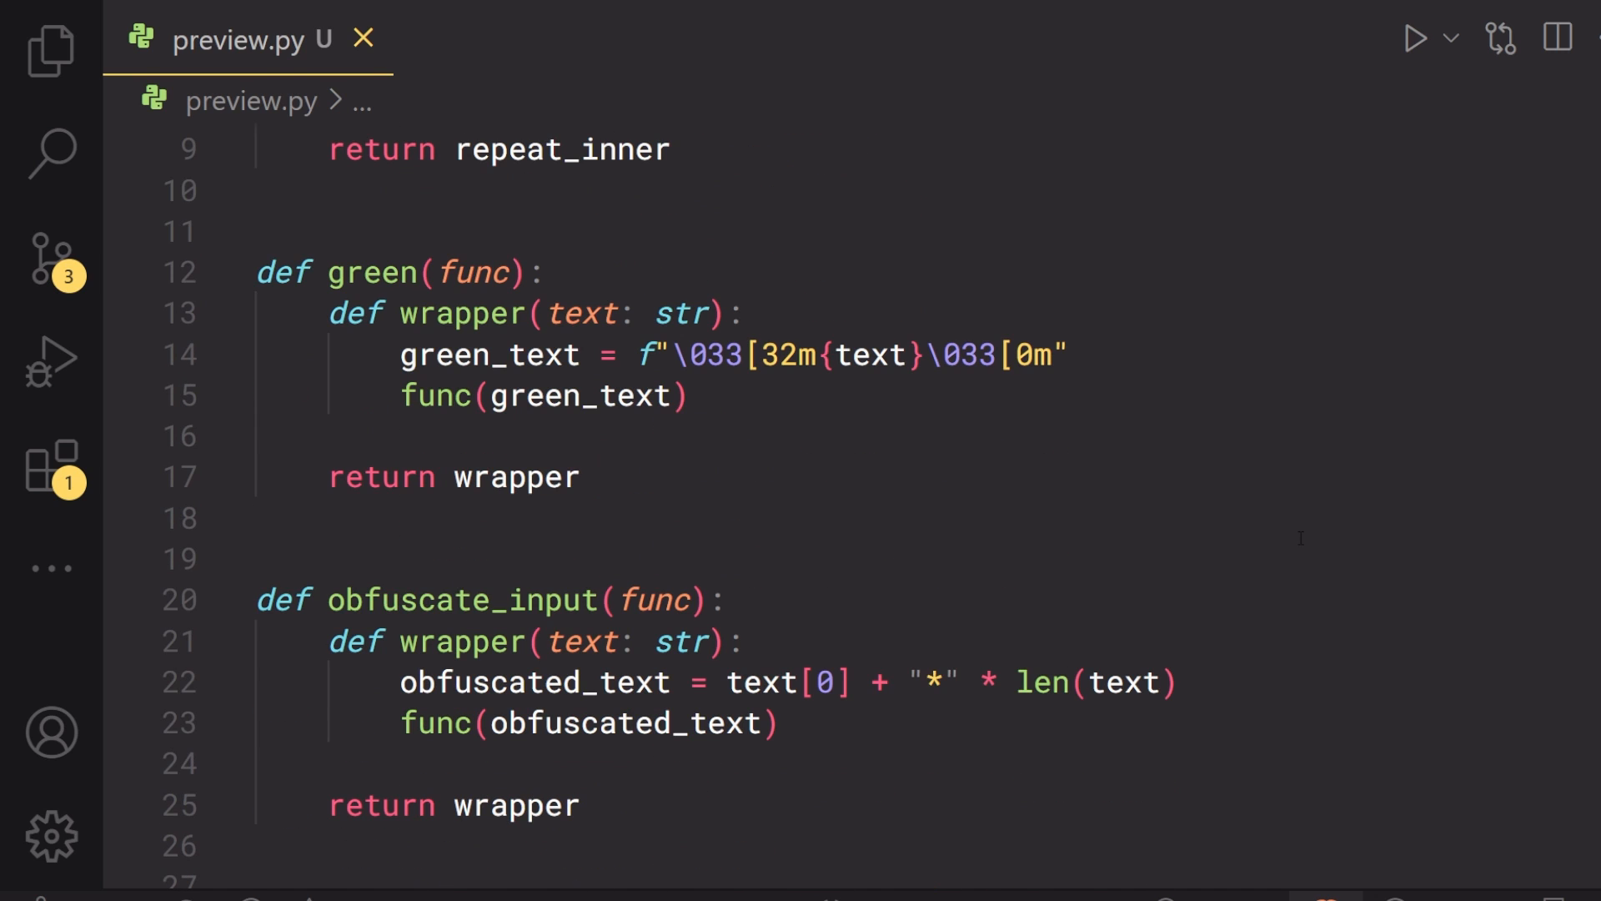
scroll("down", 3)
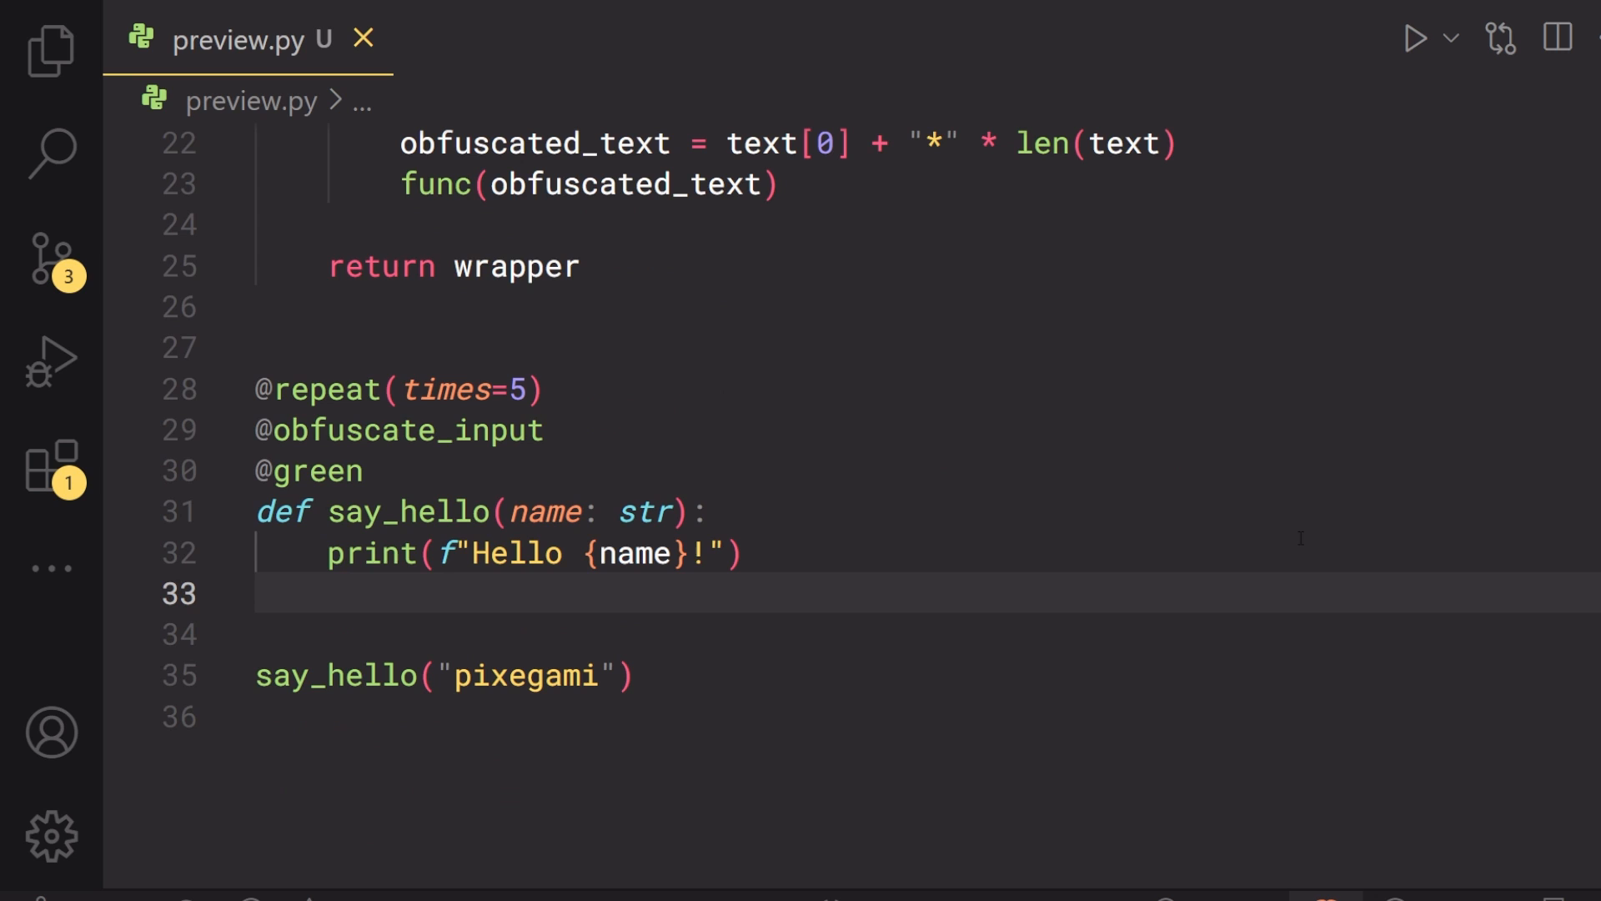
scroll("up", 3)
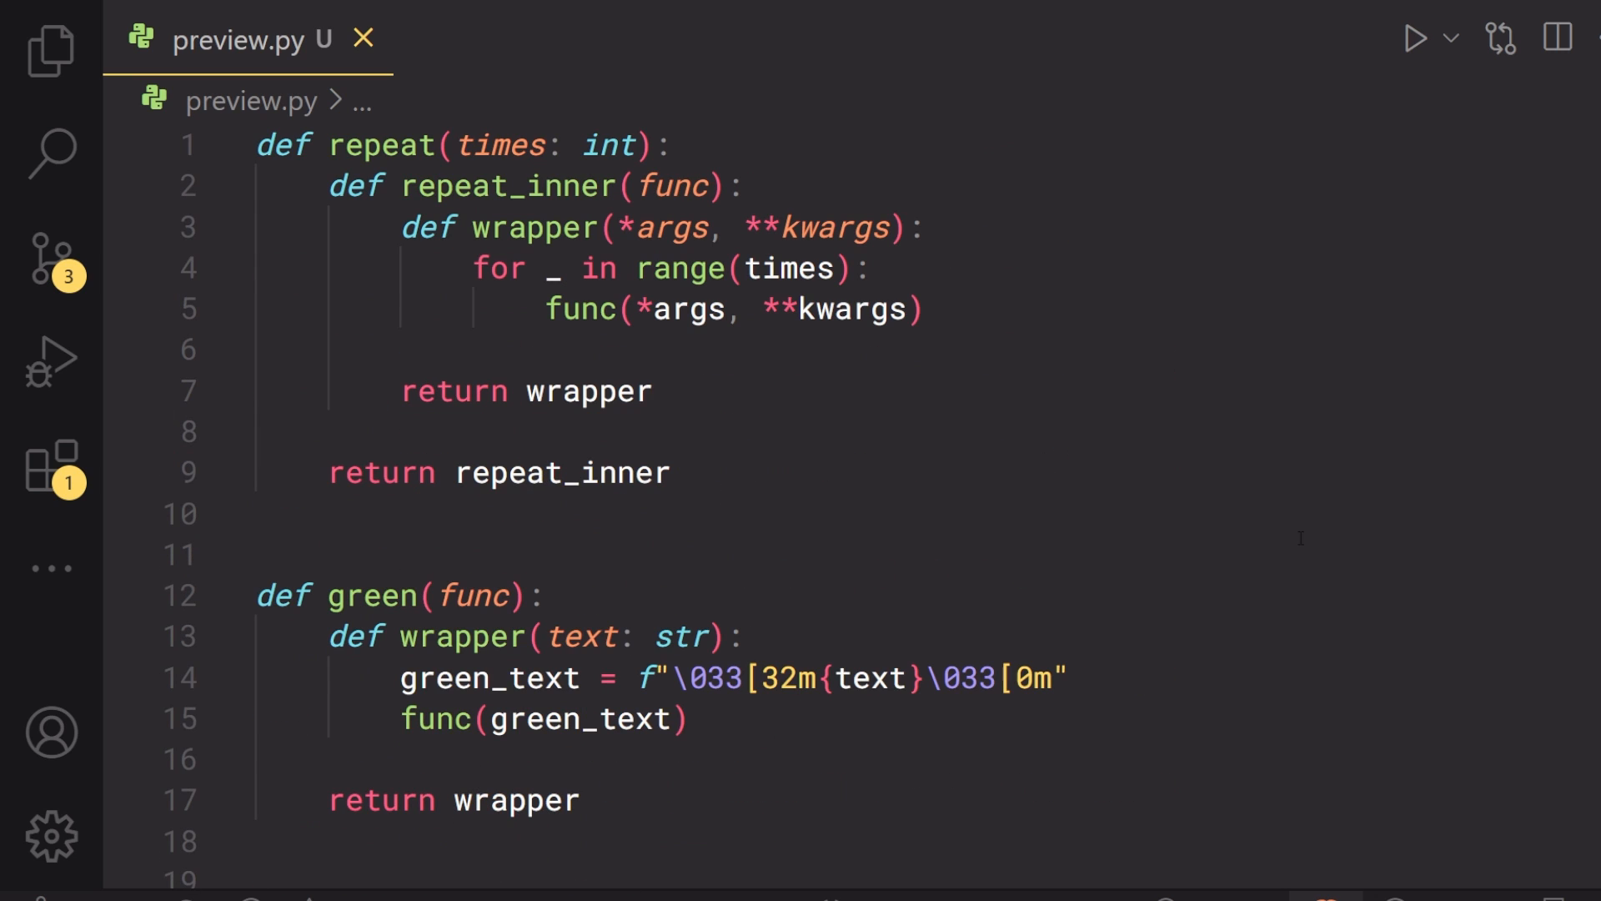
scroll("down", 3)
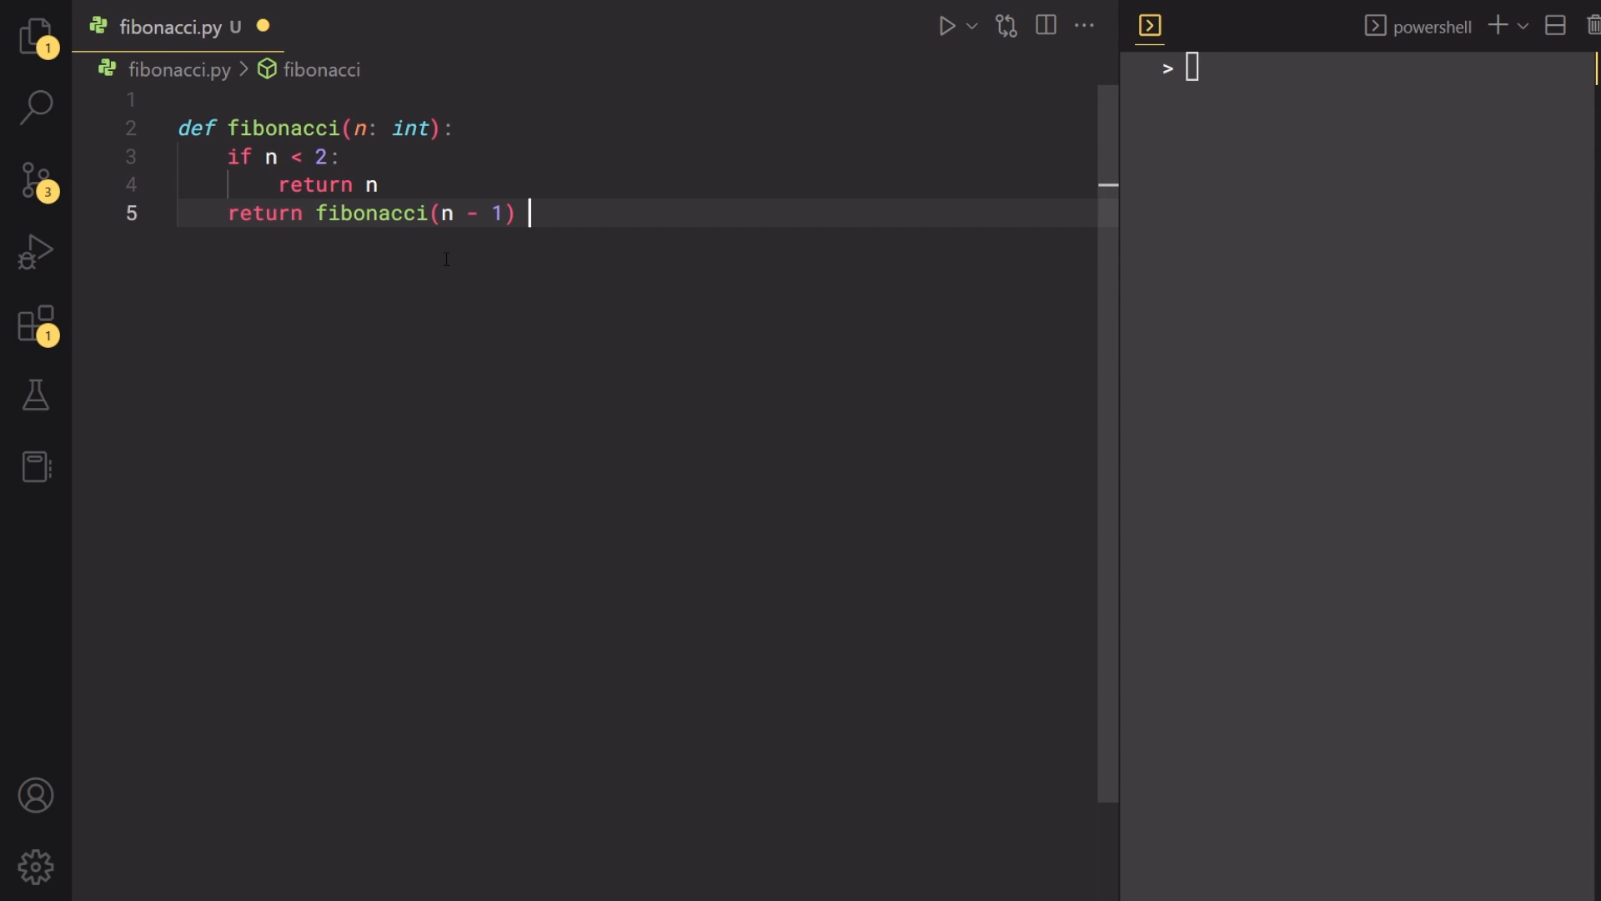
Step: Complete fibonacci with fibonacci(n - 1) + fibonacci(n - 2) and print result = fibonacci(10)
type("+ fibonacci")
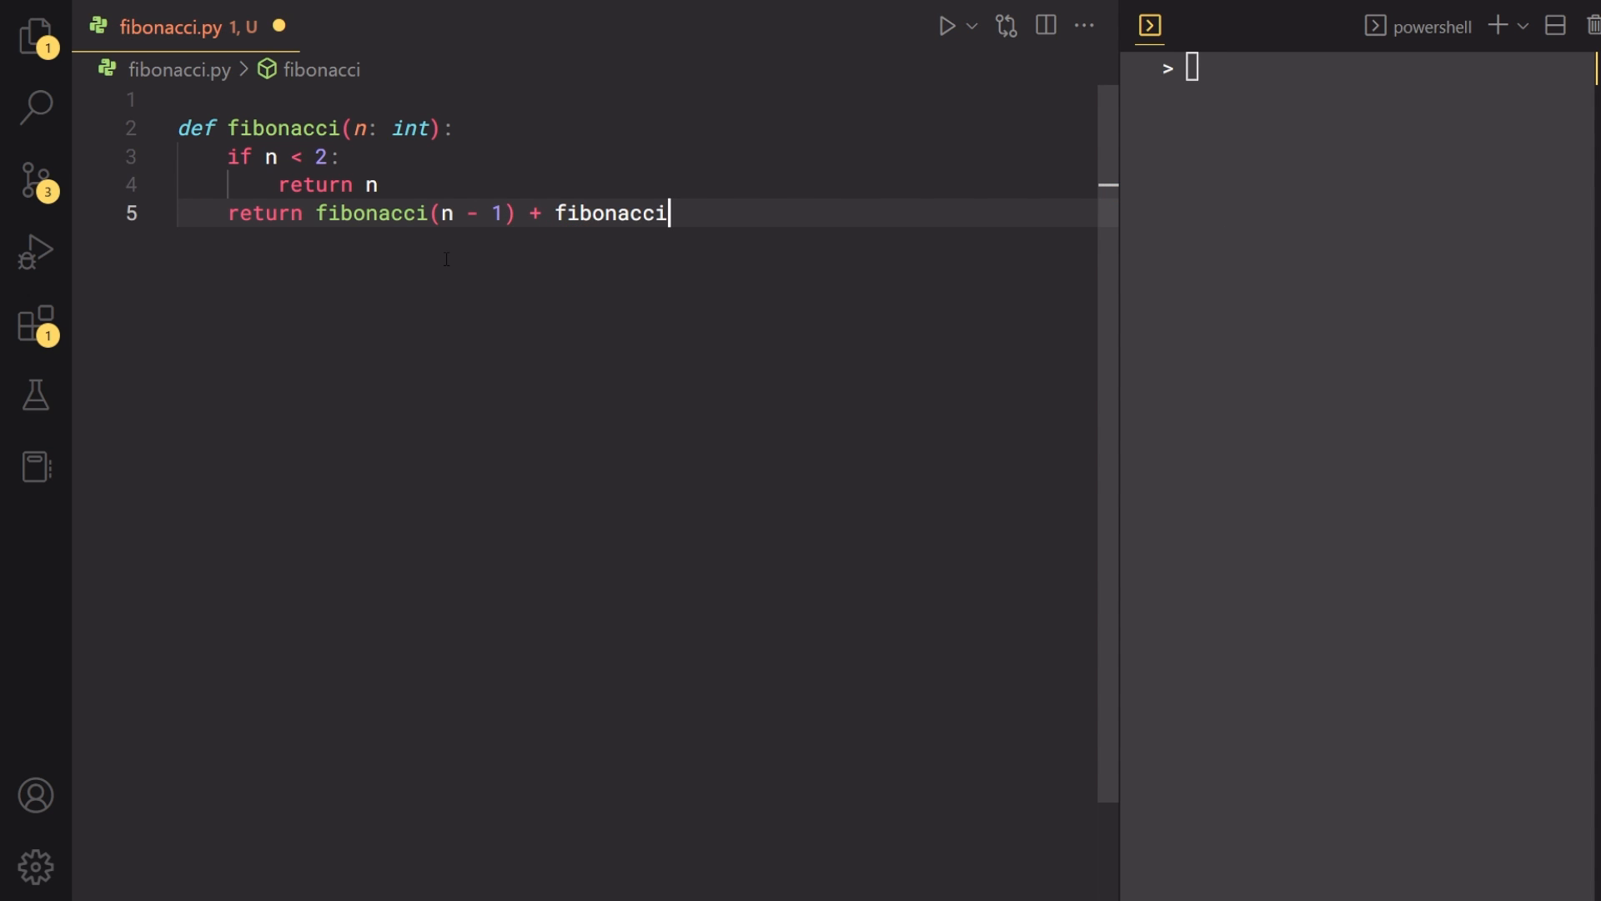
type("(n - 2")
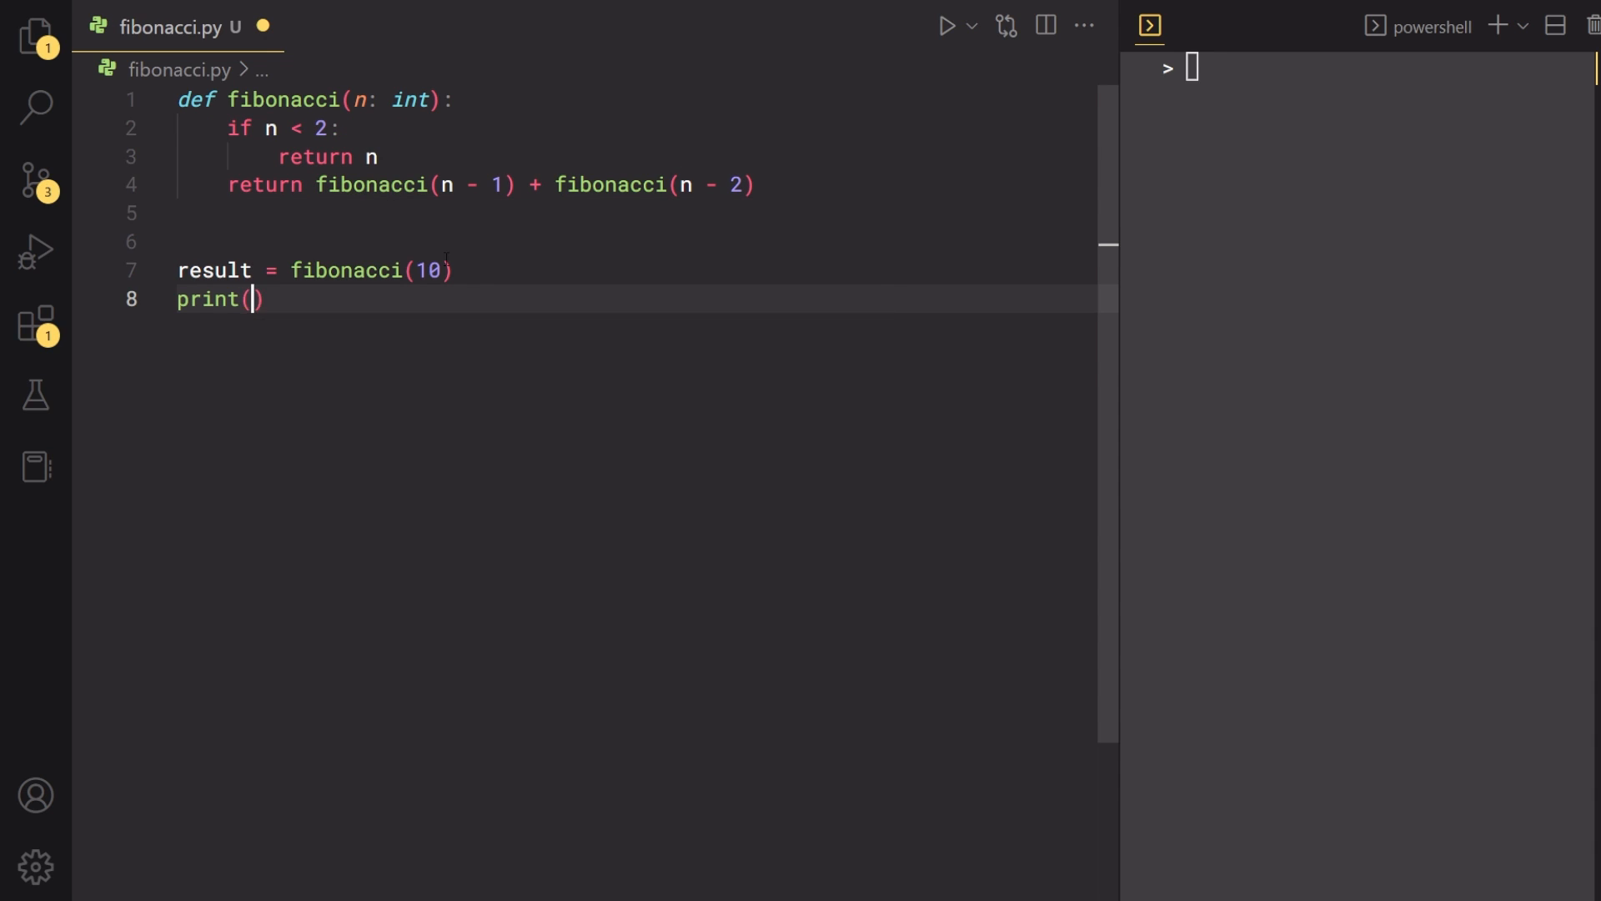
type("result")
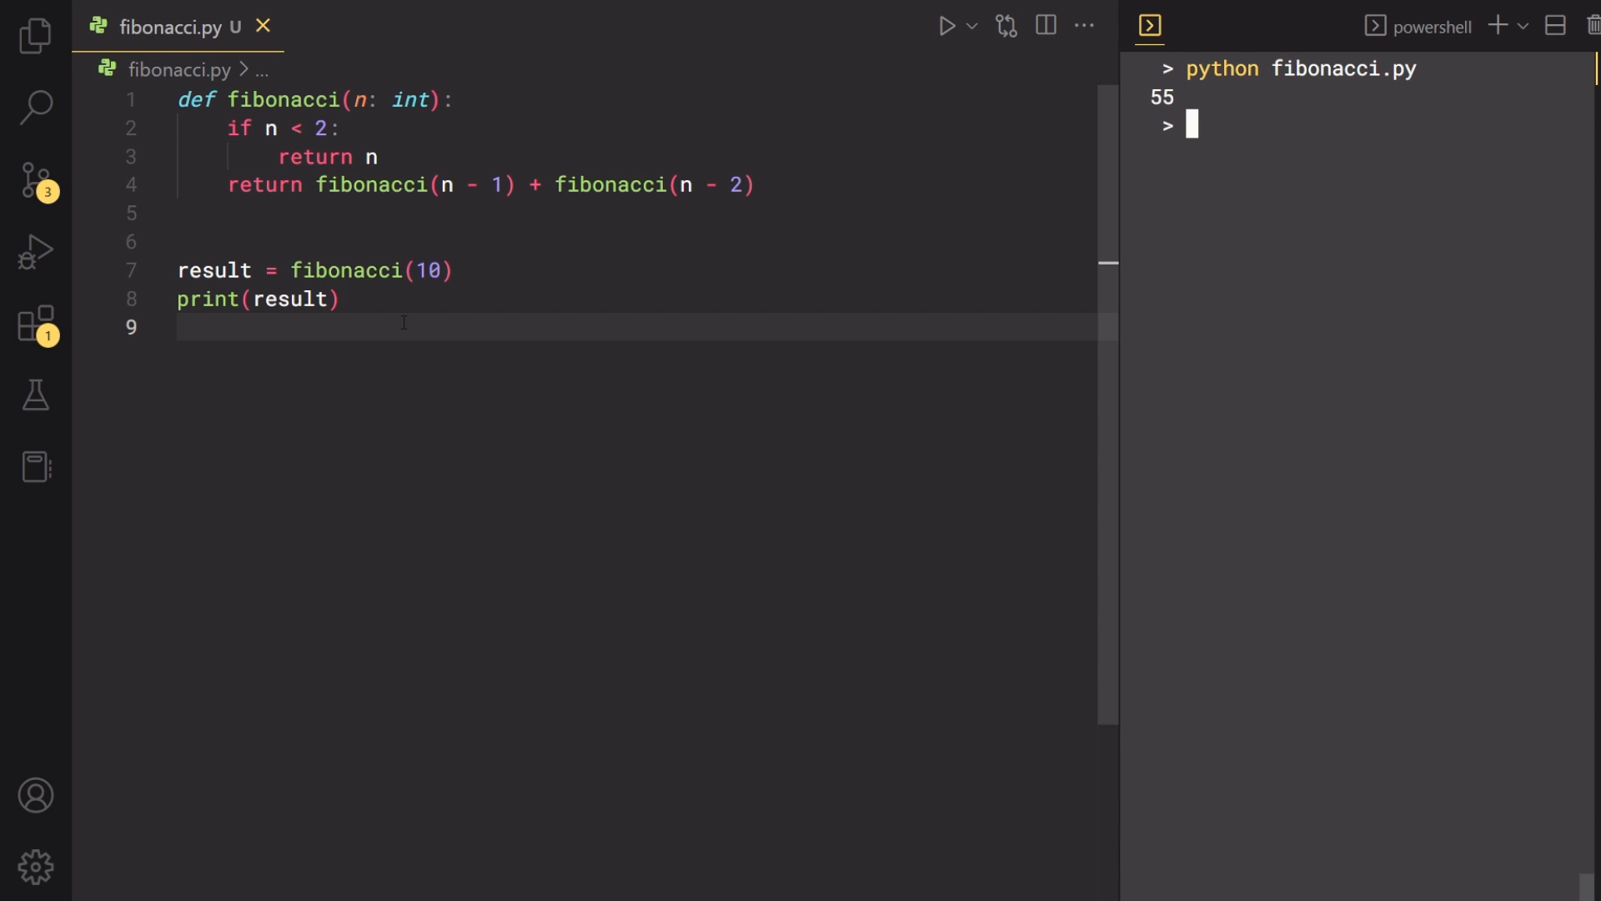
mouse_move(1139, 290)
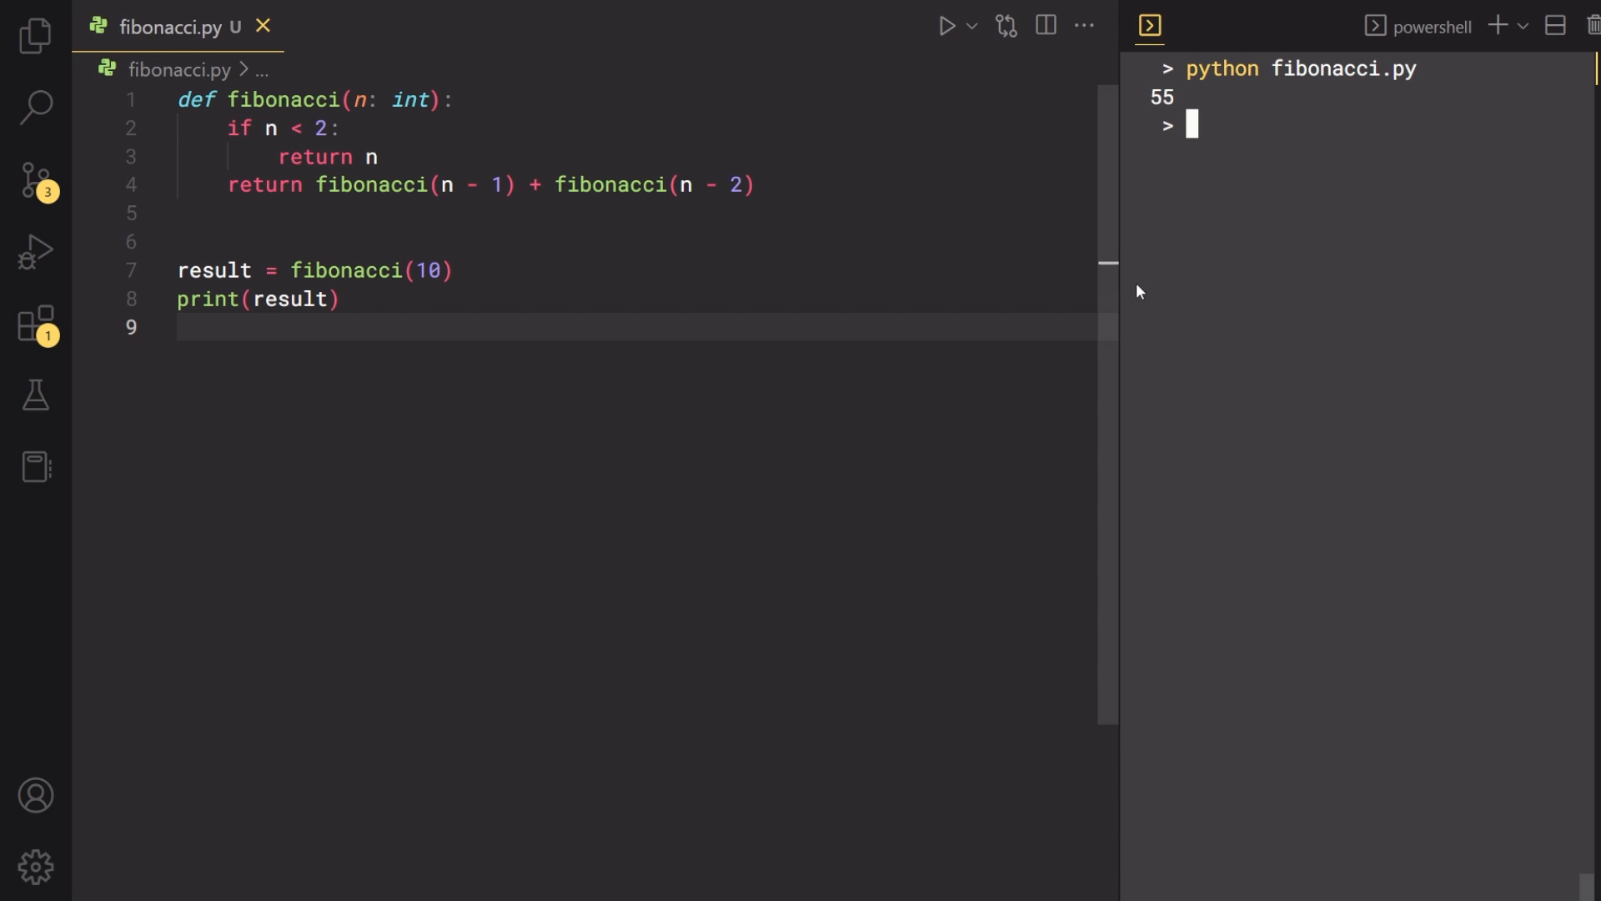
key("ctrl+l")
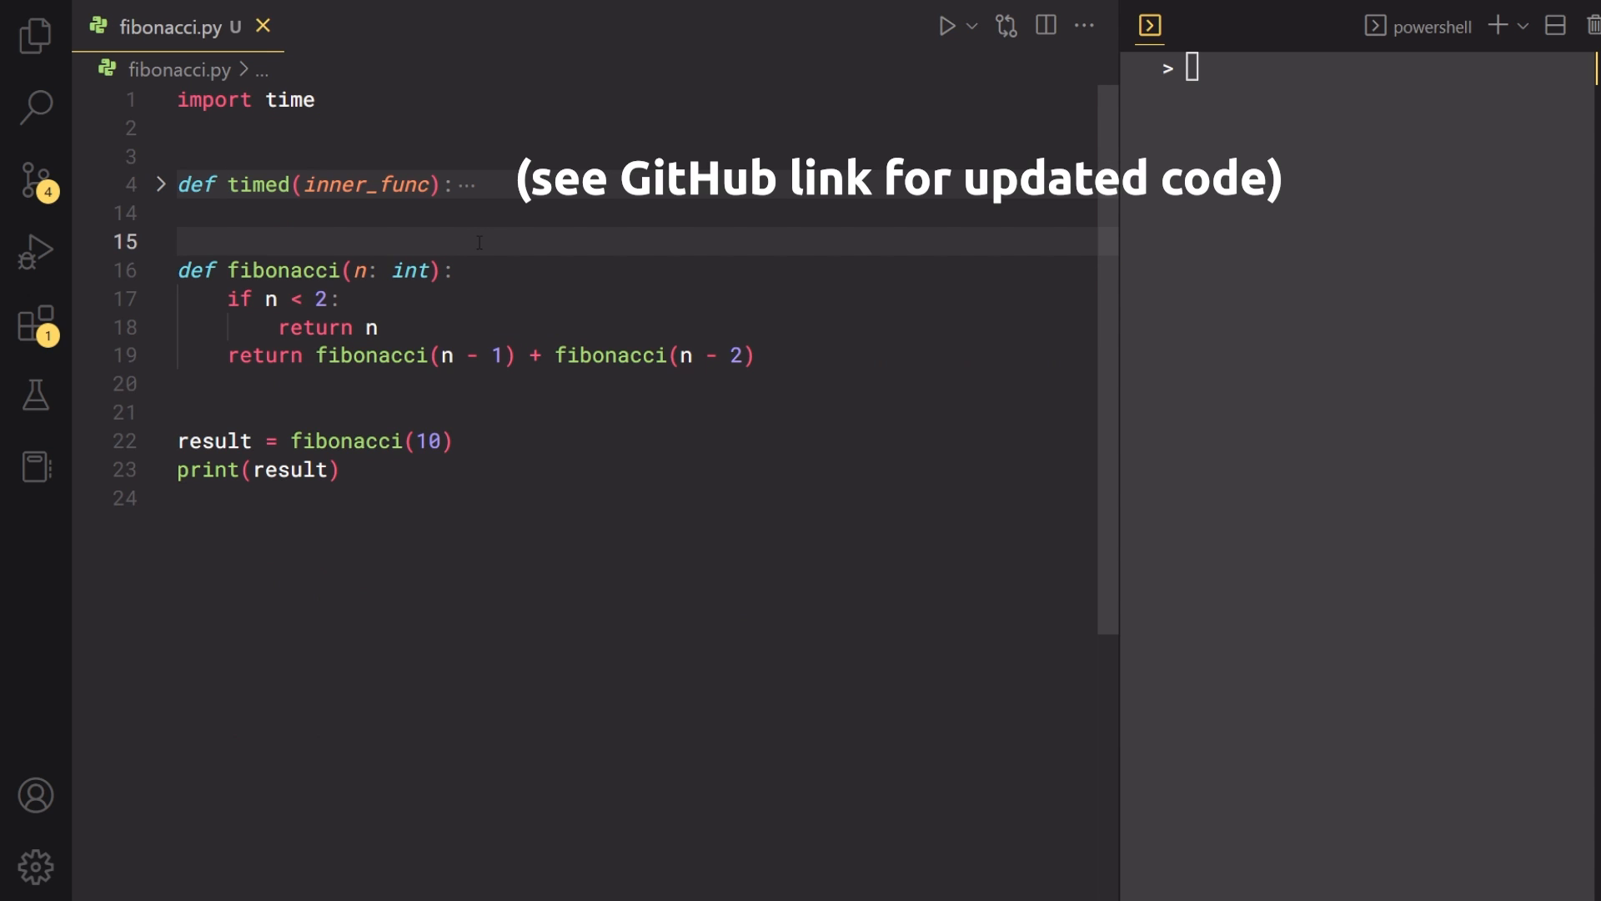
type("@timed")
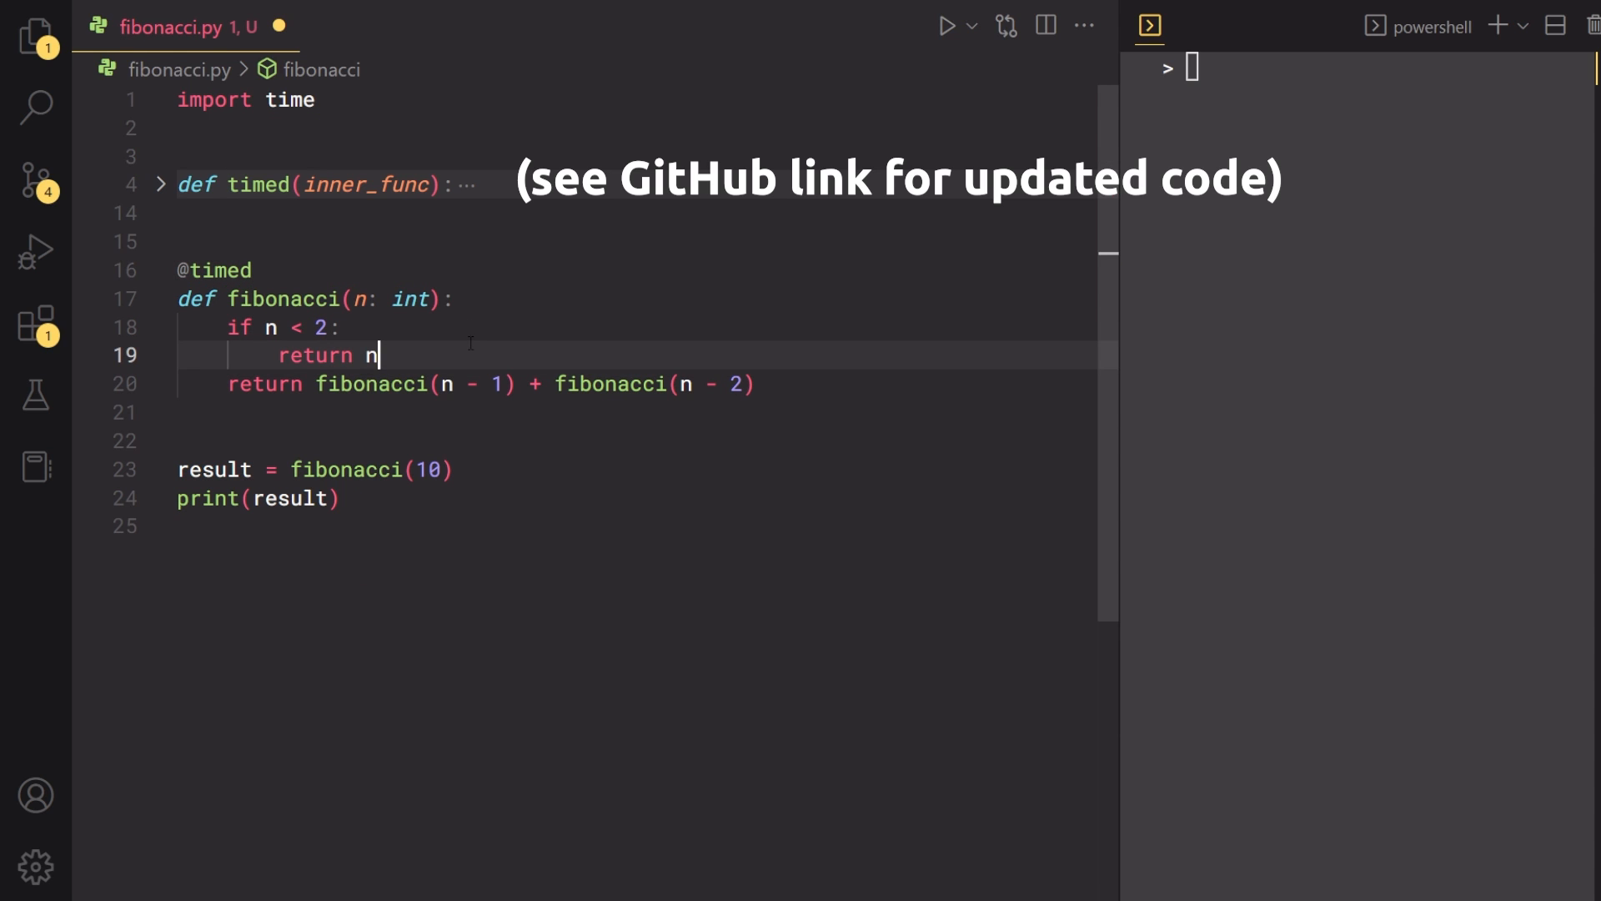
left_click(944, 25)
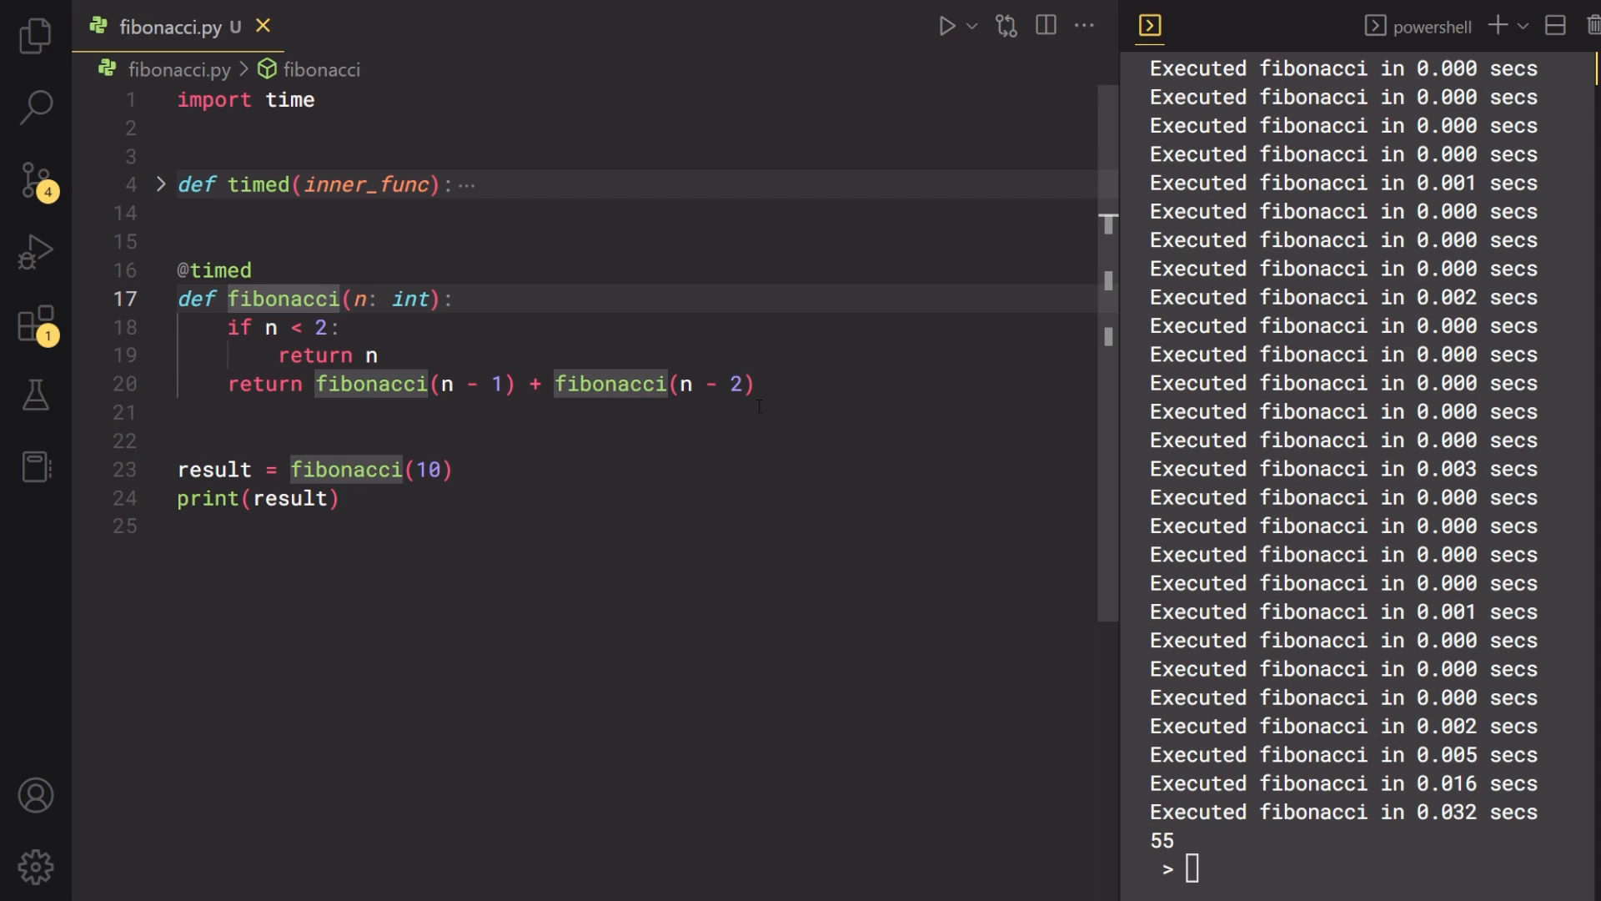
key("Enter")
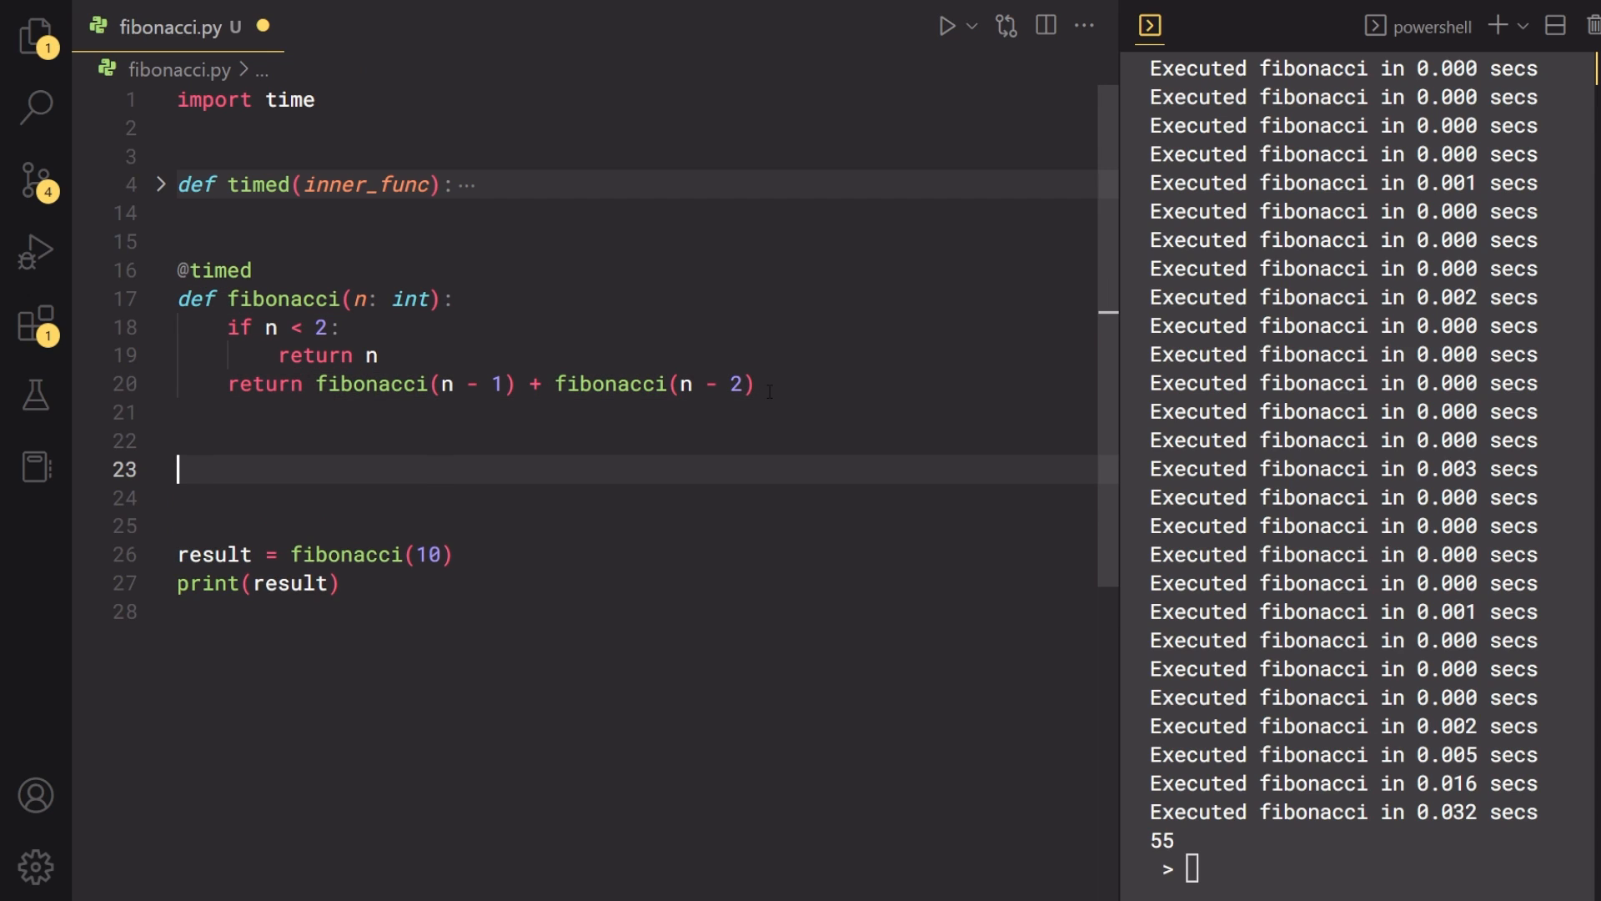
type("def print_fibonacci(n: int):")
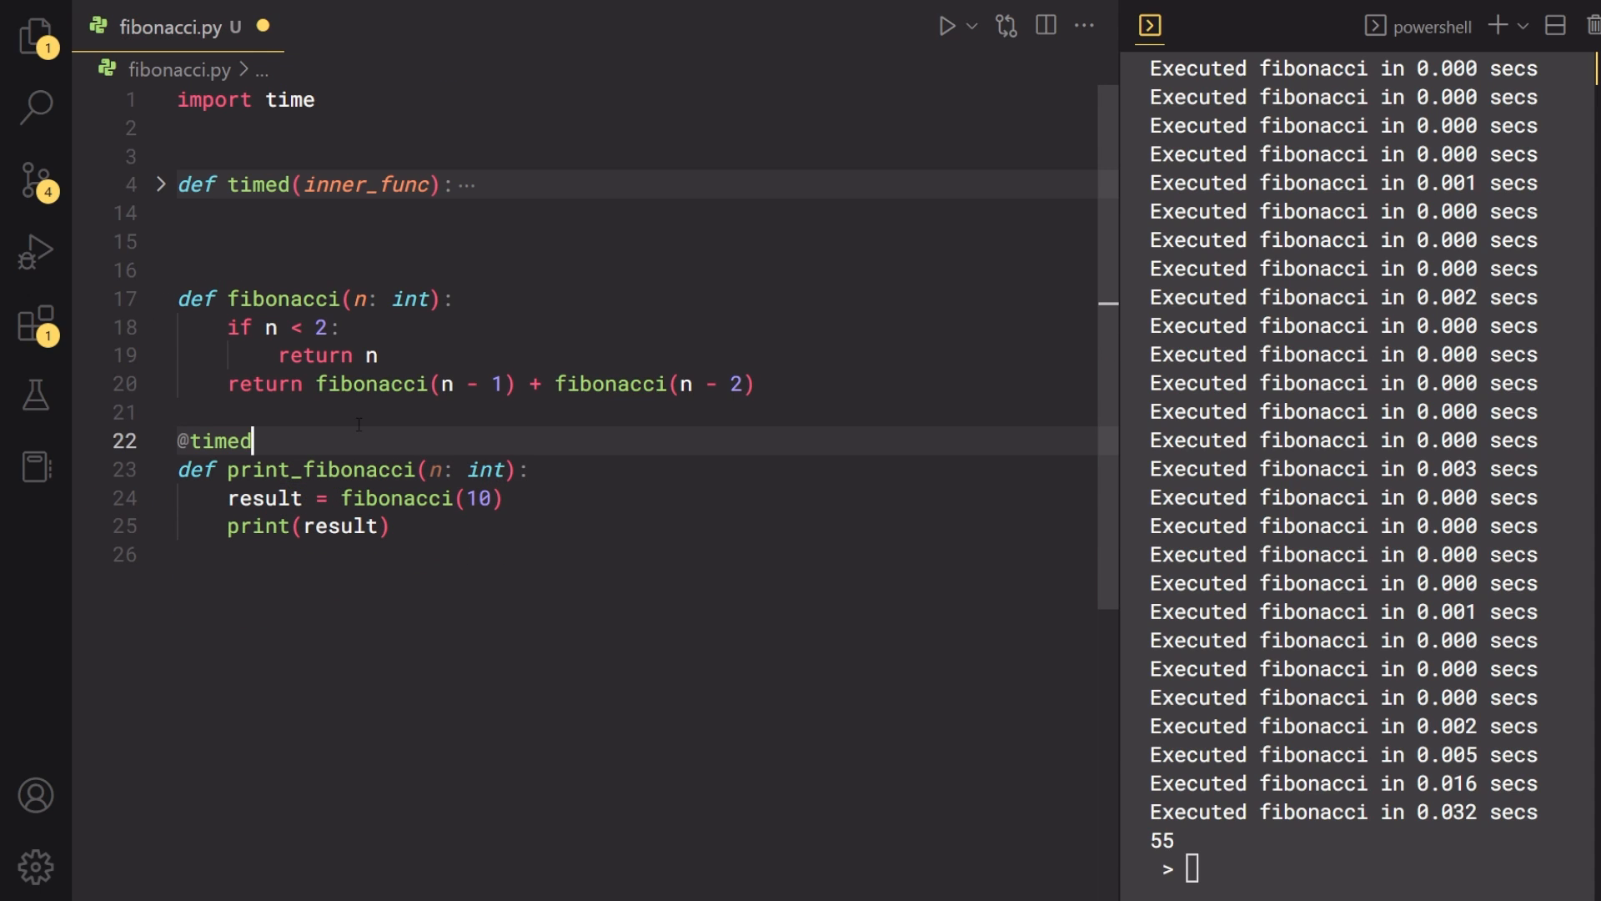
type("print_fibonacci(10")
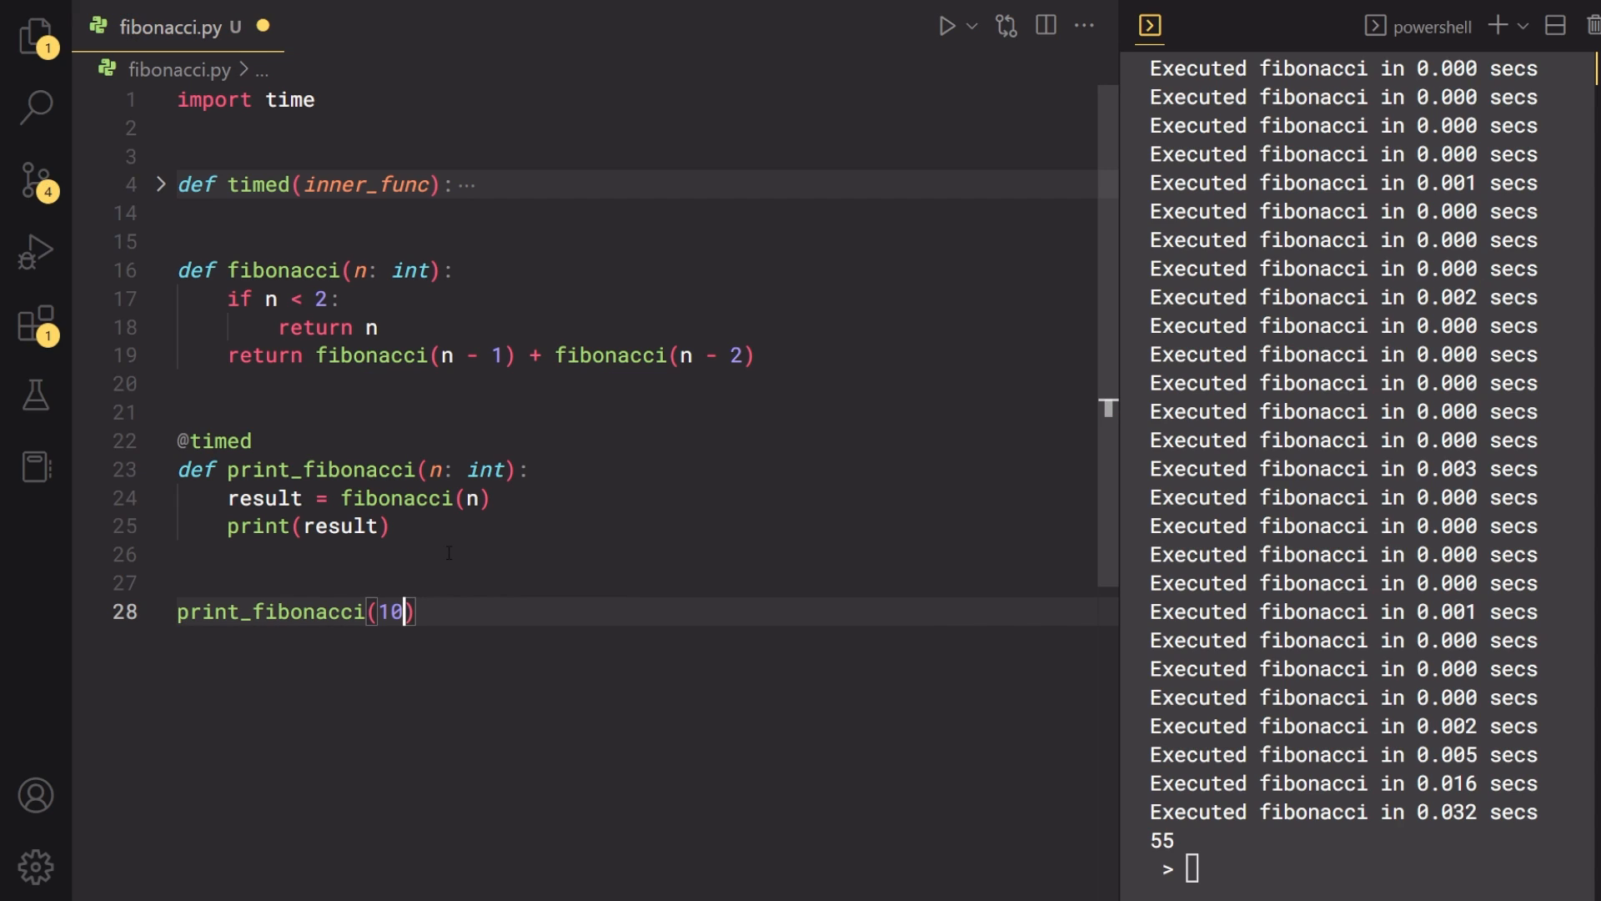
type("clear")
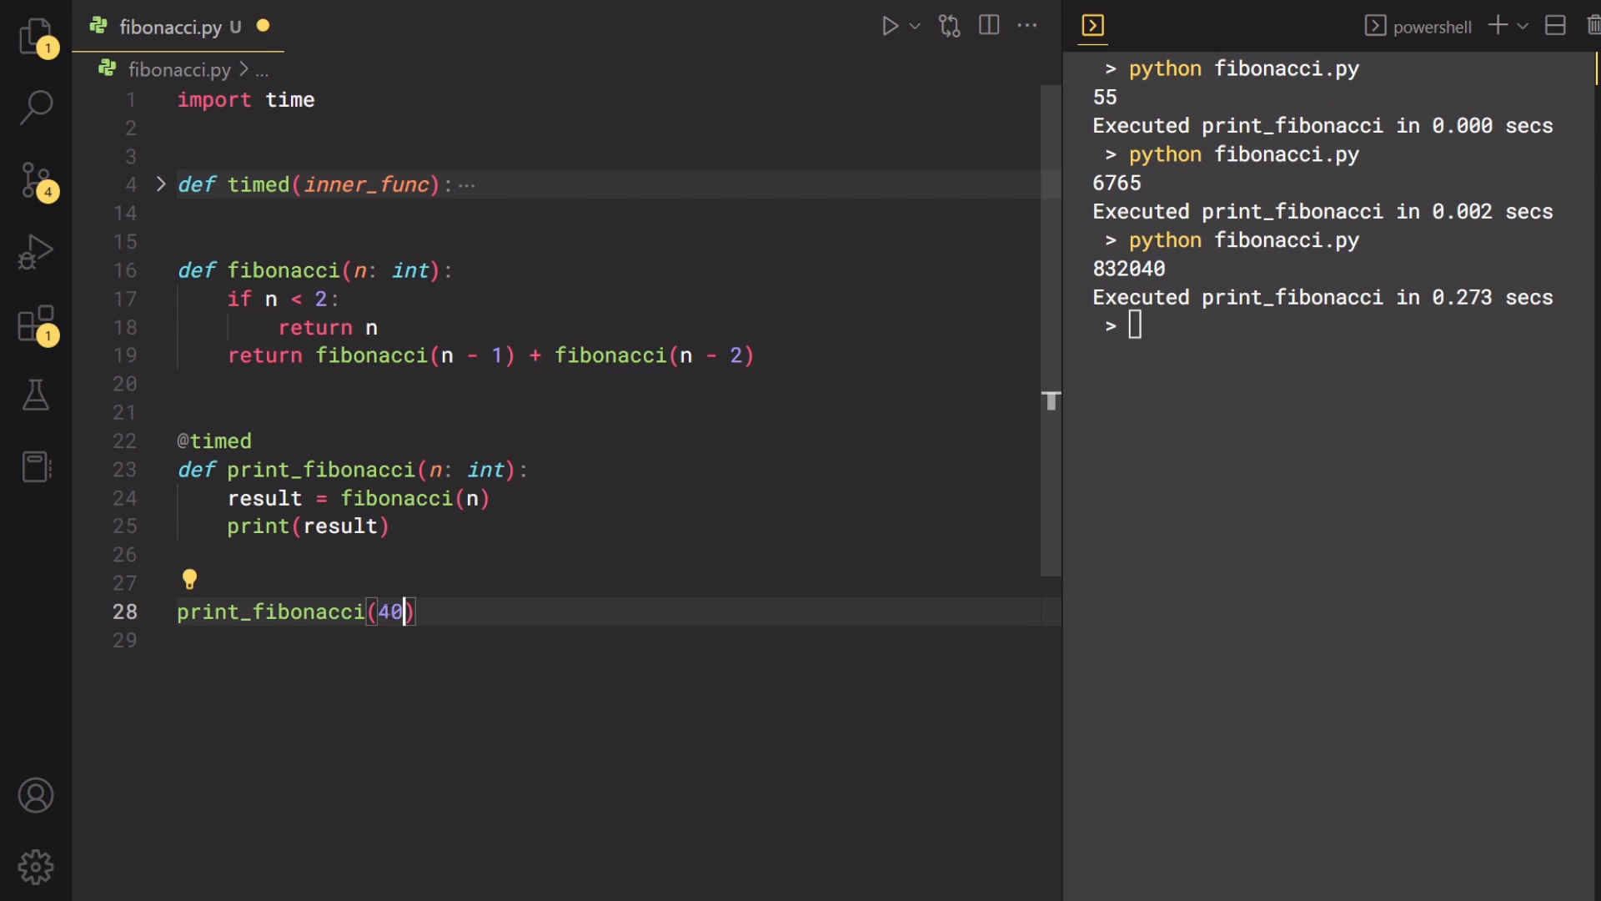
left_click(889, 25)
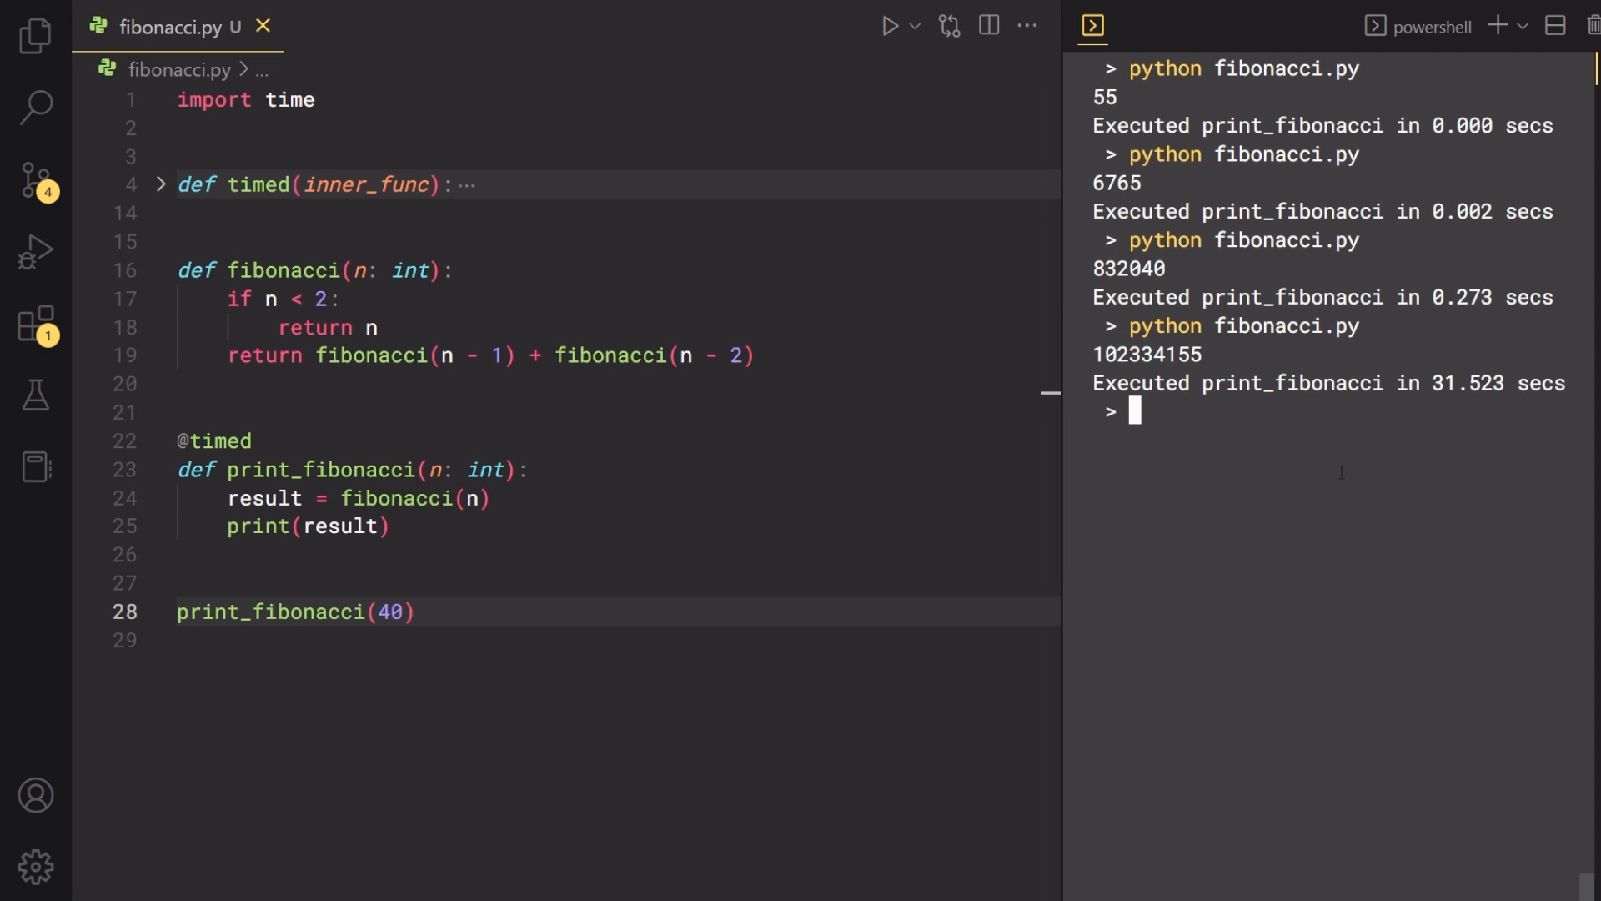
Step: Begin a def cache decorator stub
type("def cache")
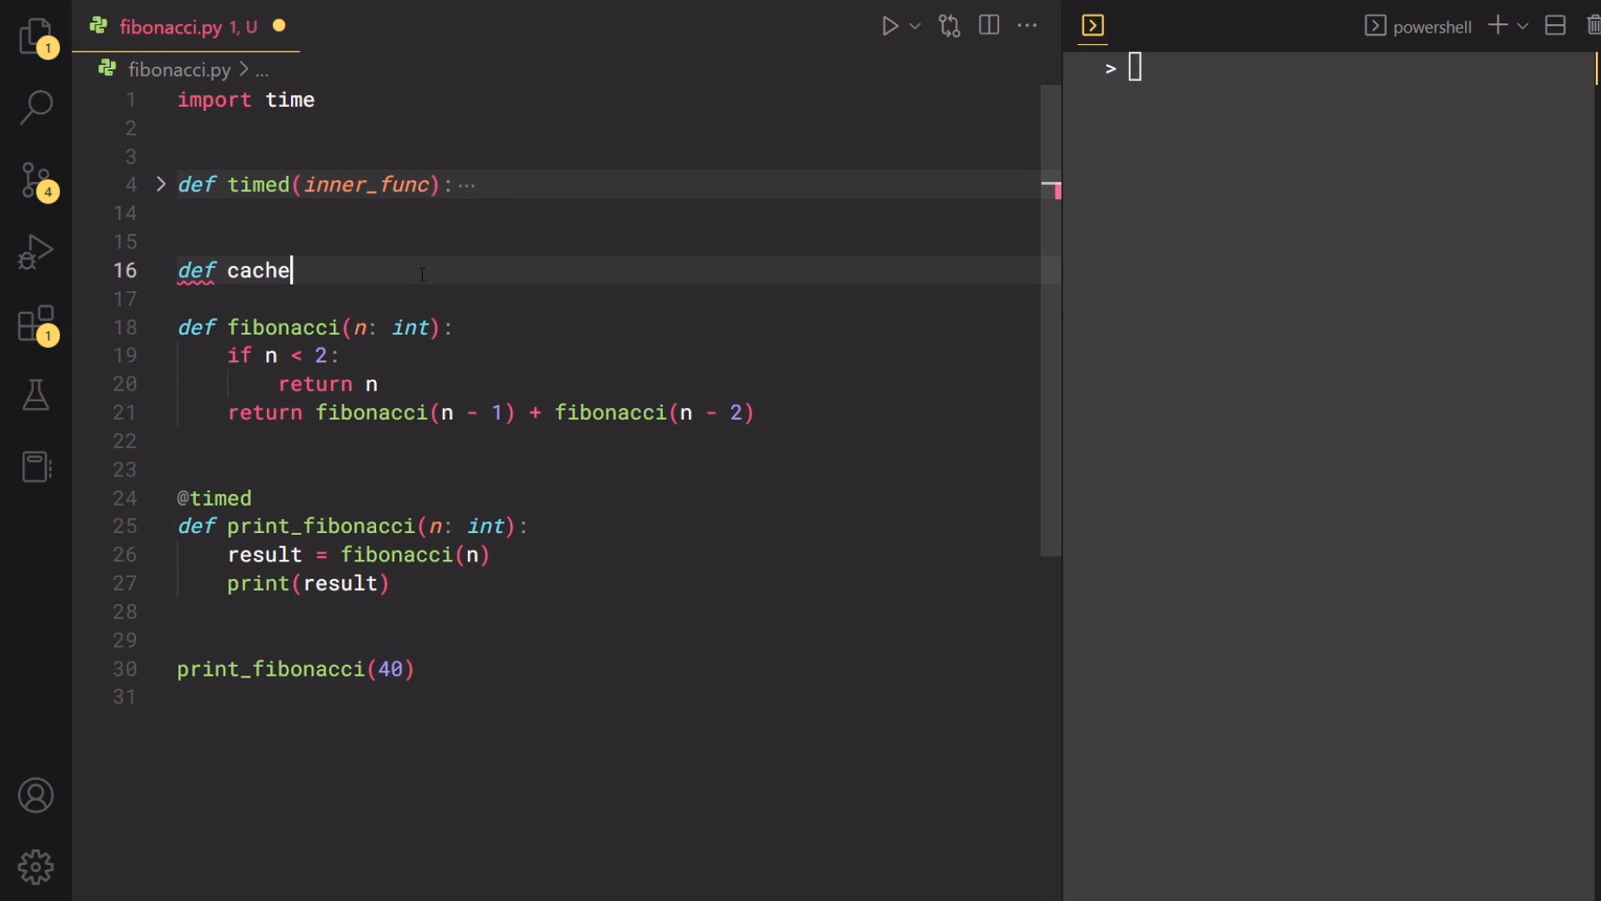
Step: Finish cache_result(inner_func) with results = {}, a caching wrapped_func(k), and return wrapped_func
type("_result():")
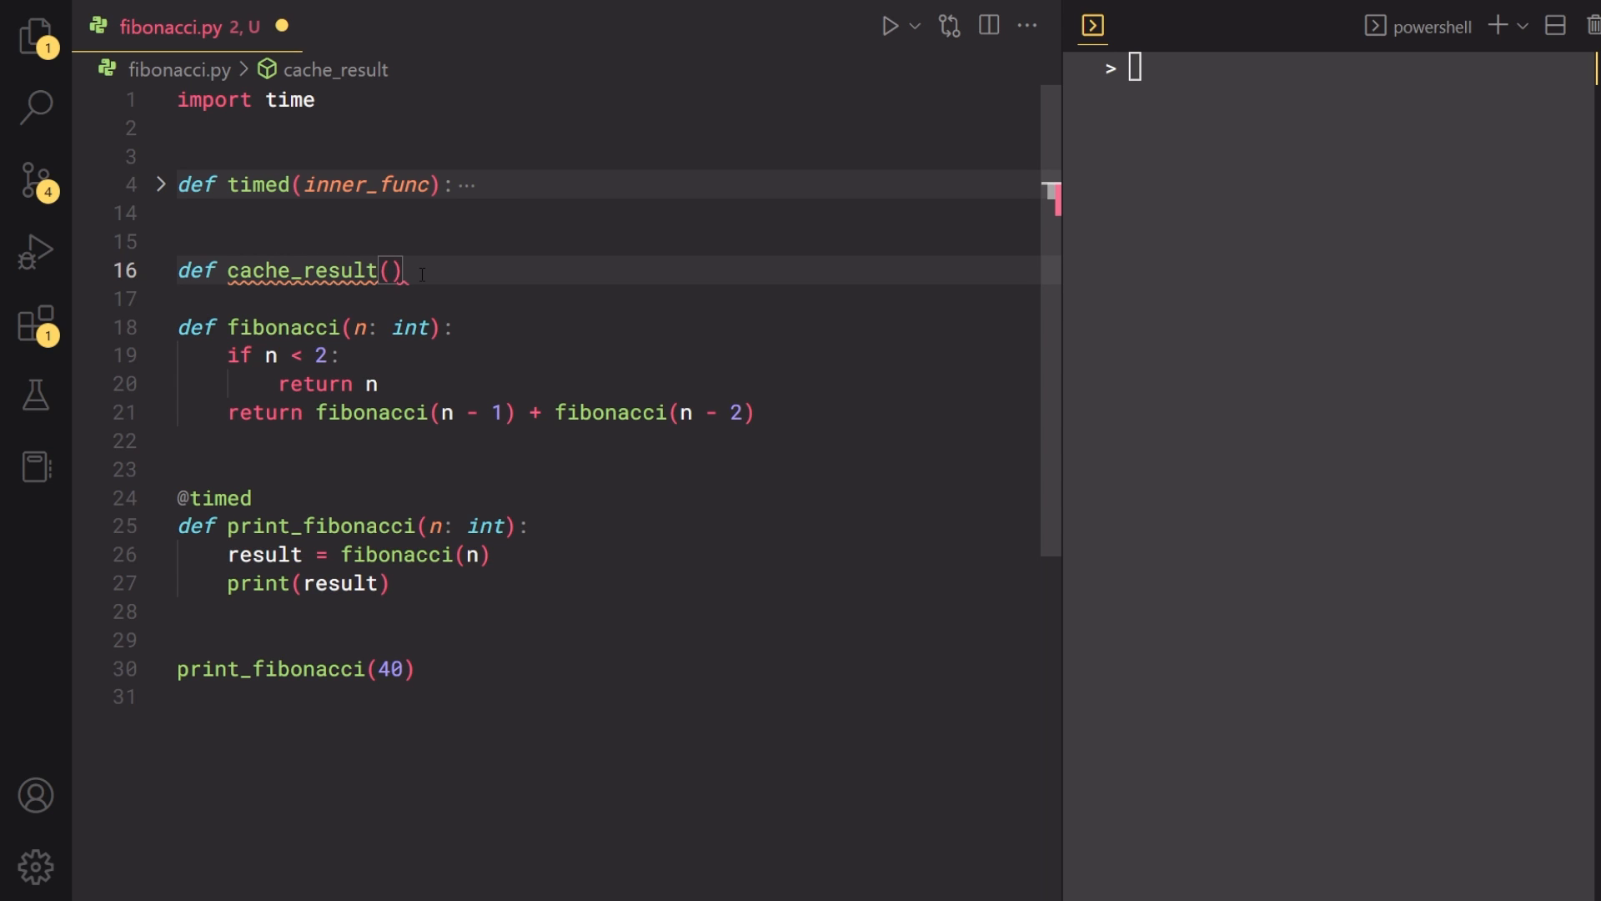
type("inner_func")
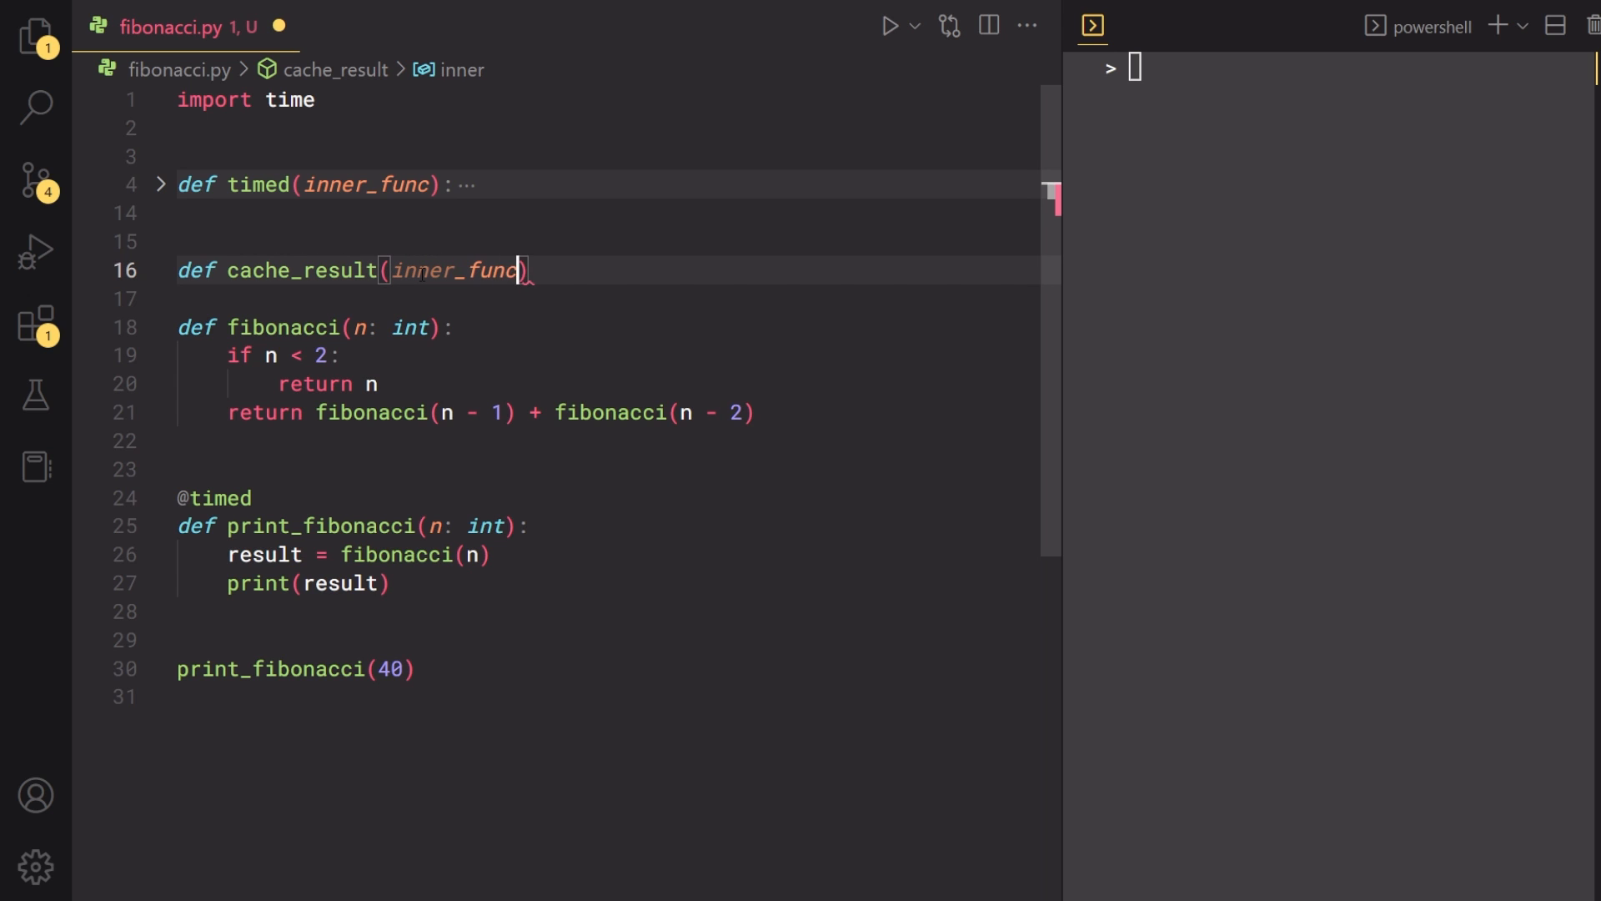
key("Enter")
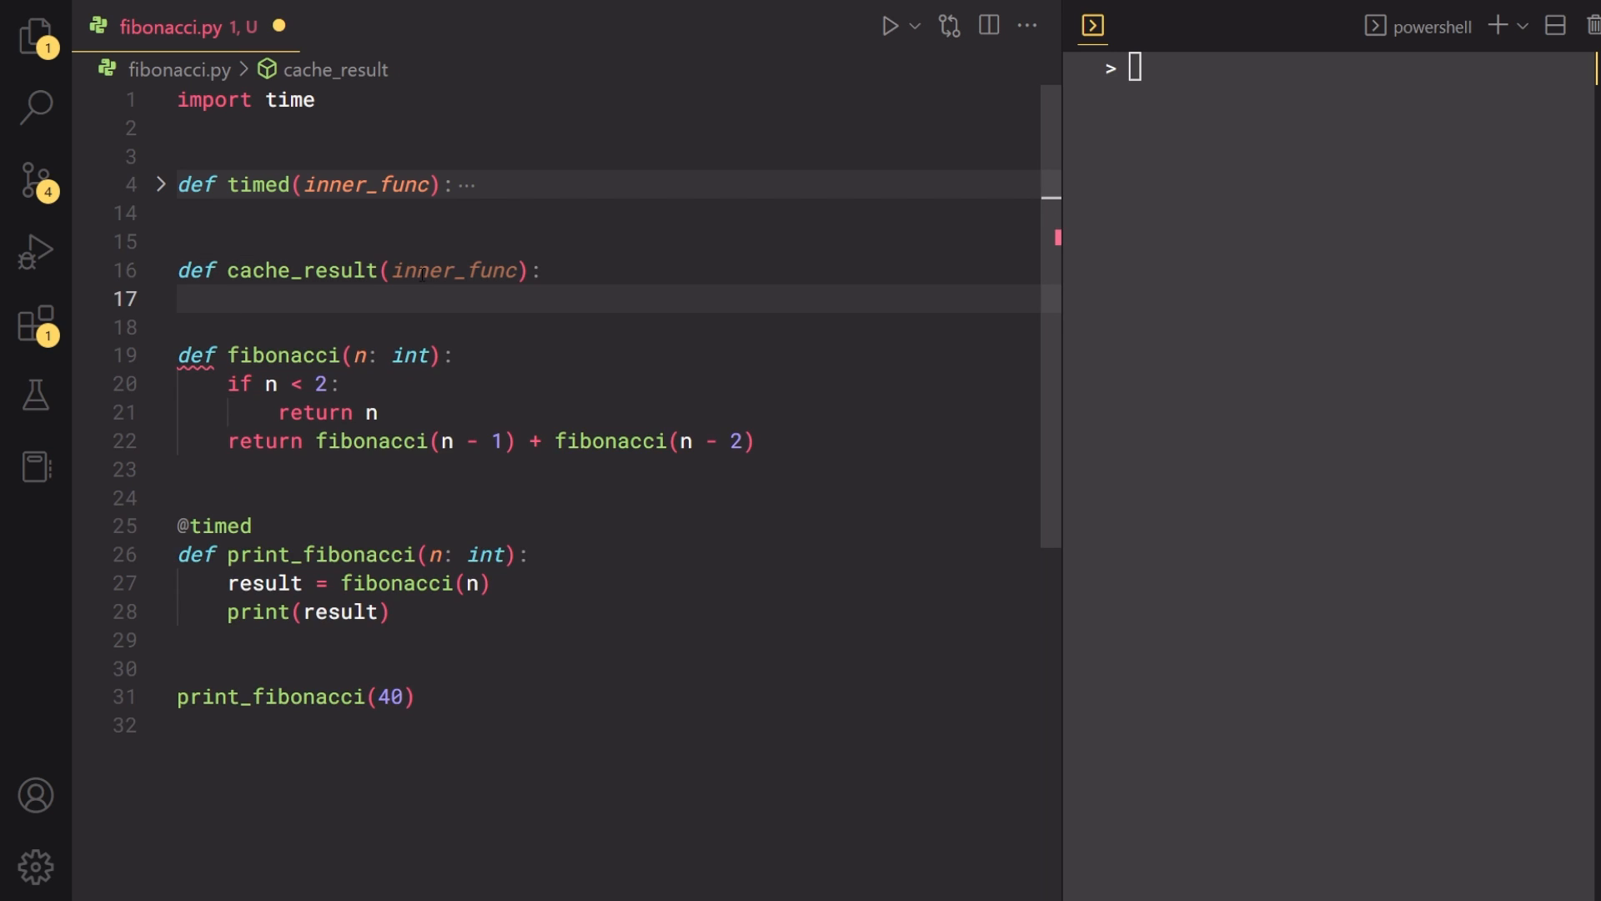
type("results = {}")
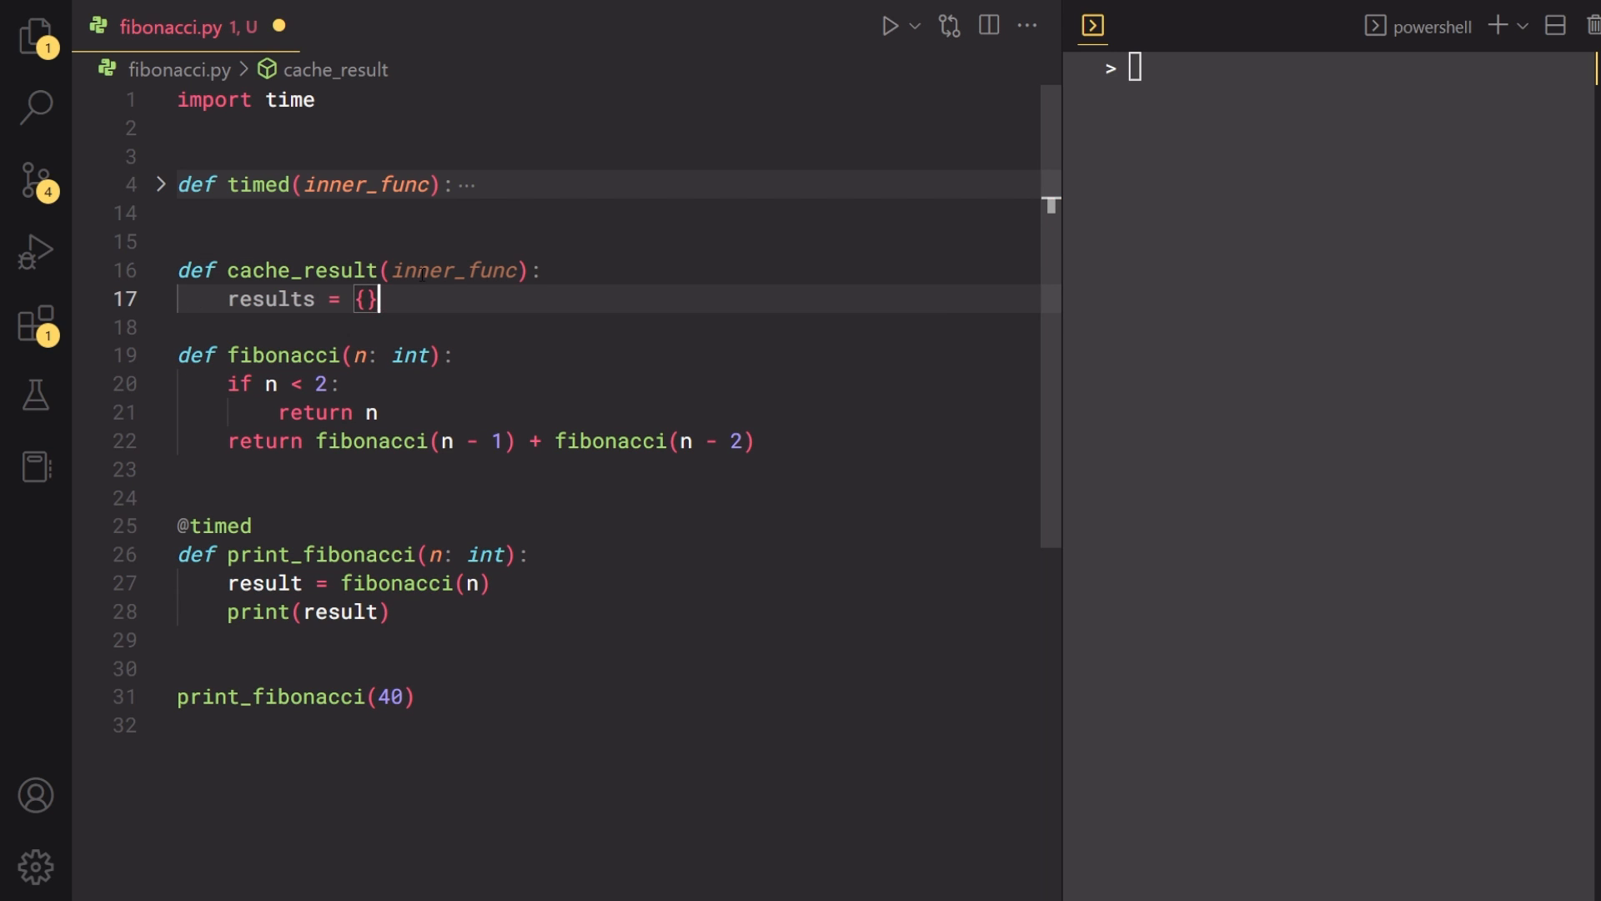
key("enter")
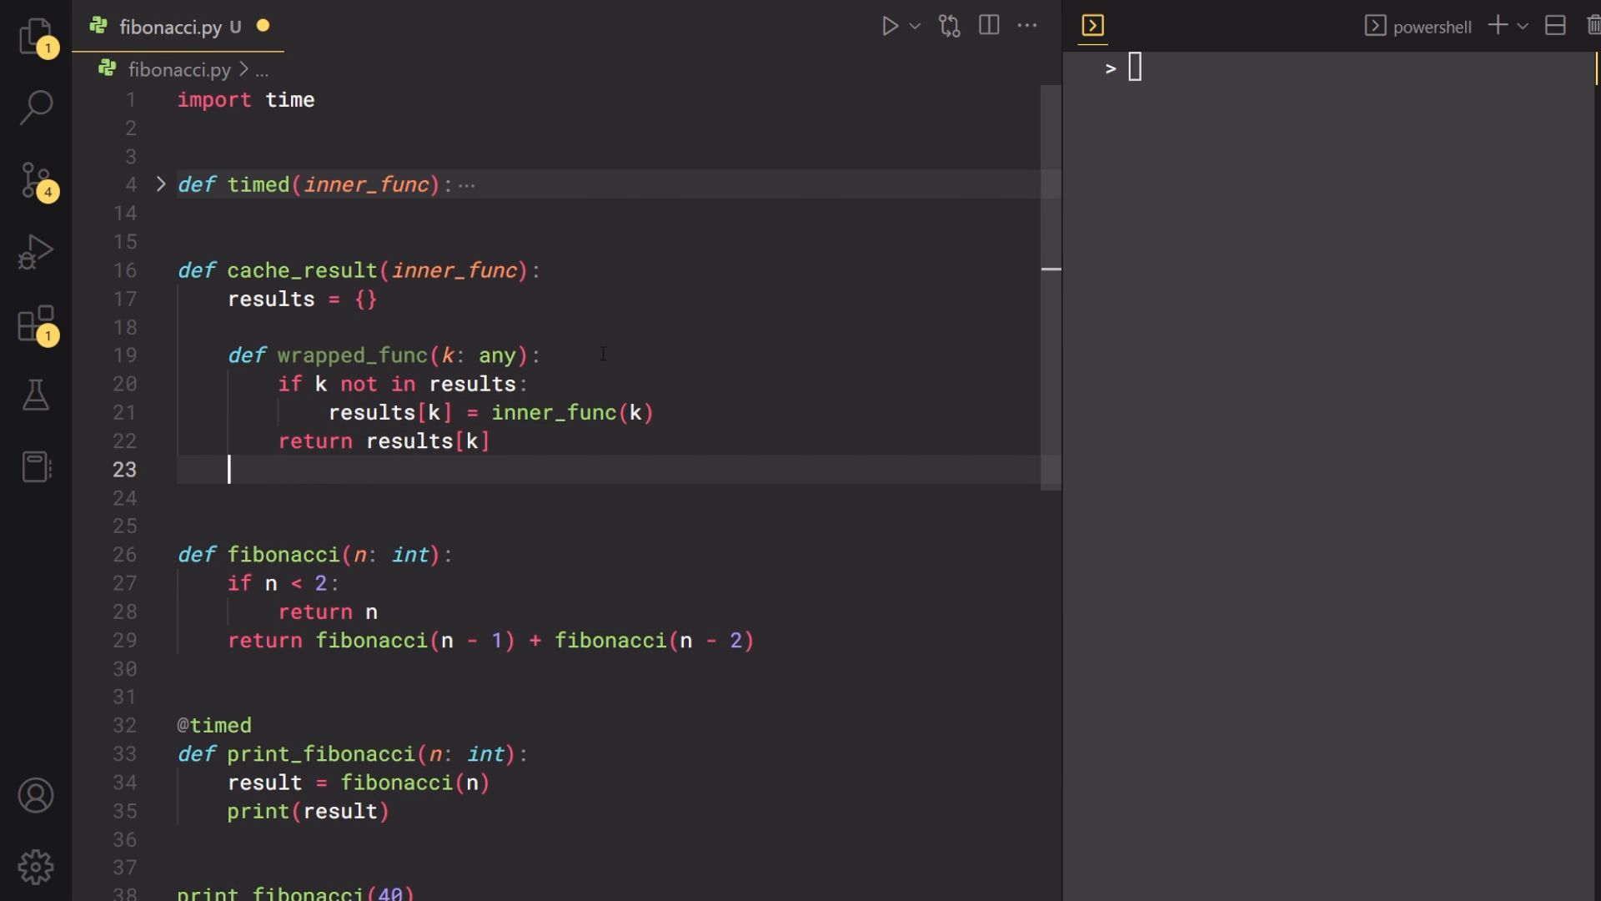
type("return wrapped_func")
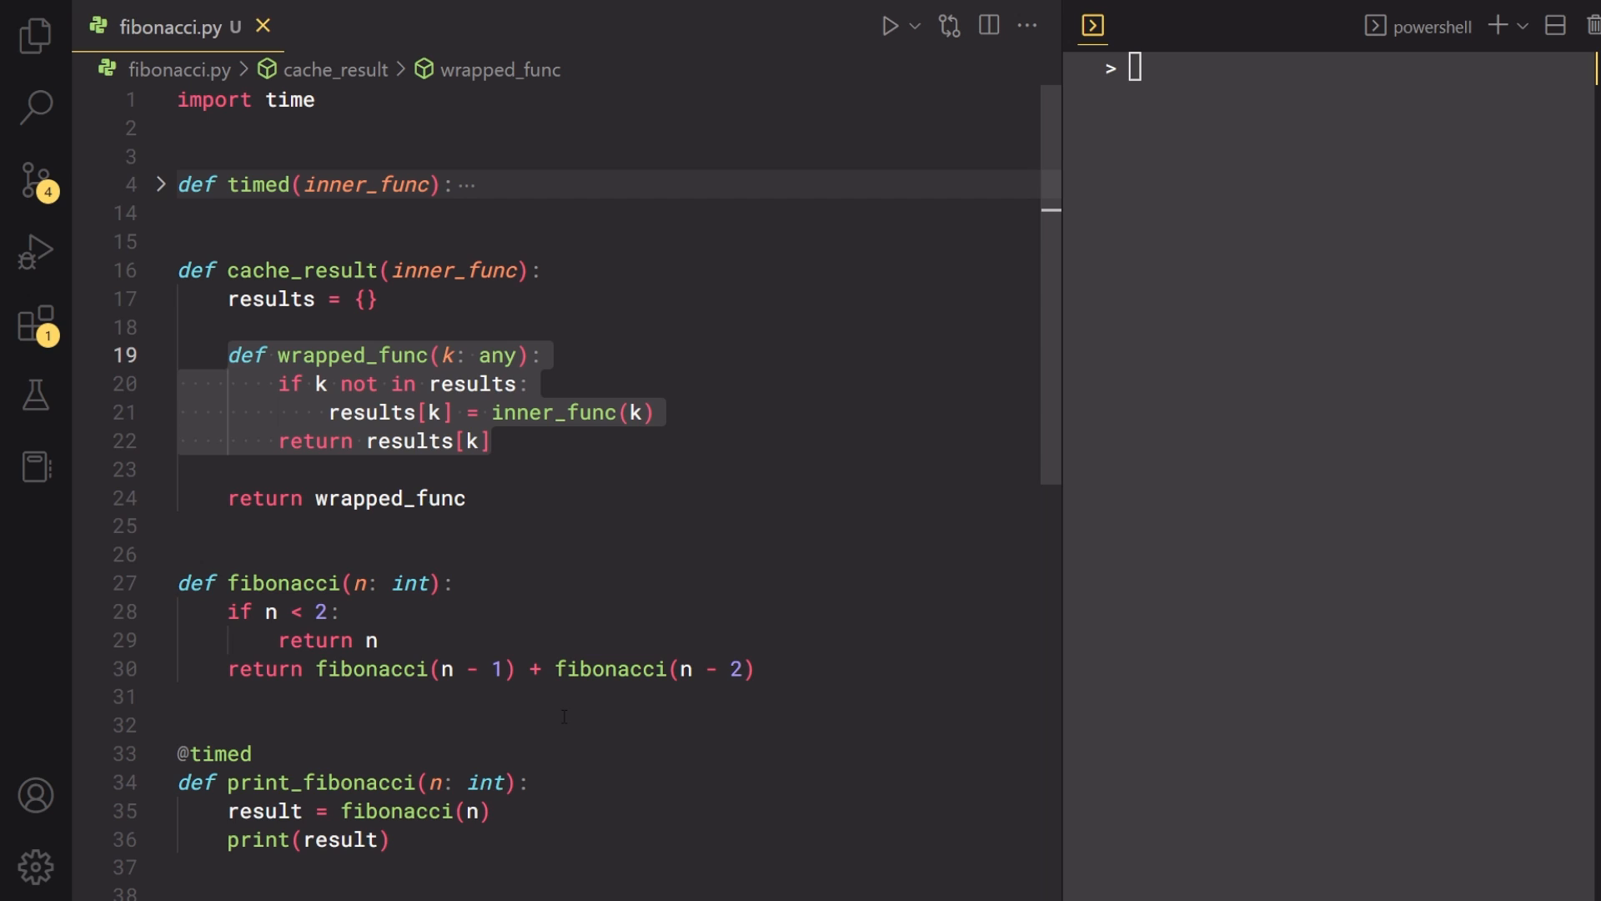
left_click(238, 498)
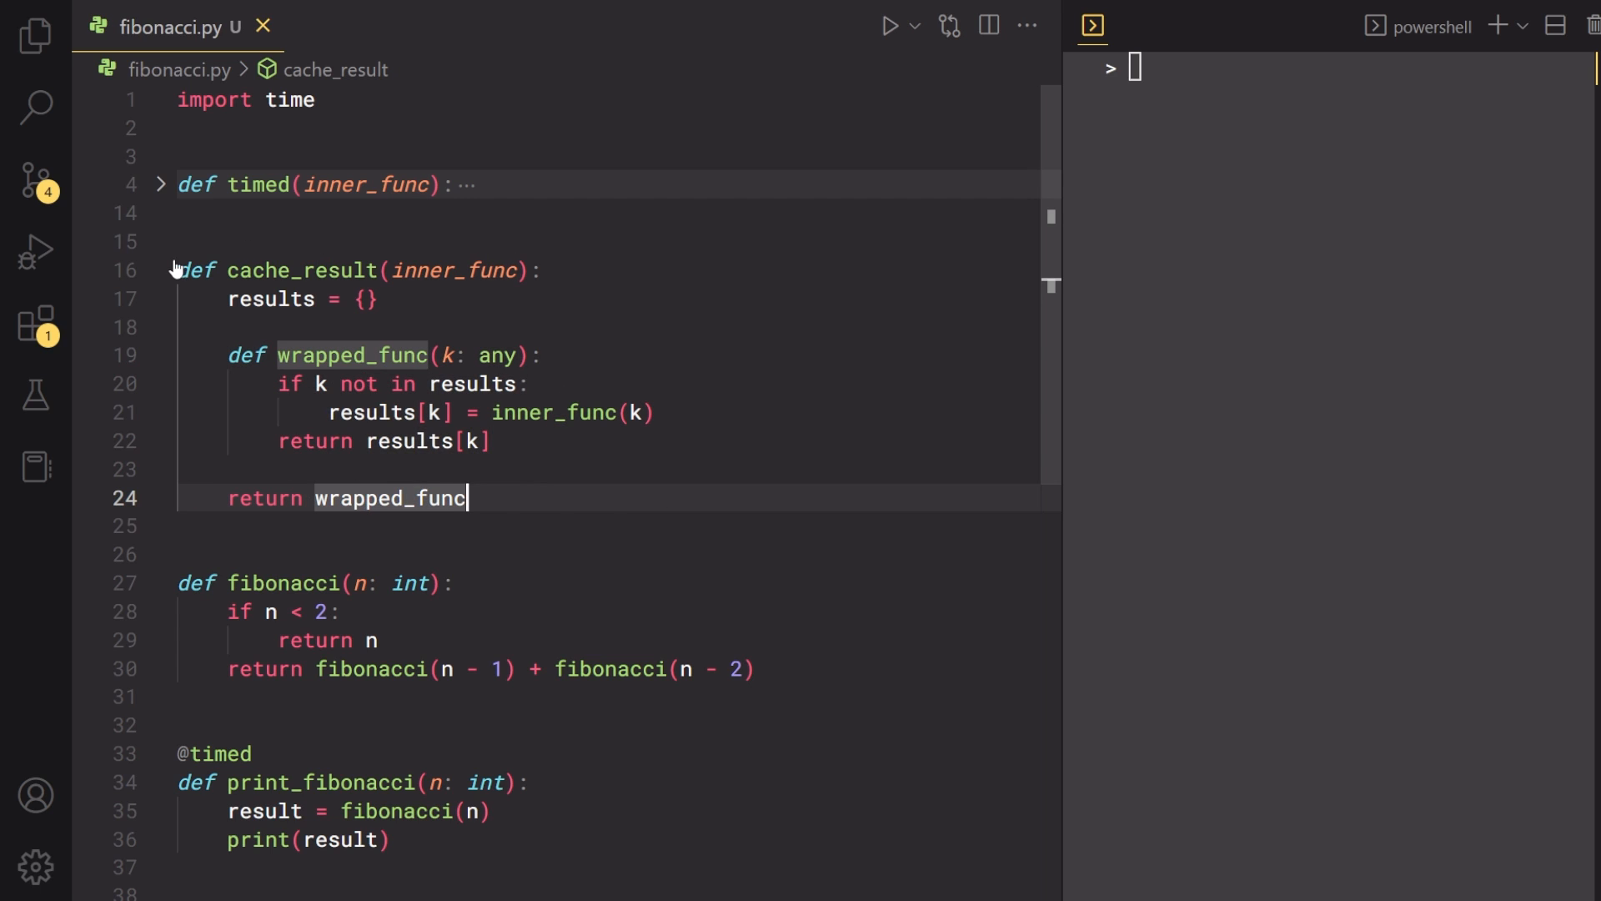
left_click(160, 270)
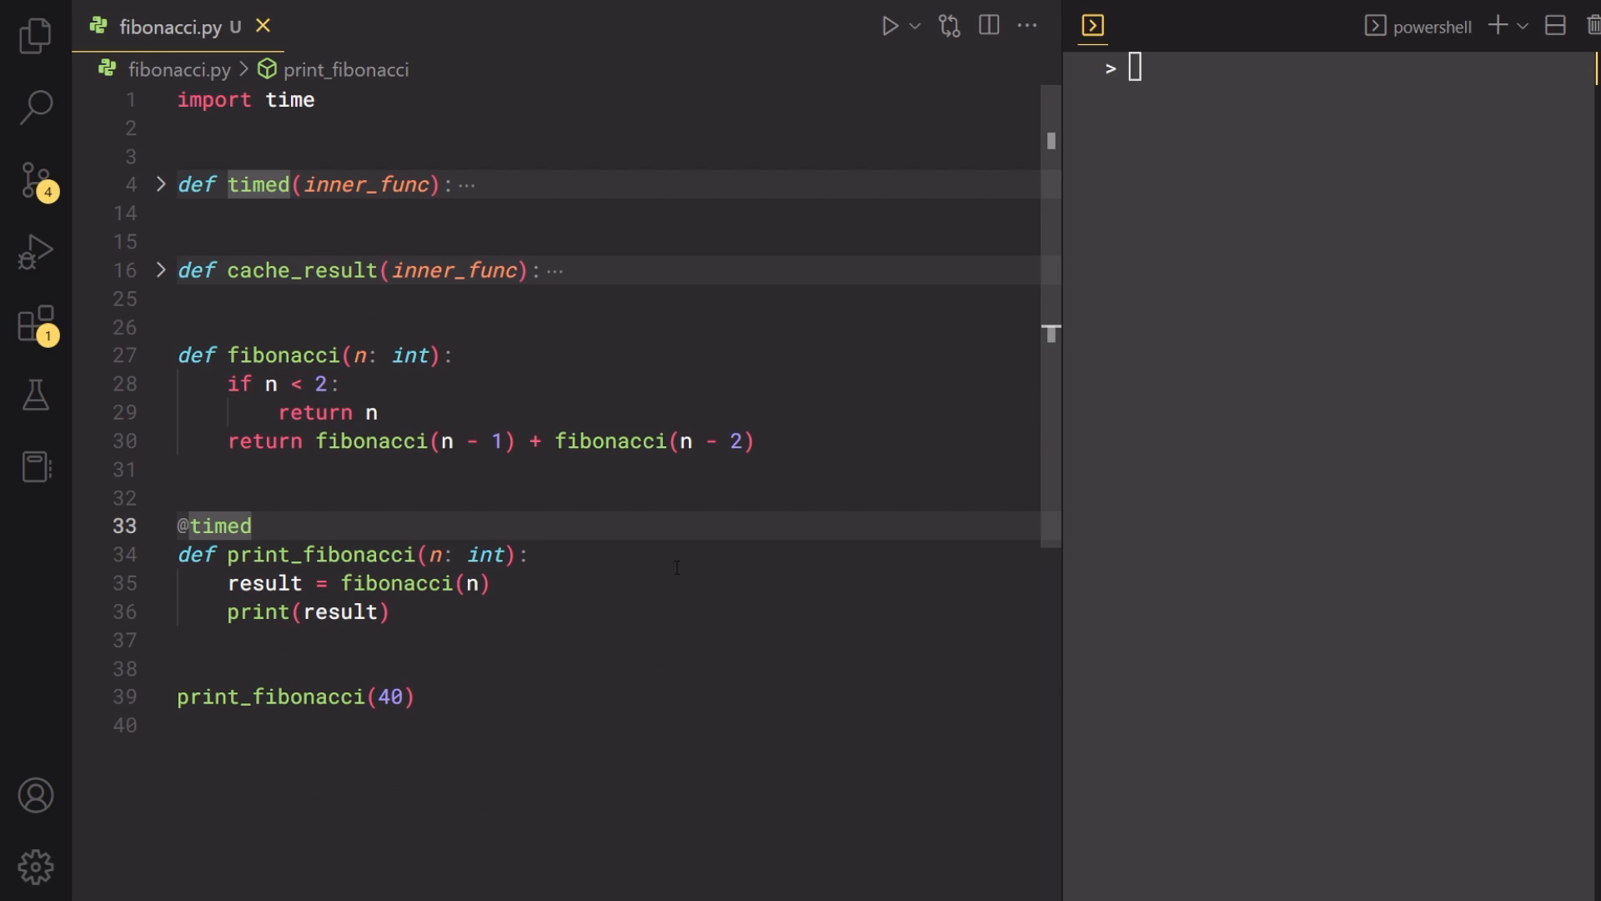
type("@cache_result")
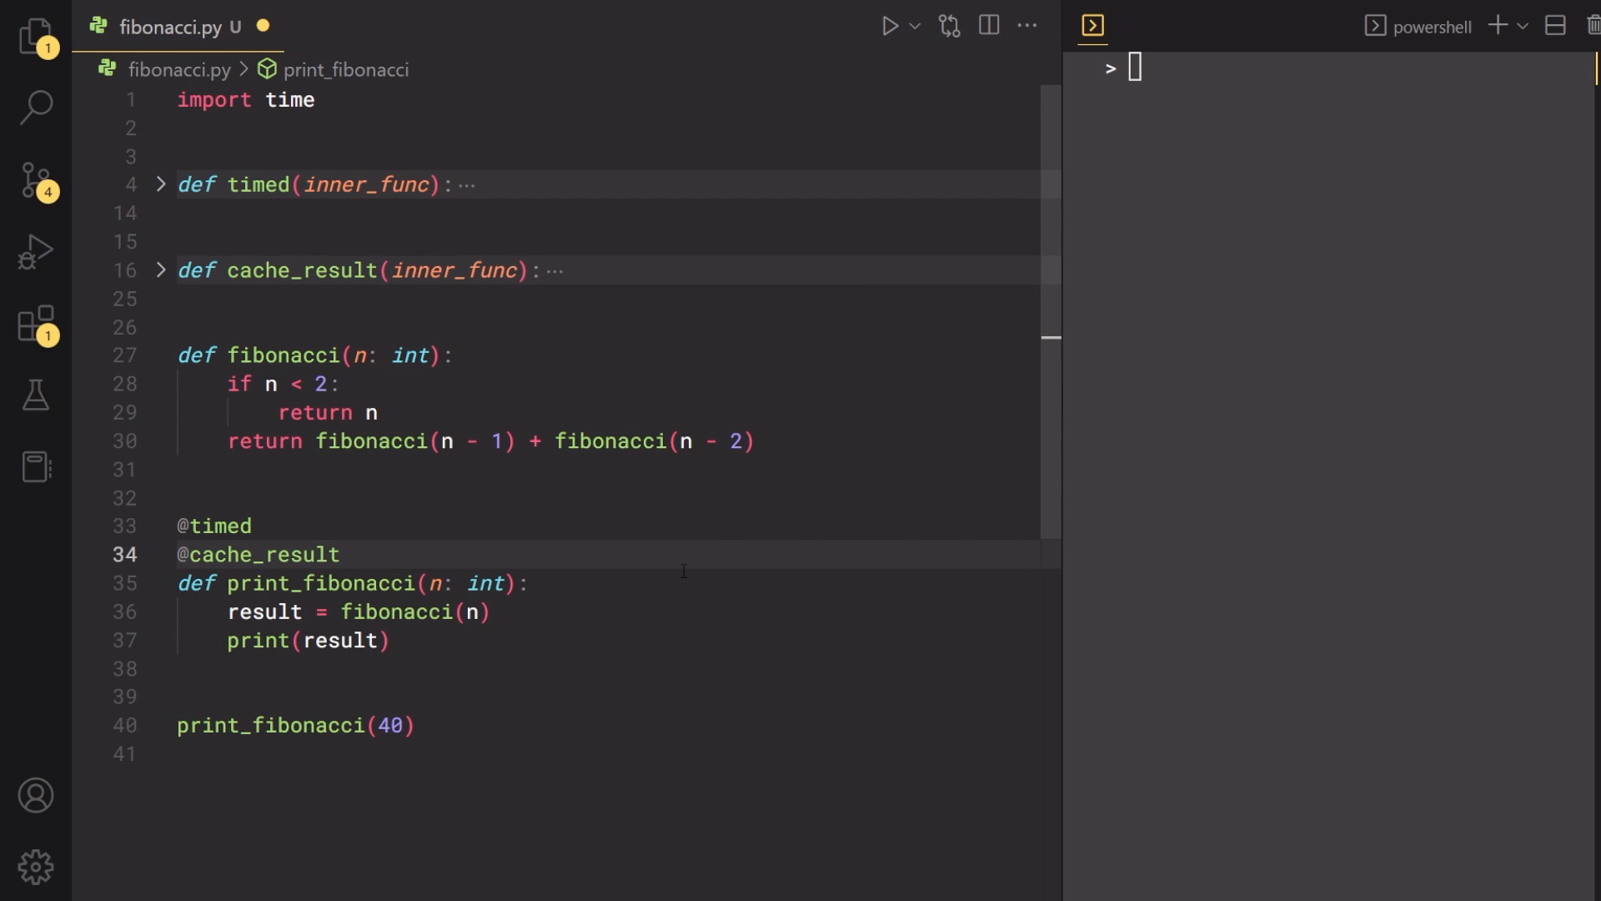
left_click(414, 725)
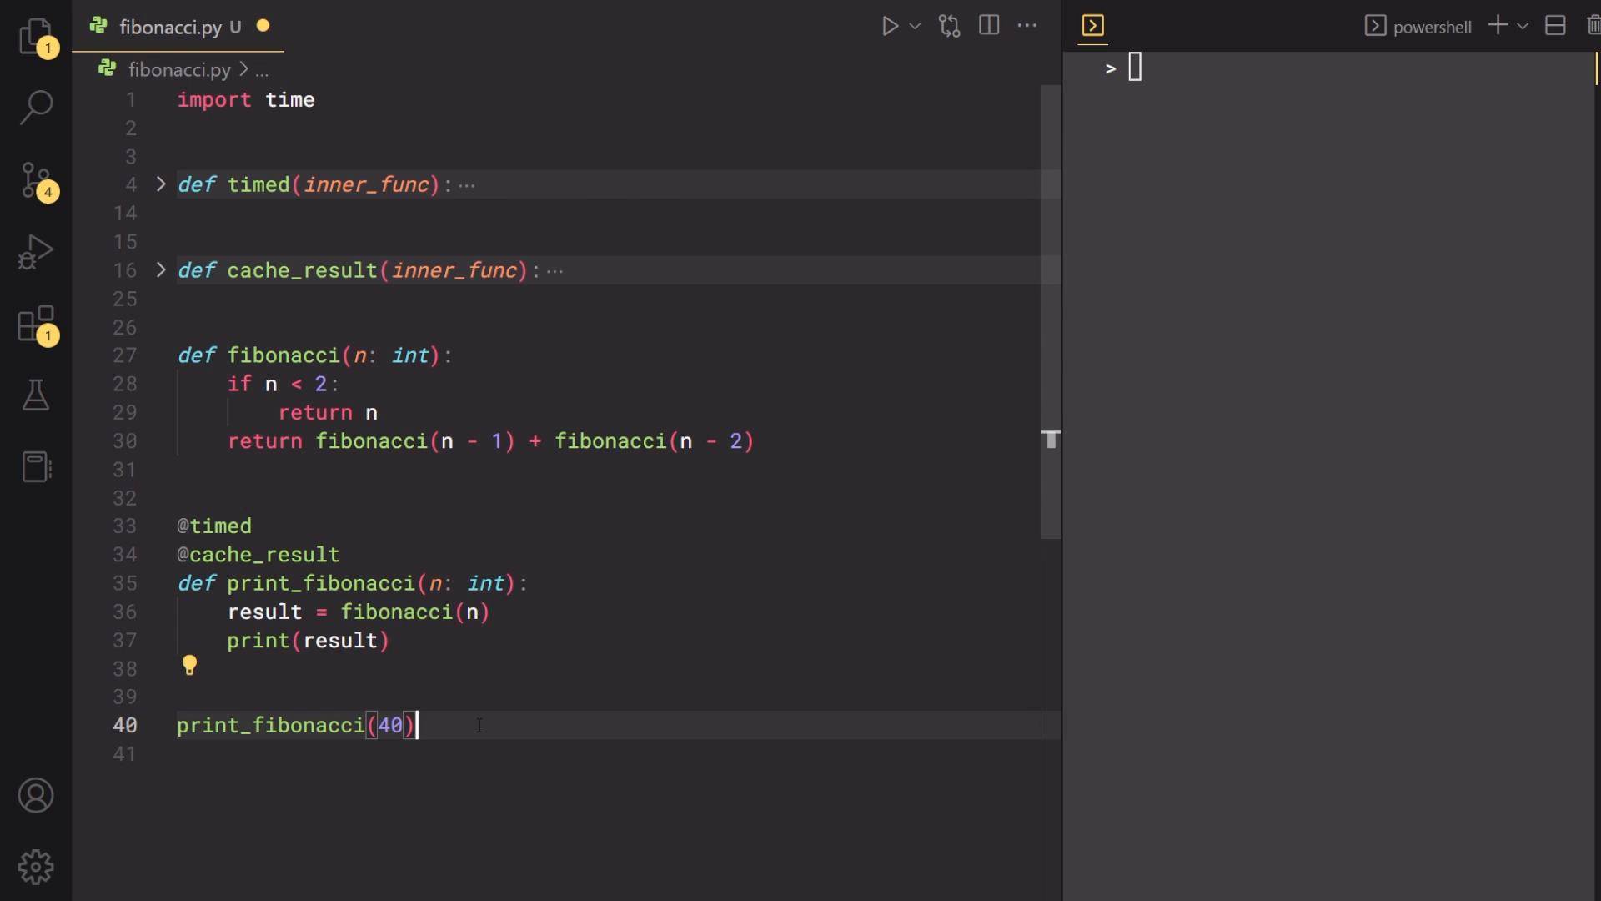
type("clear")
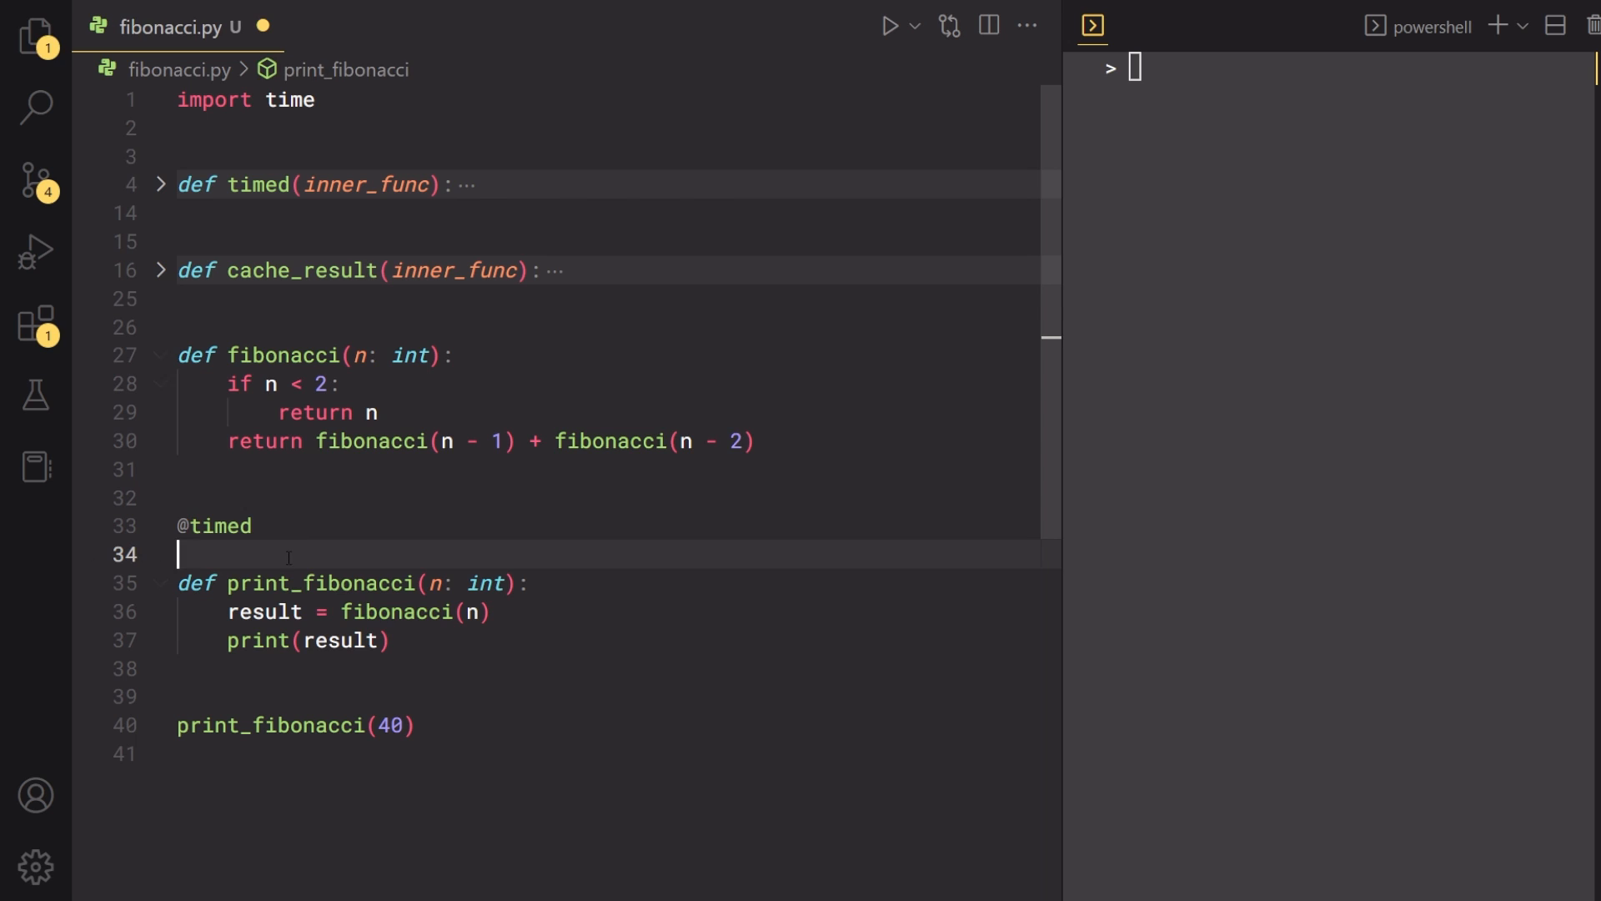
type("@cache_result")
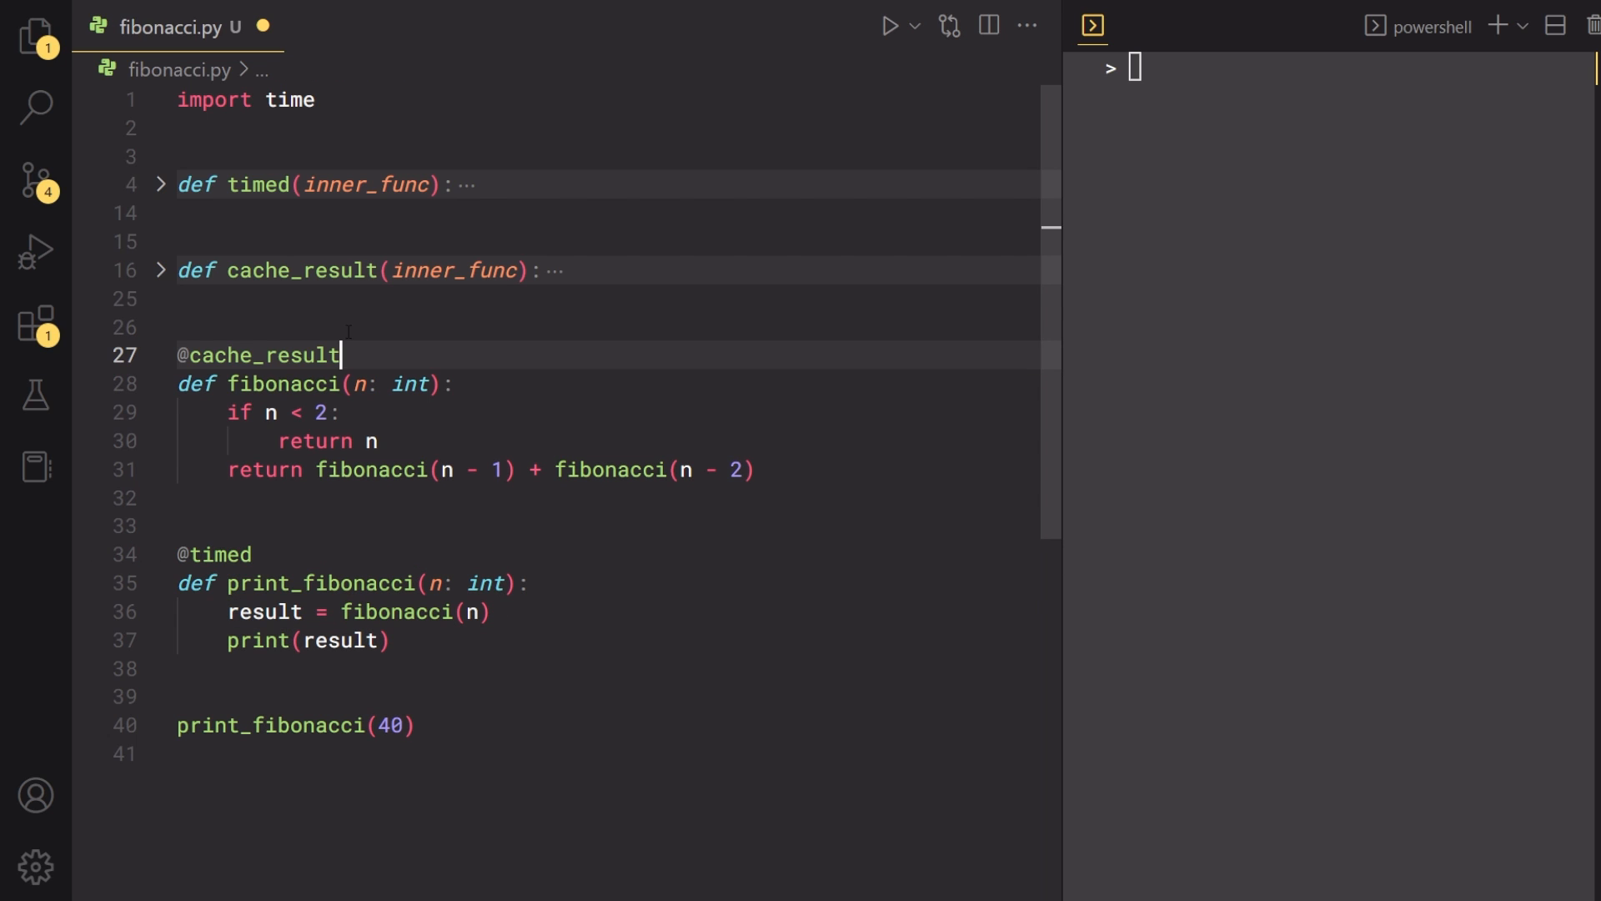
type("python fibonacci.py")
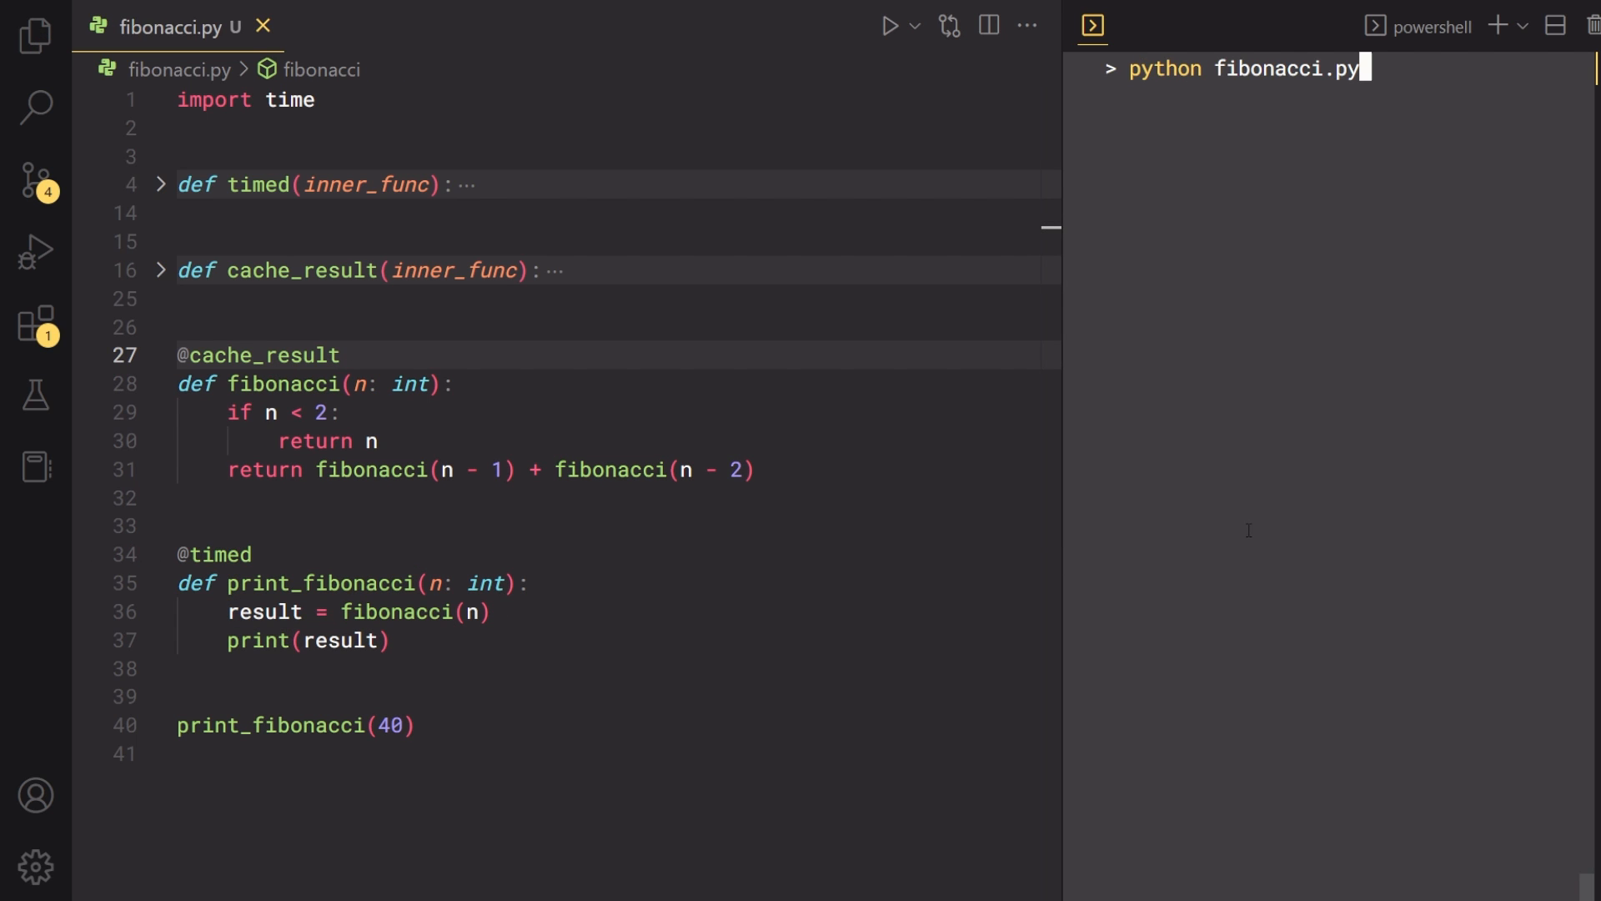
key("Return")
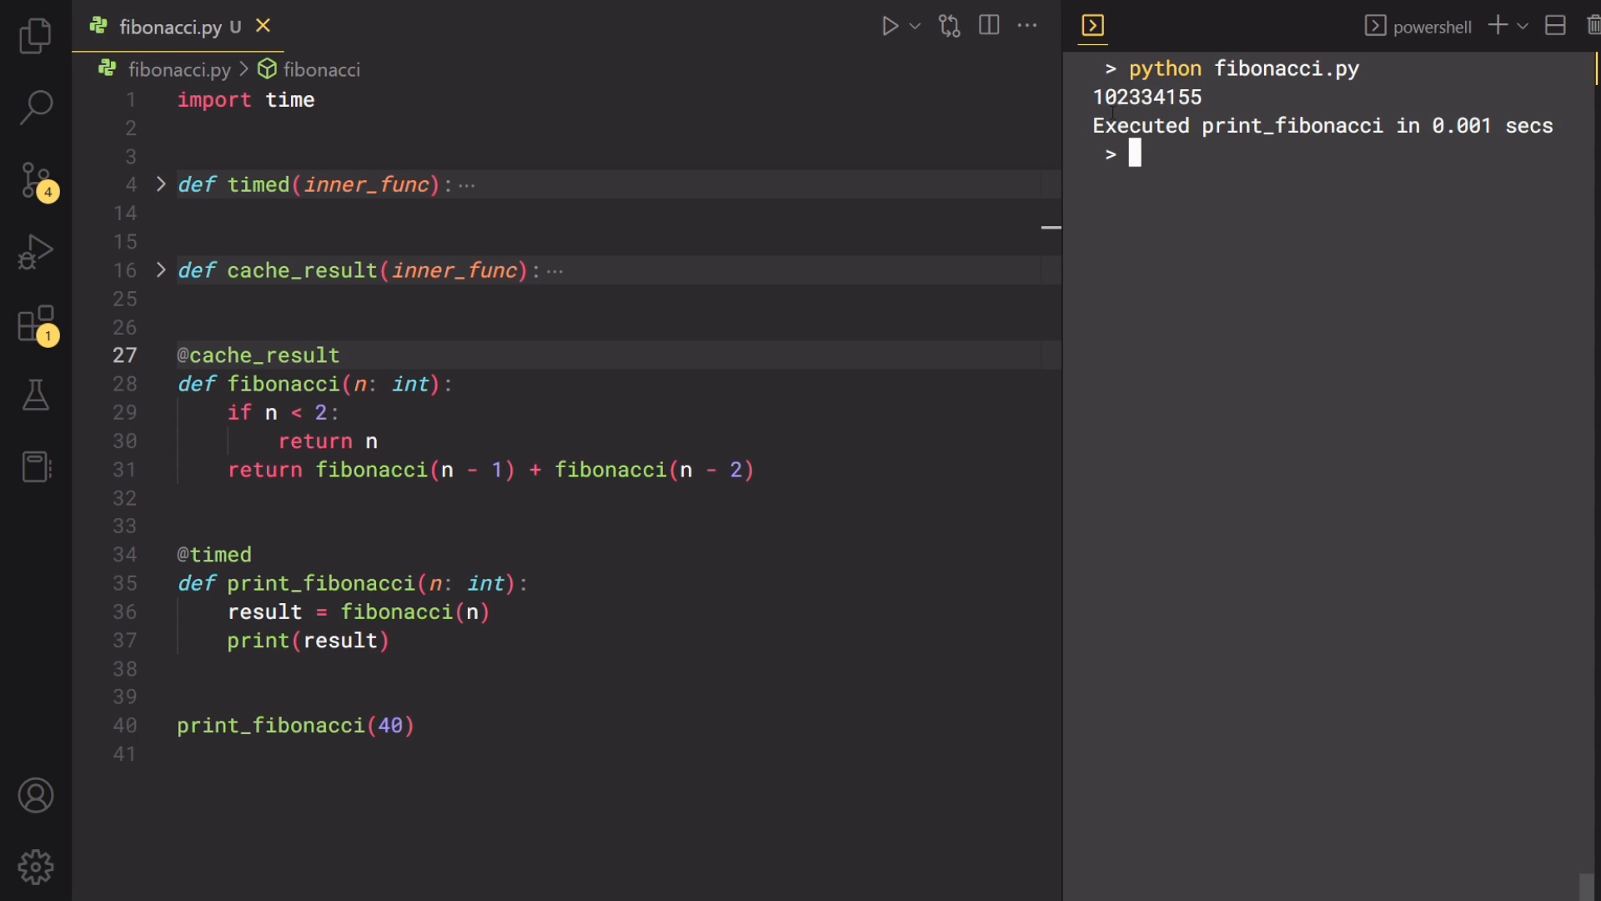